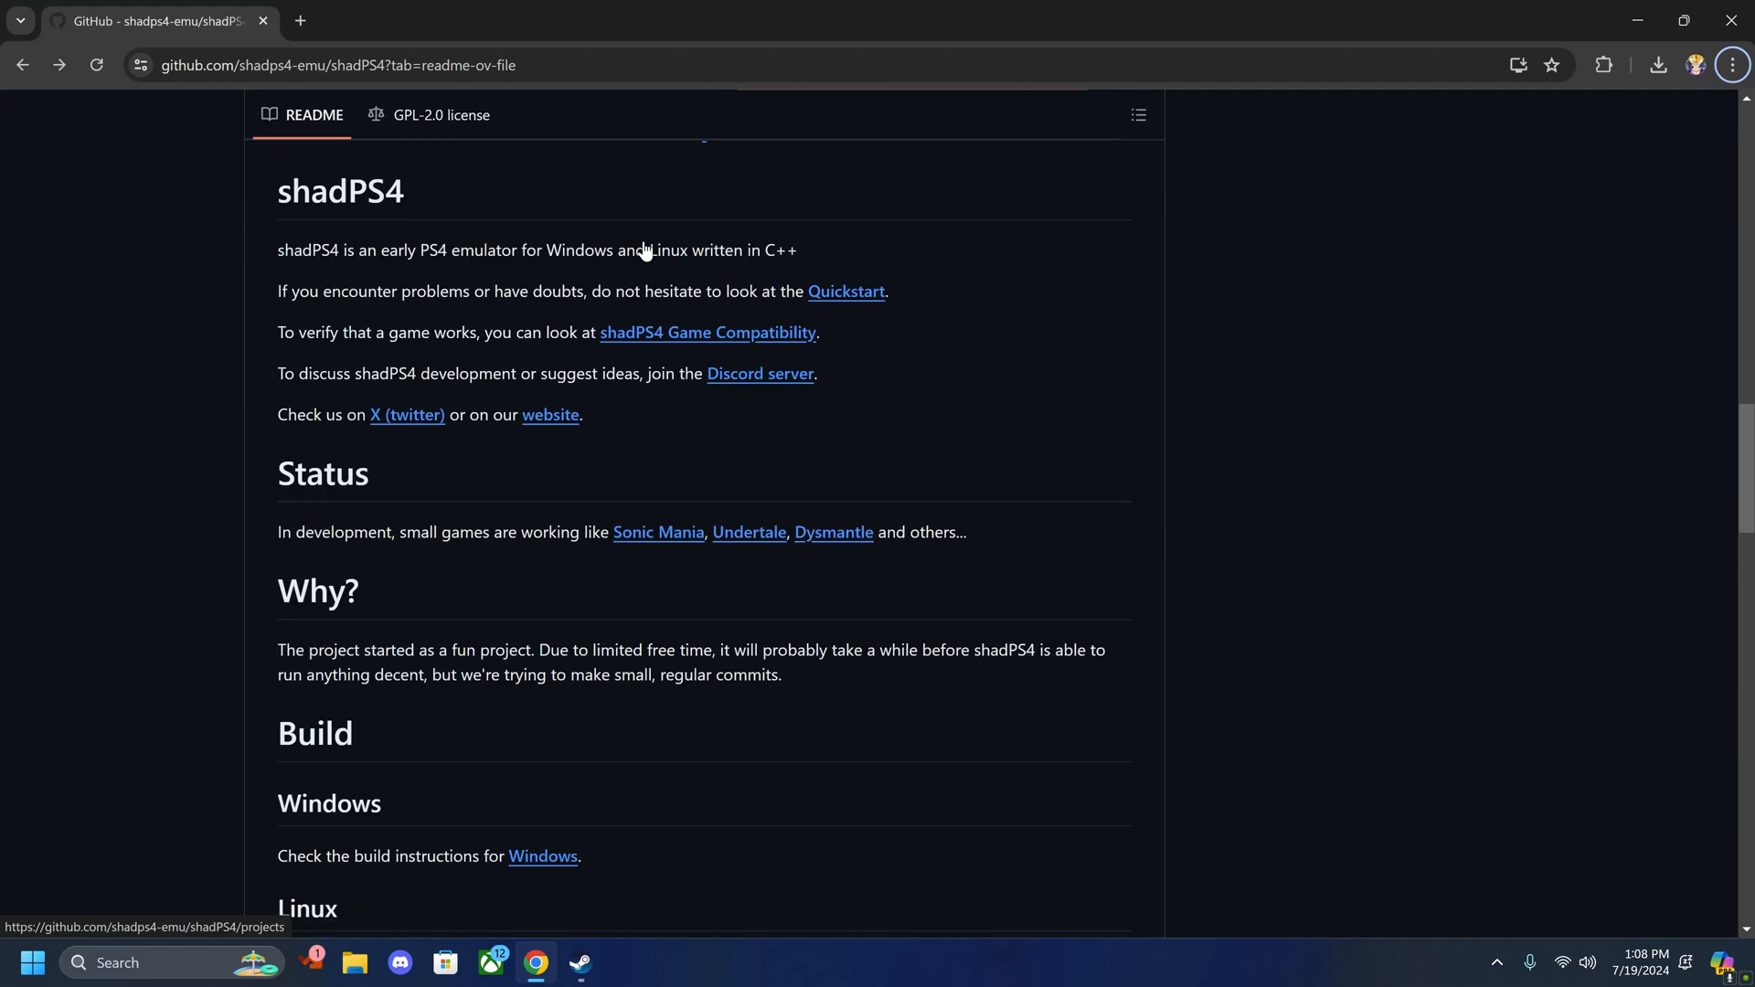
Step: Reach the README's Build section and follow the Windows link to building-windows.md
scroll("down", 3)
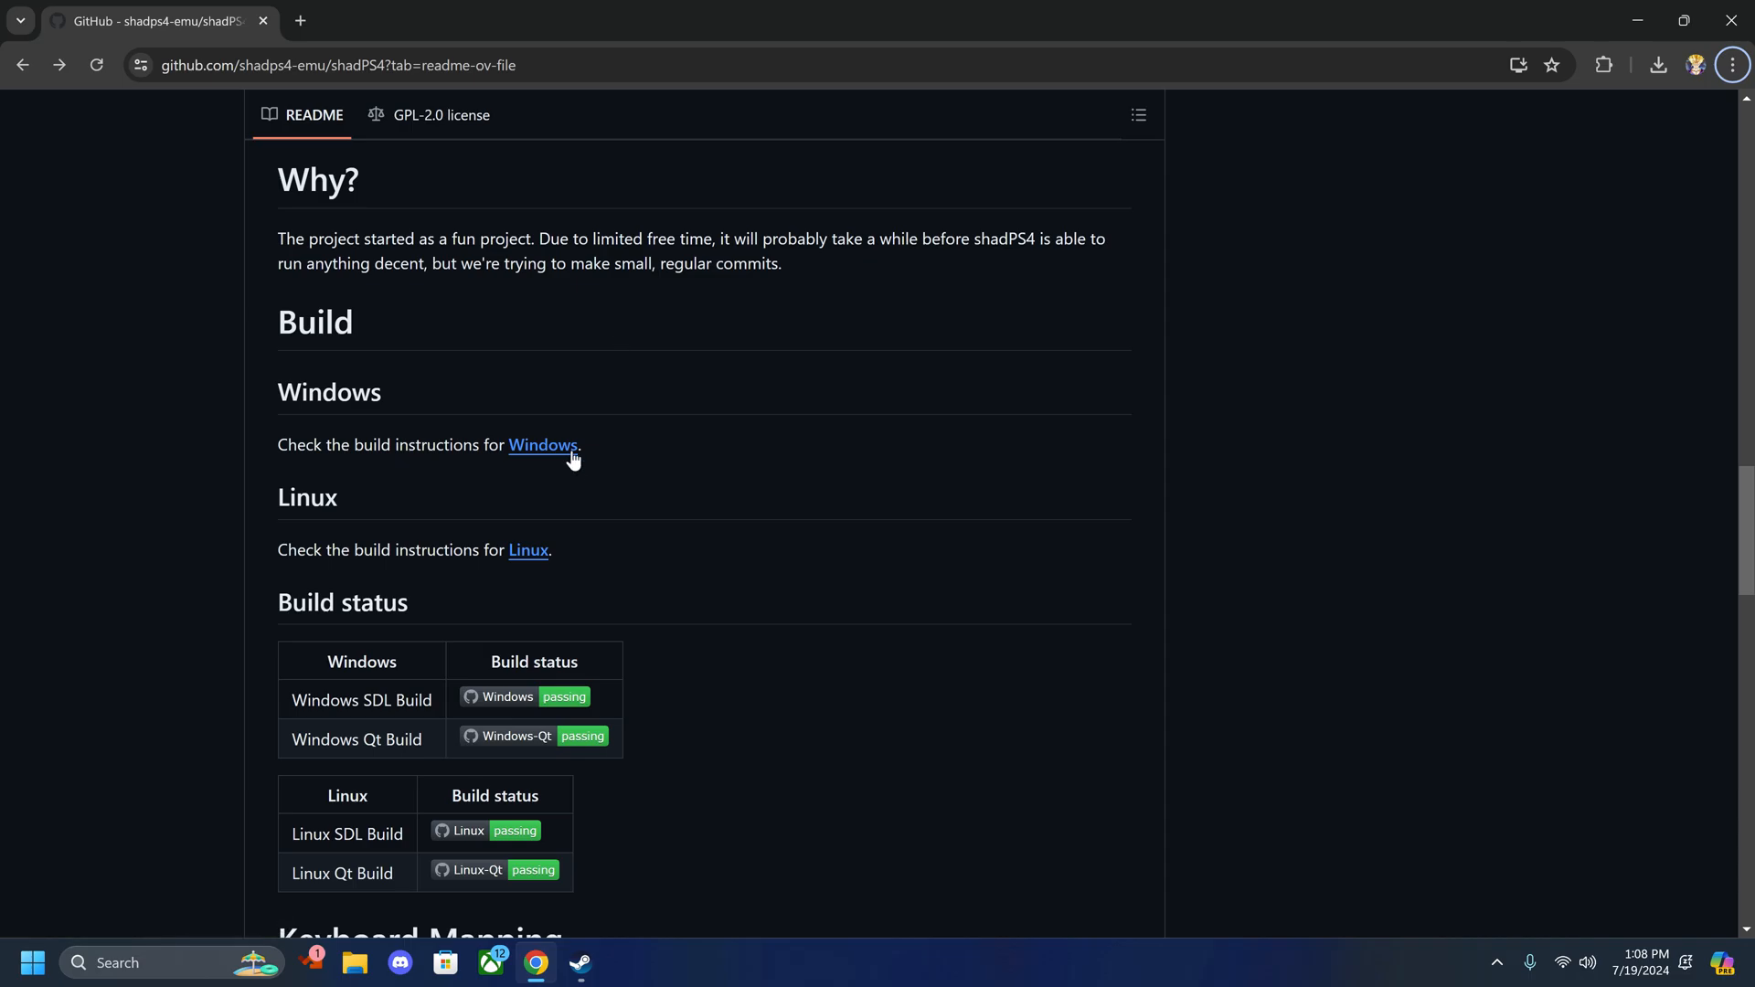
left_click(543, 445)
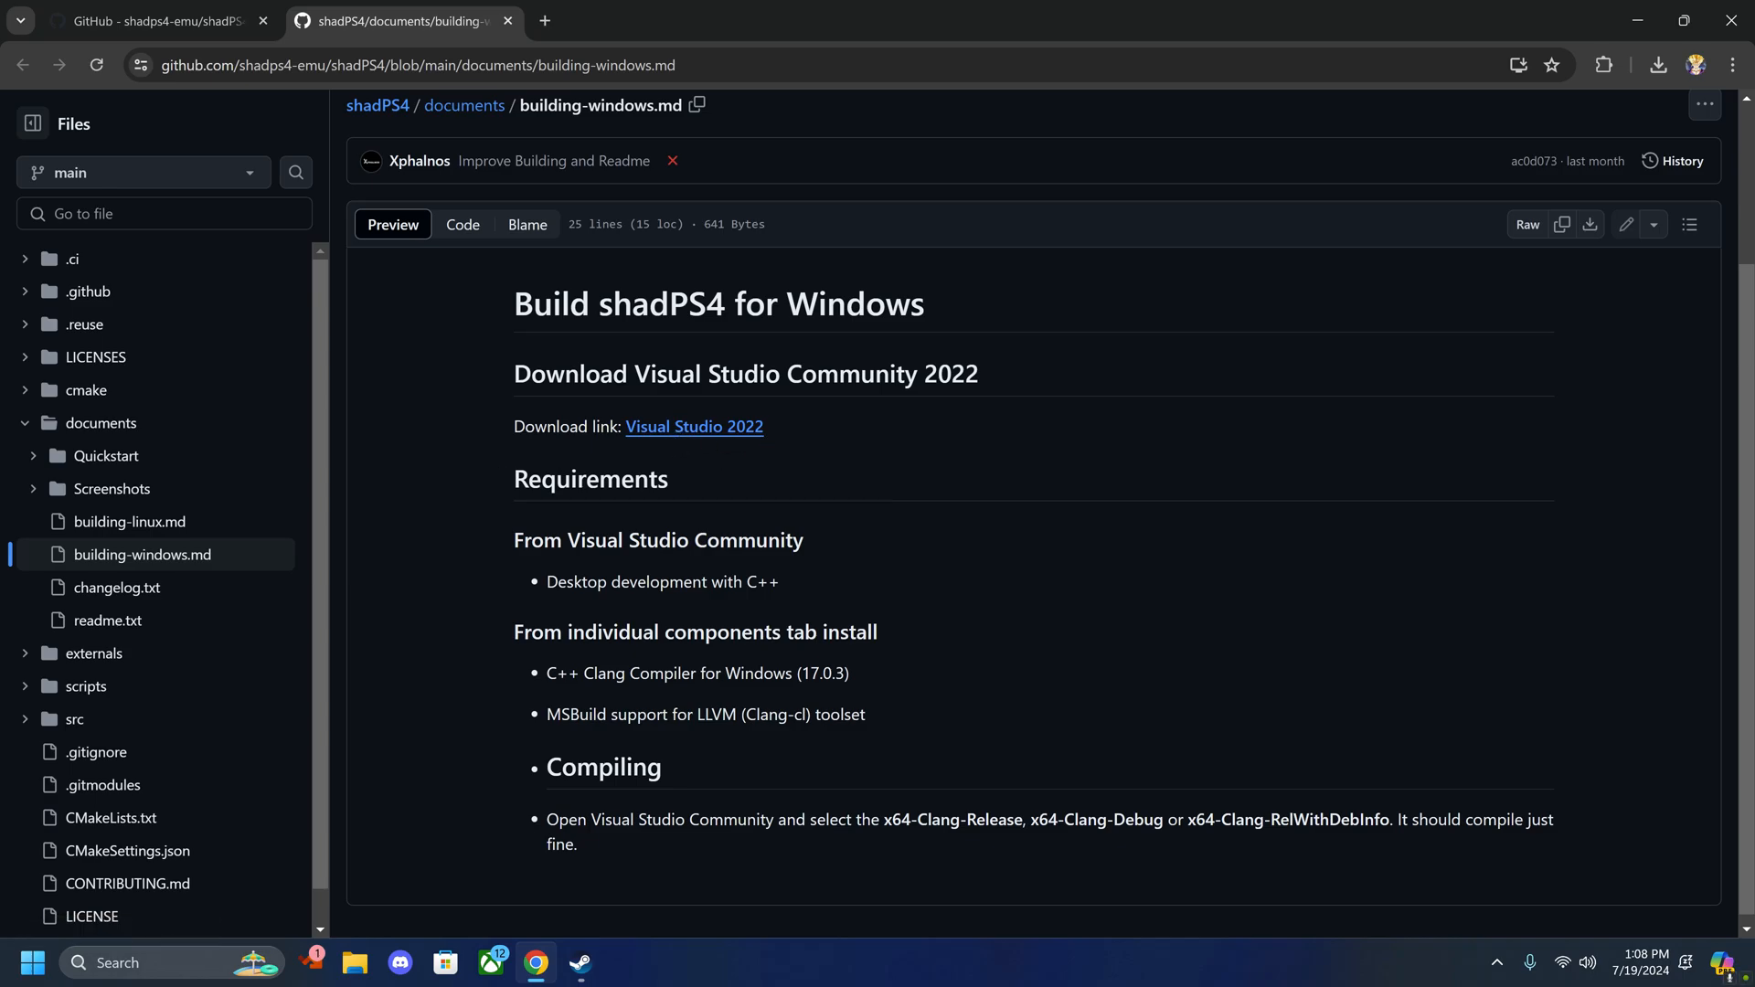
mouse_move(662, 735)
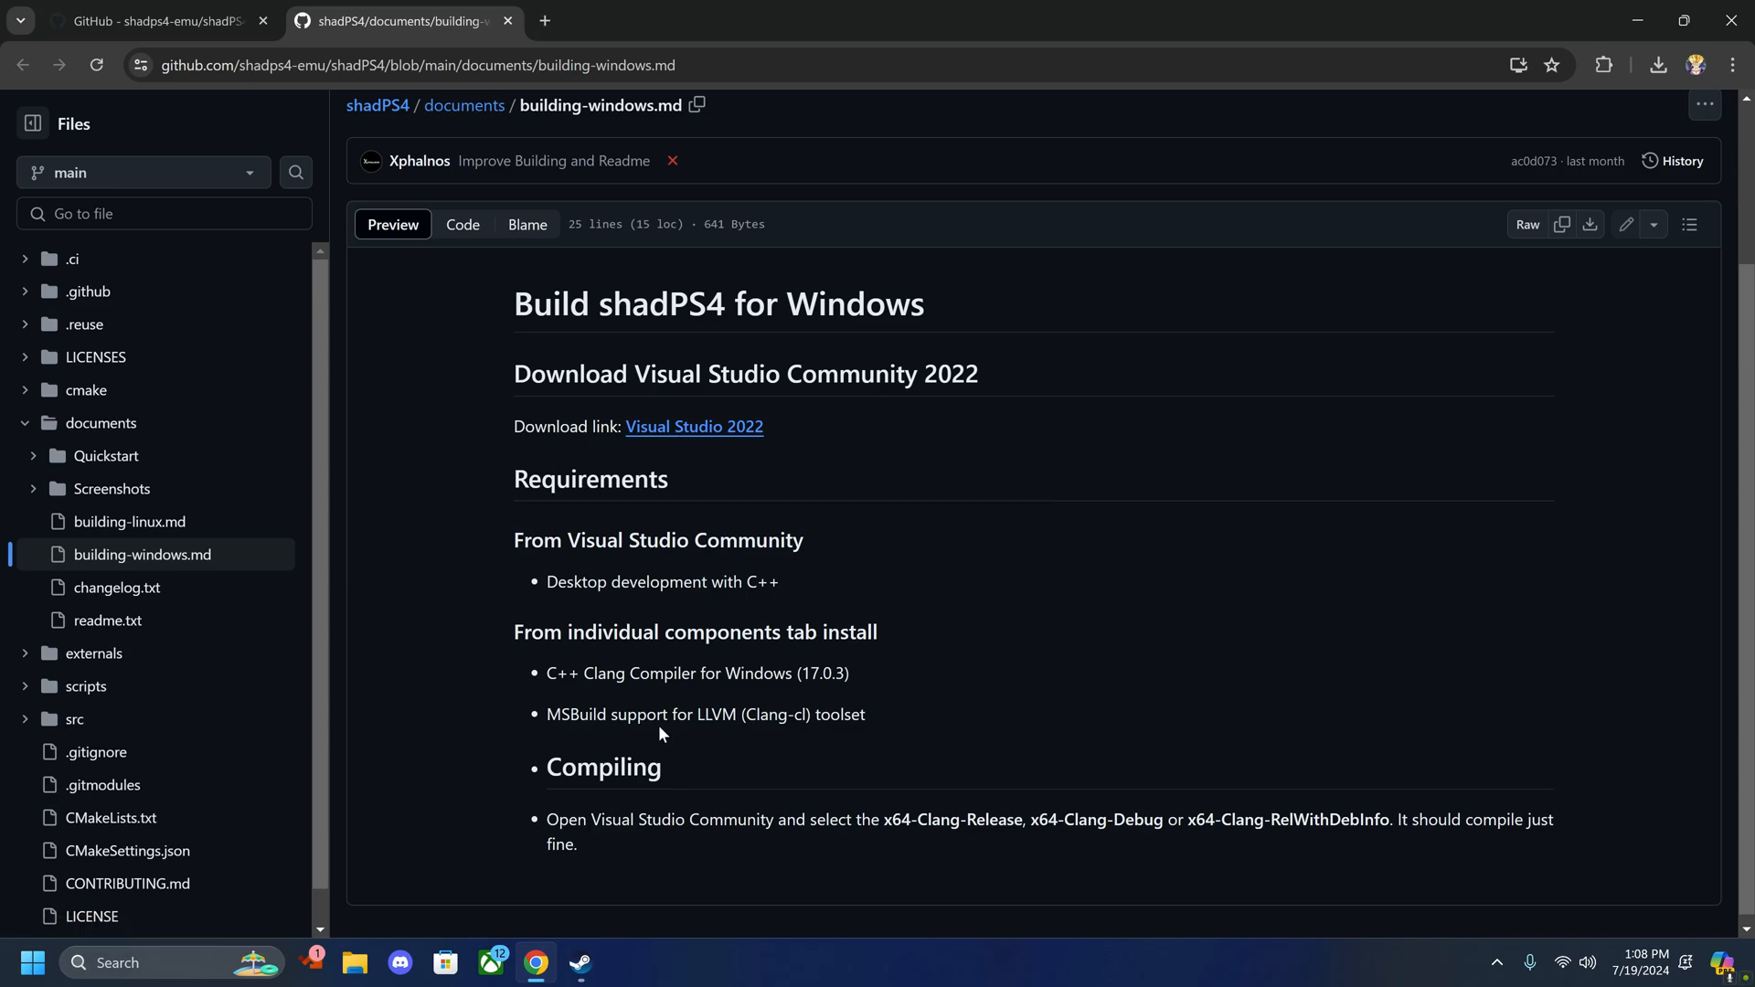
mouse_move(720, 435)
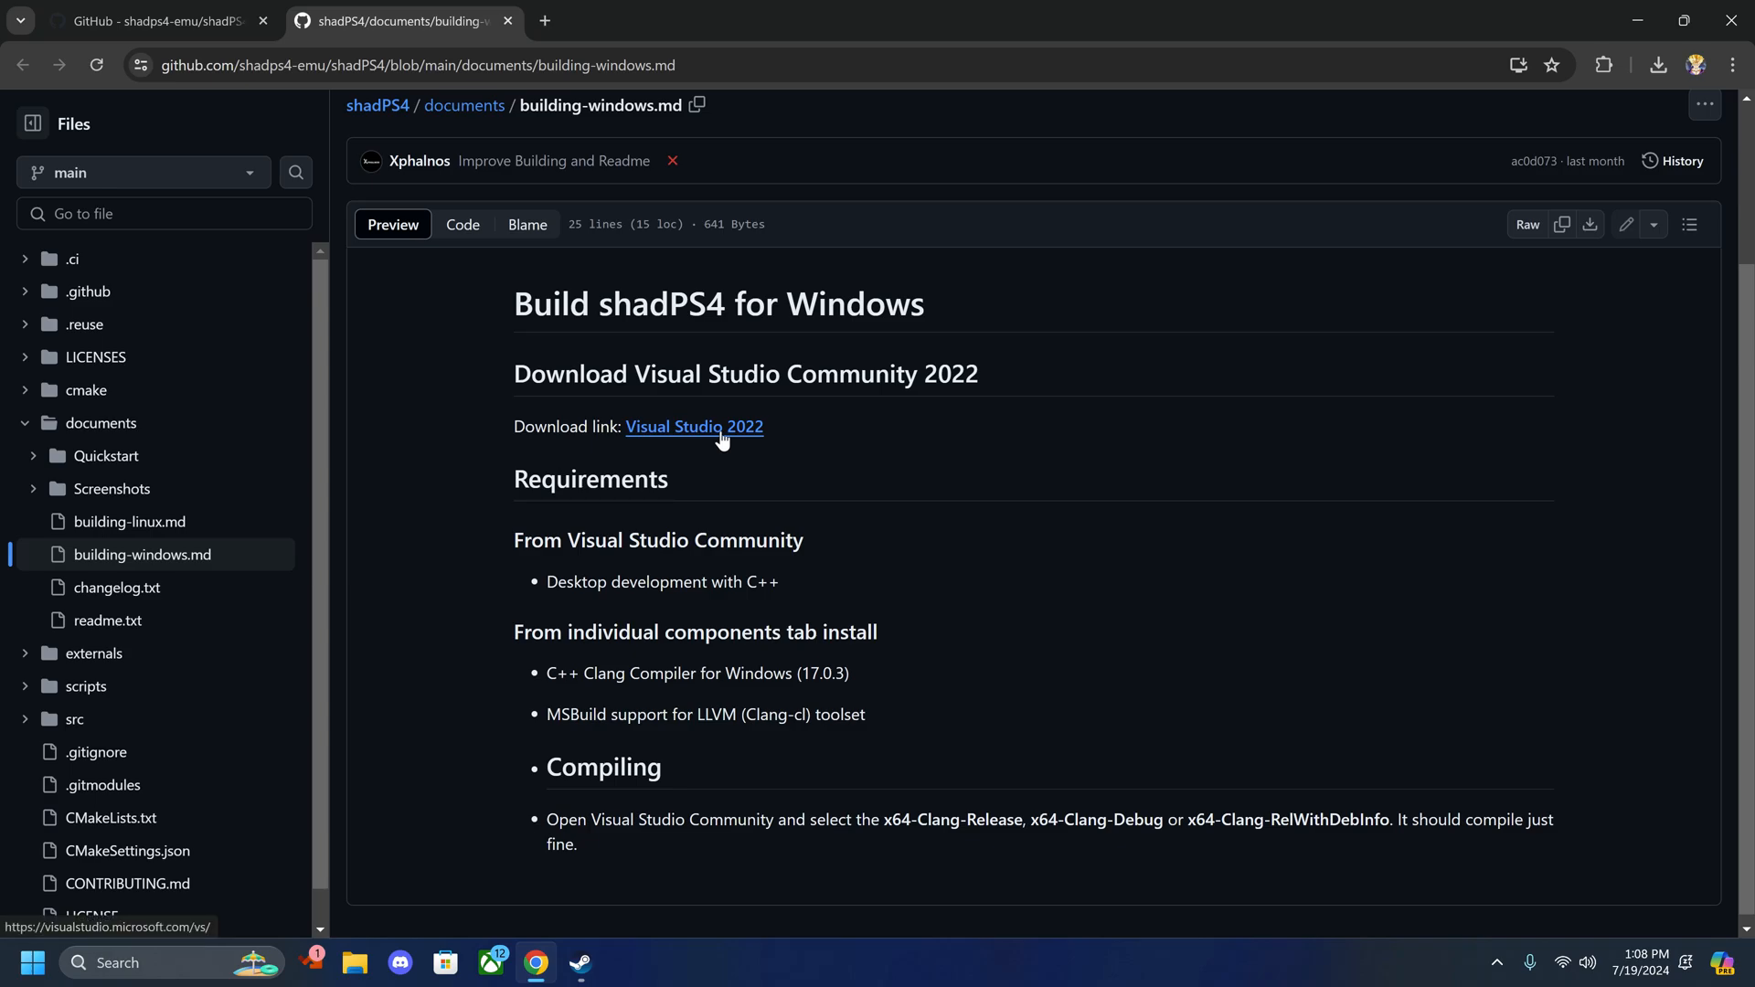
Step: Download the Visual Studio Community 2022 installer into Downloads from the VS 2022 page
left_click(695, 427)
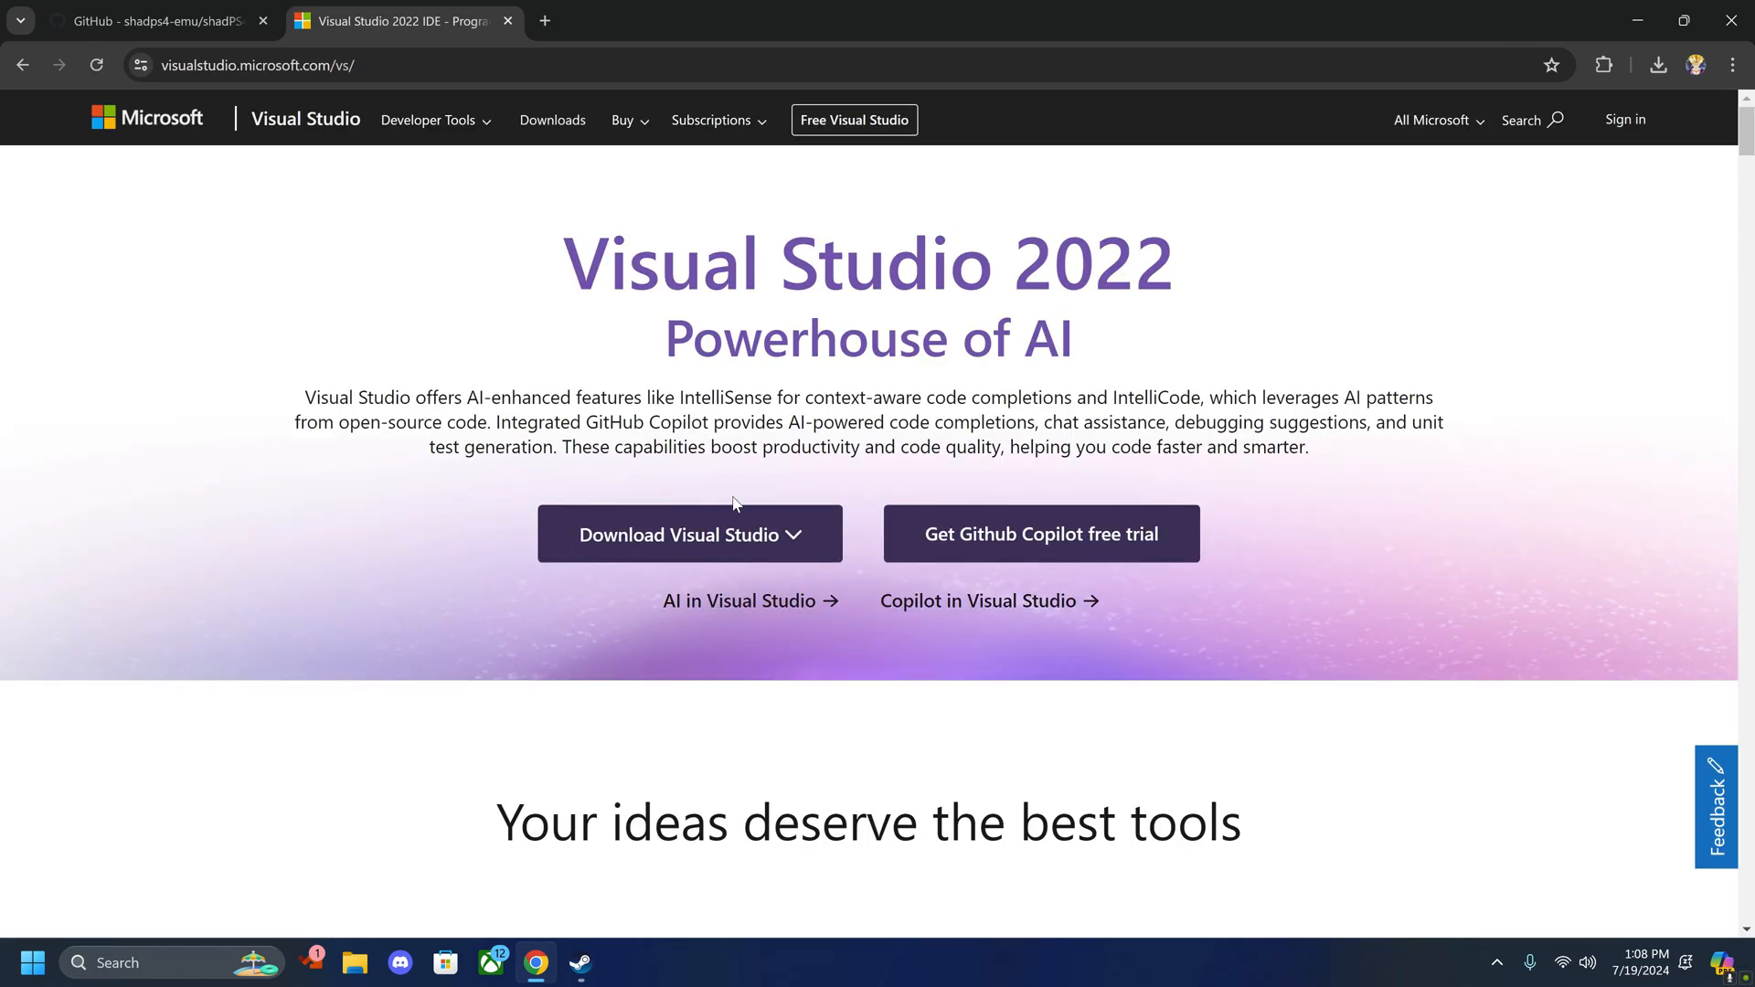
left_click(691, 534)
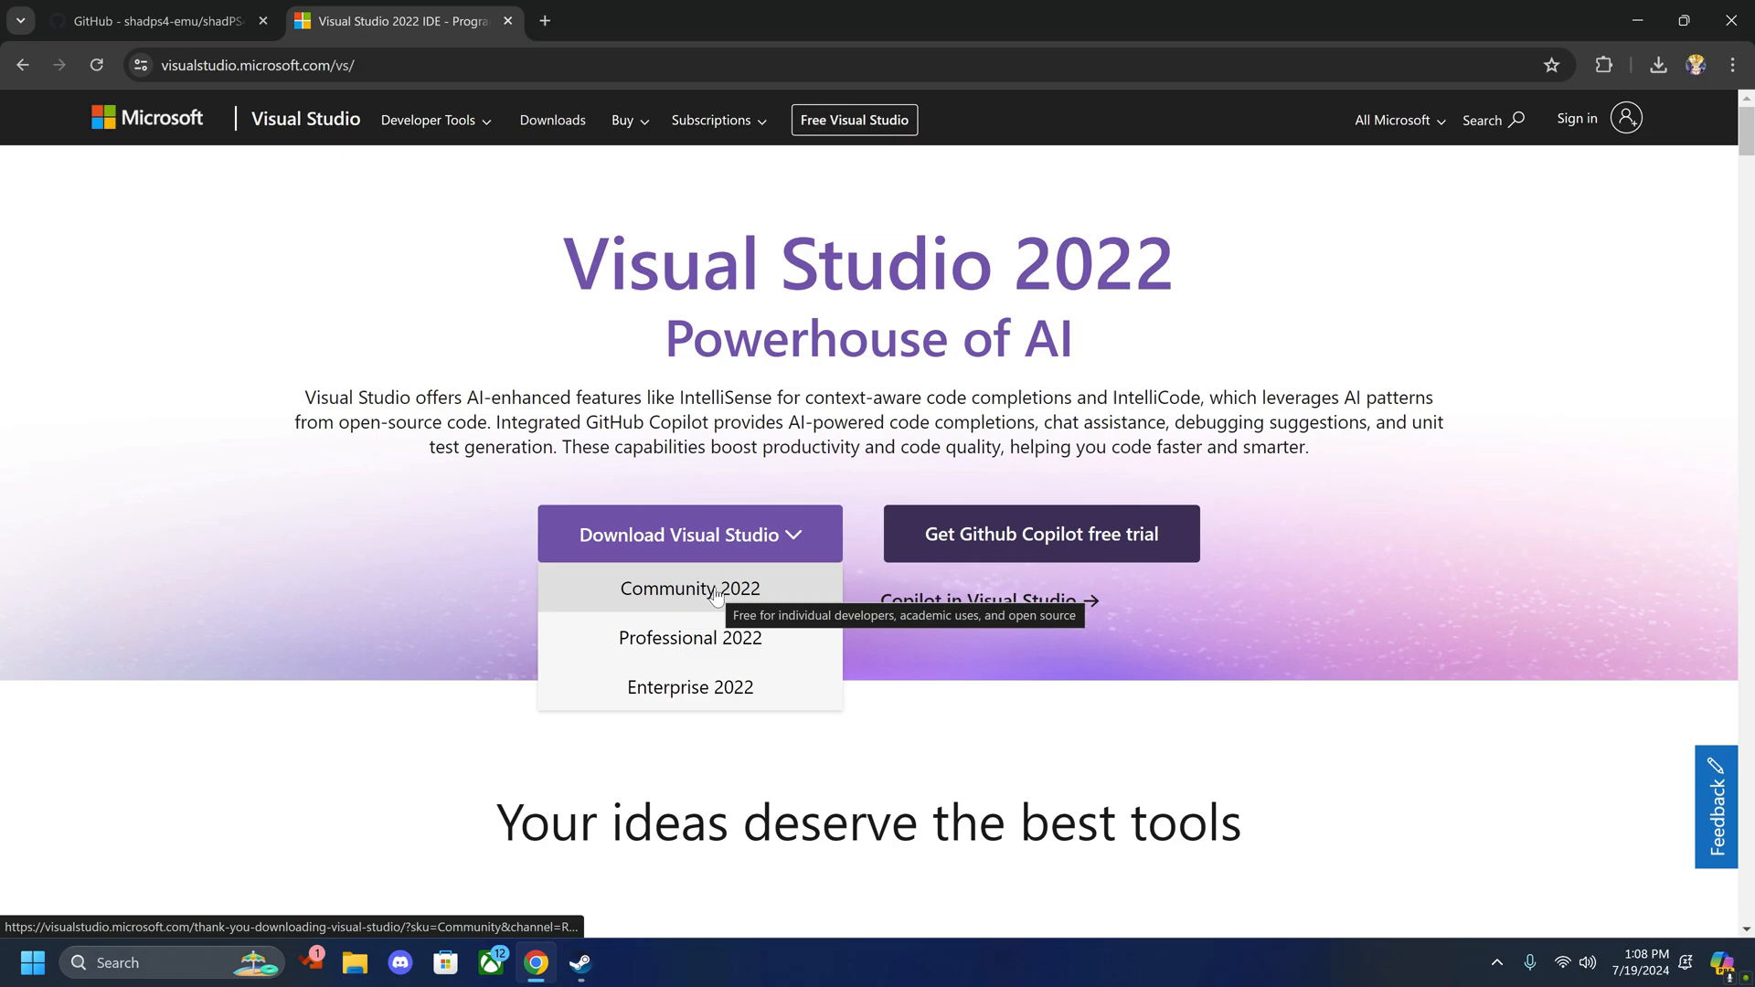
left_click(691, 588)
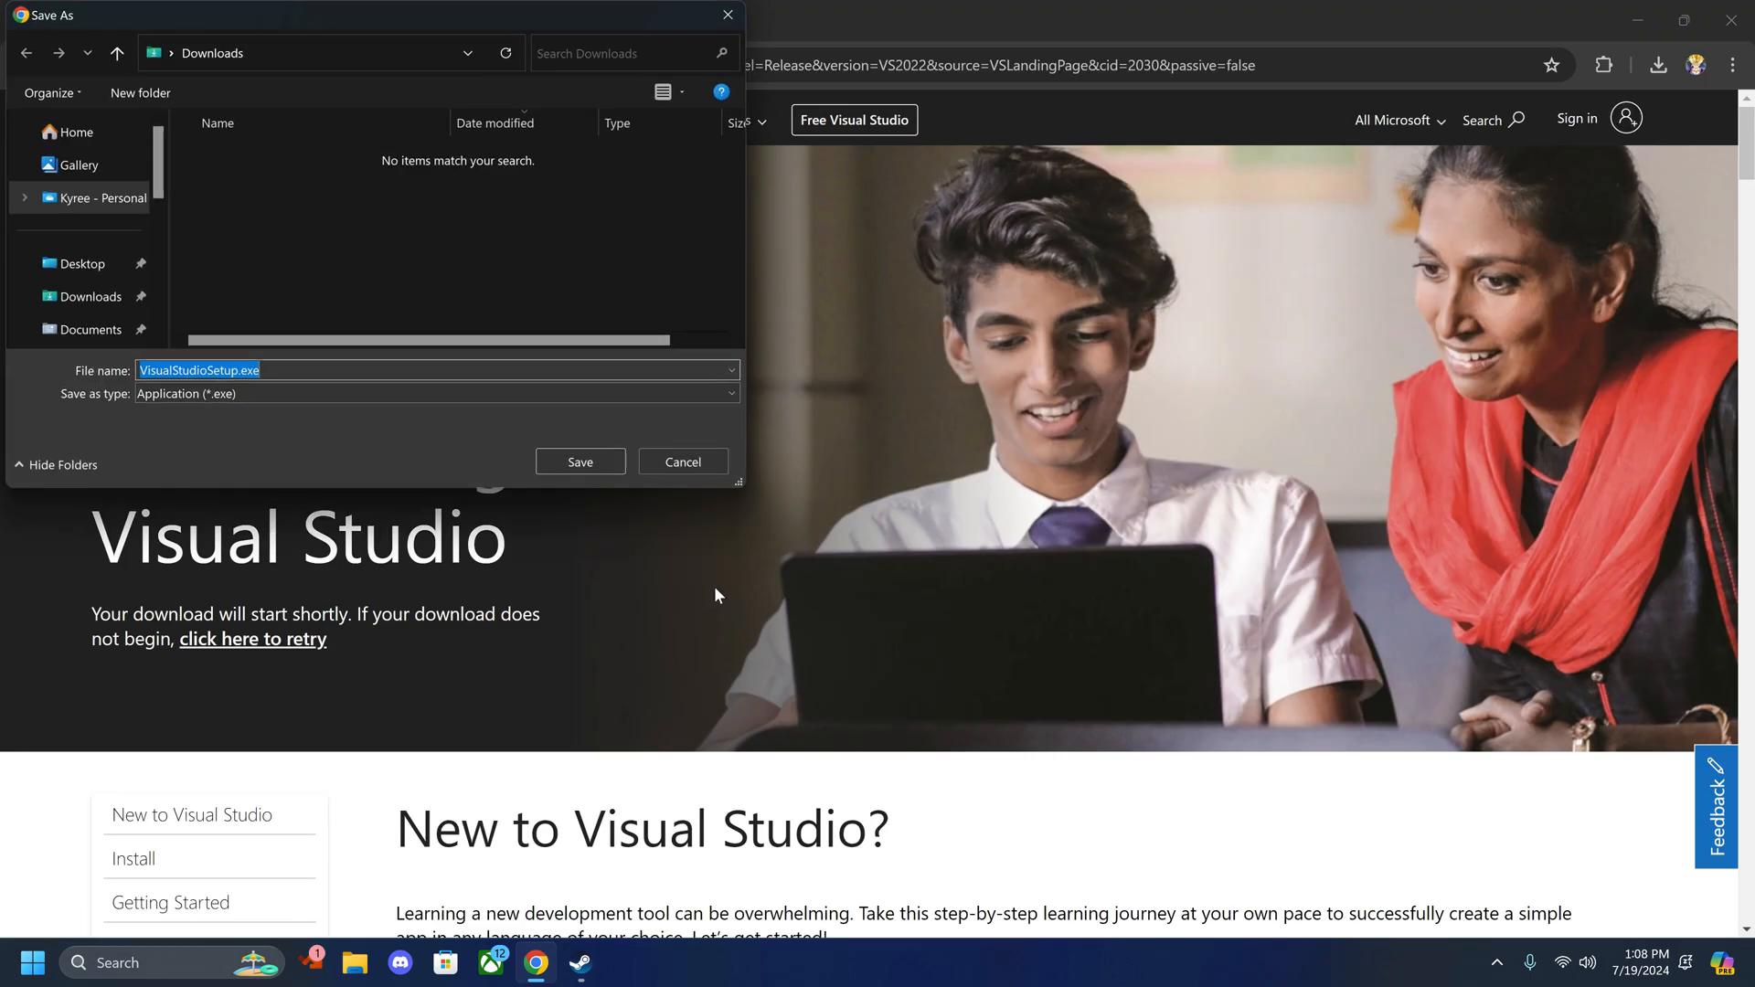
left_click(581, 460)
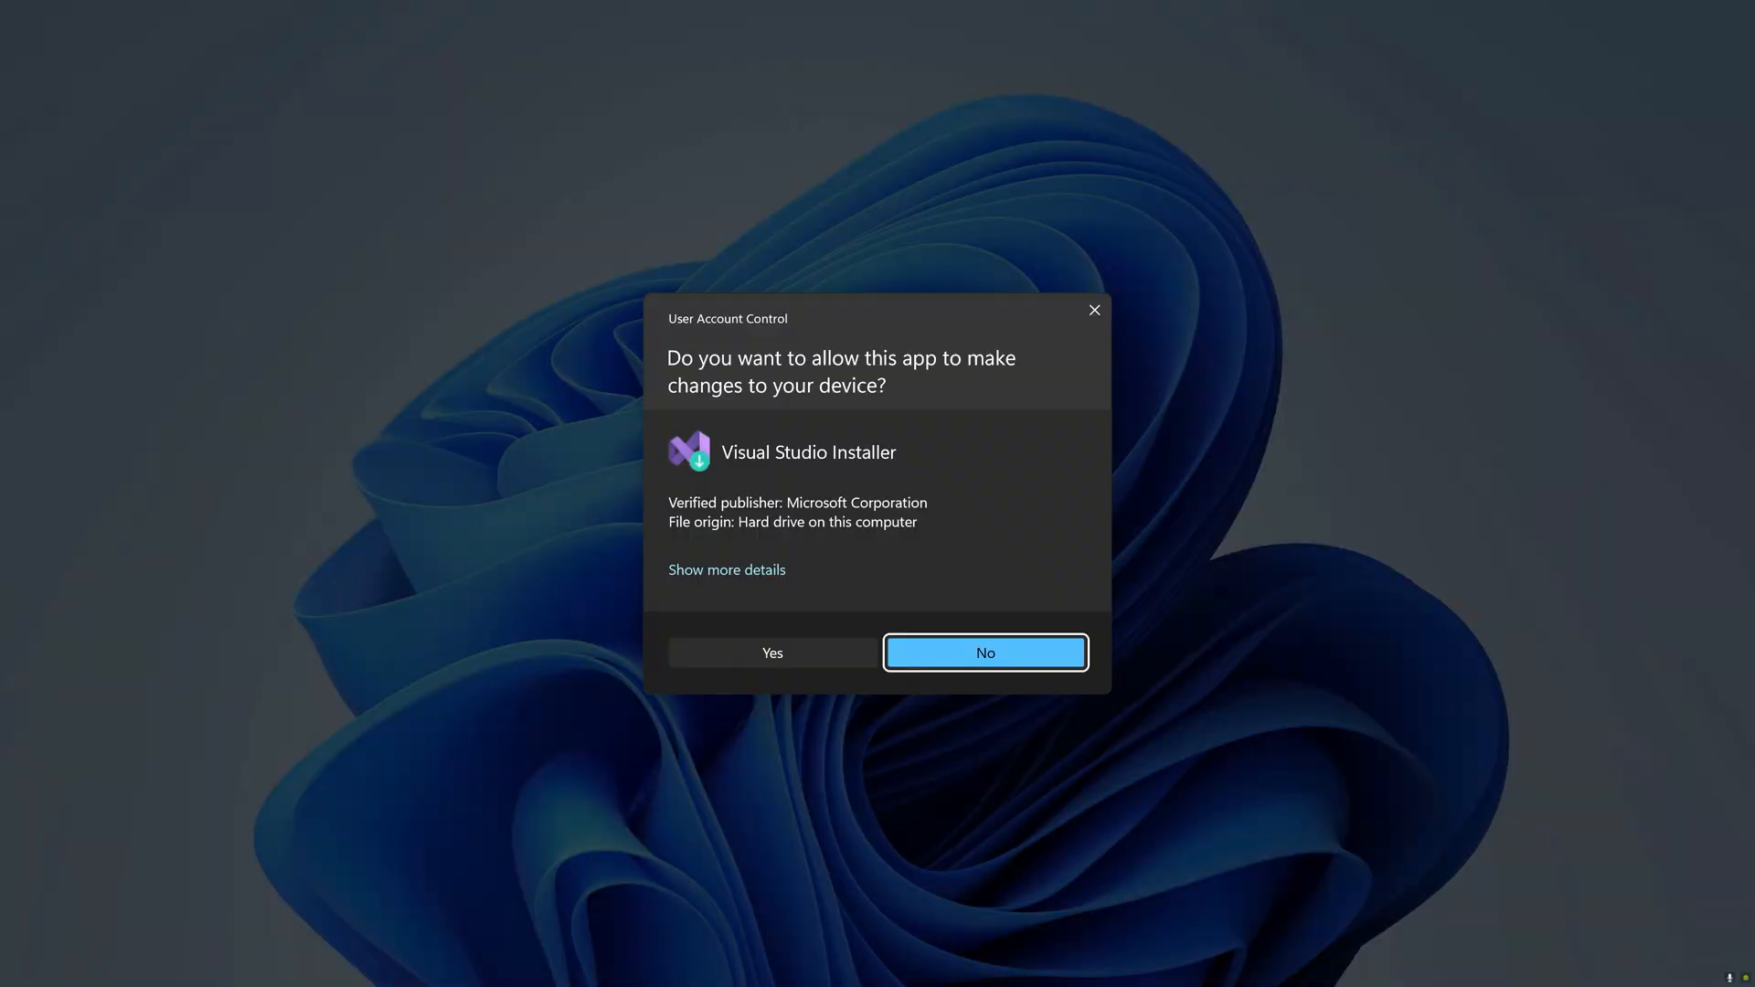
Step: Allow the installer through User Account Control and accept its terms to continue
left_click(771, 652)
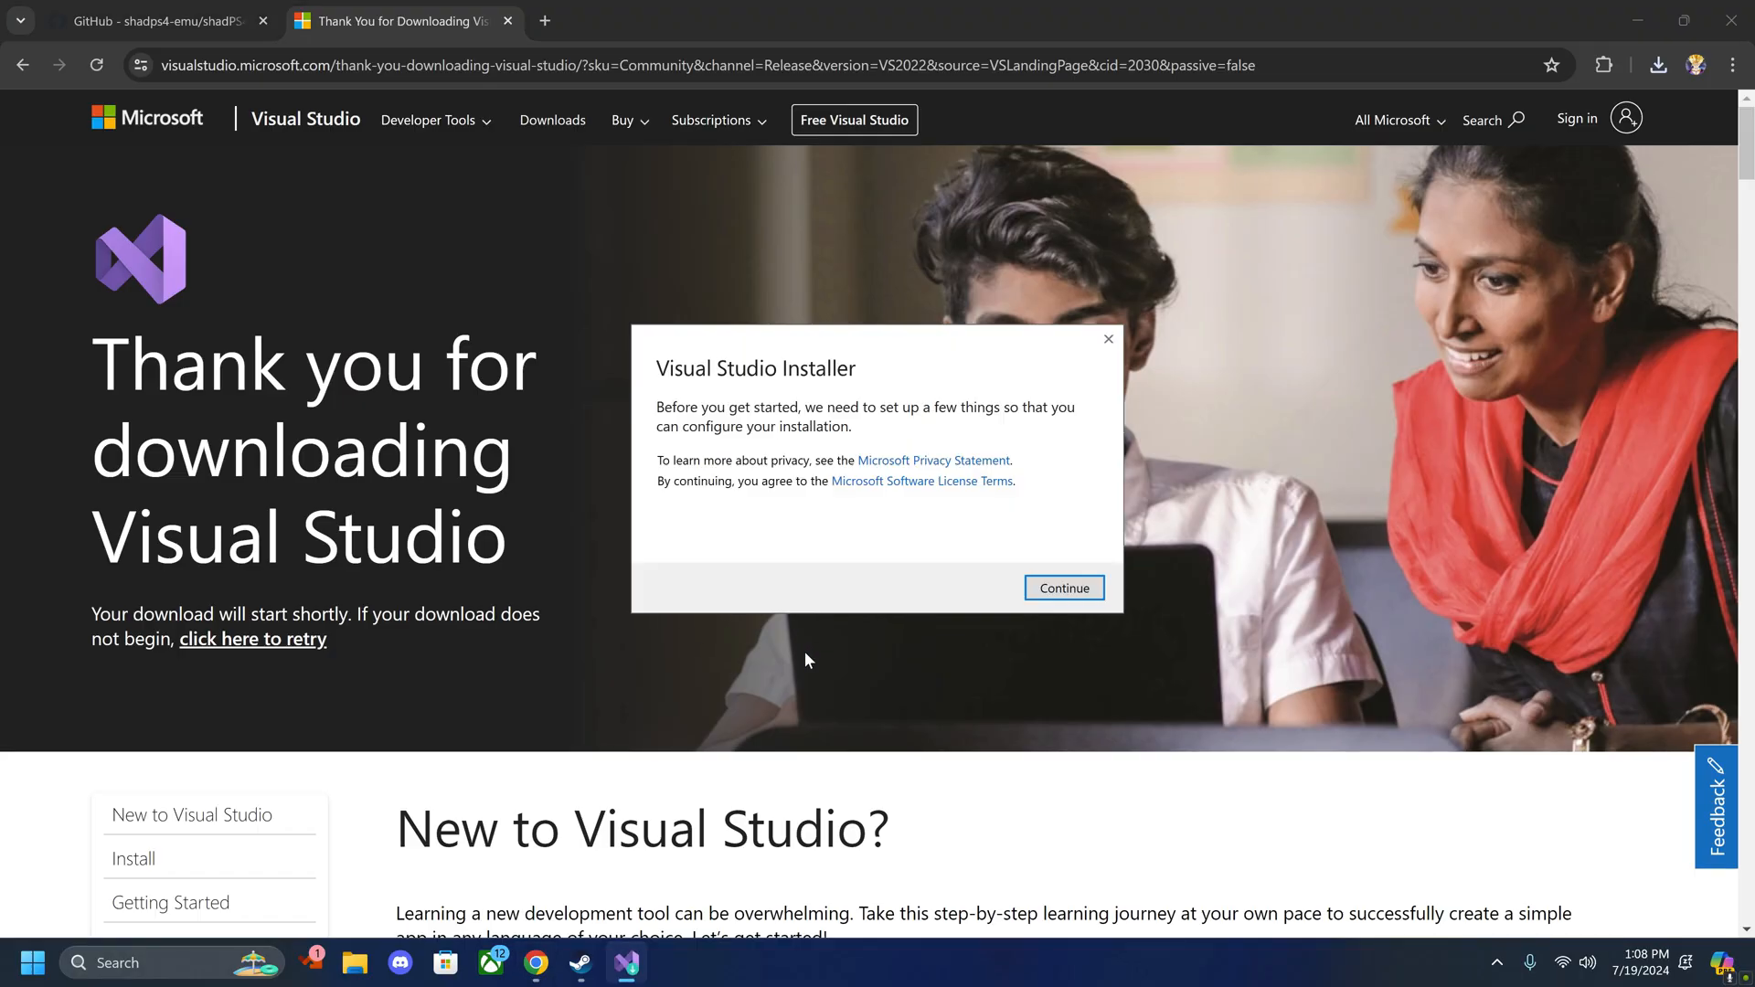
left_click(1064, 589)
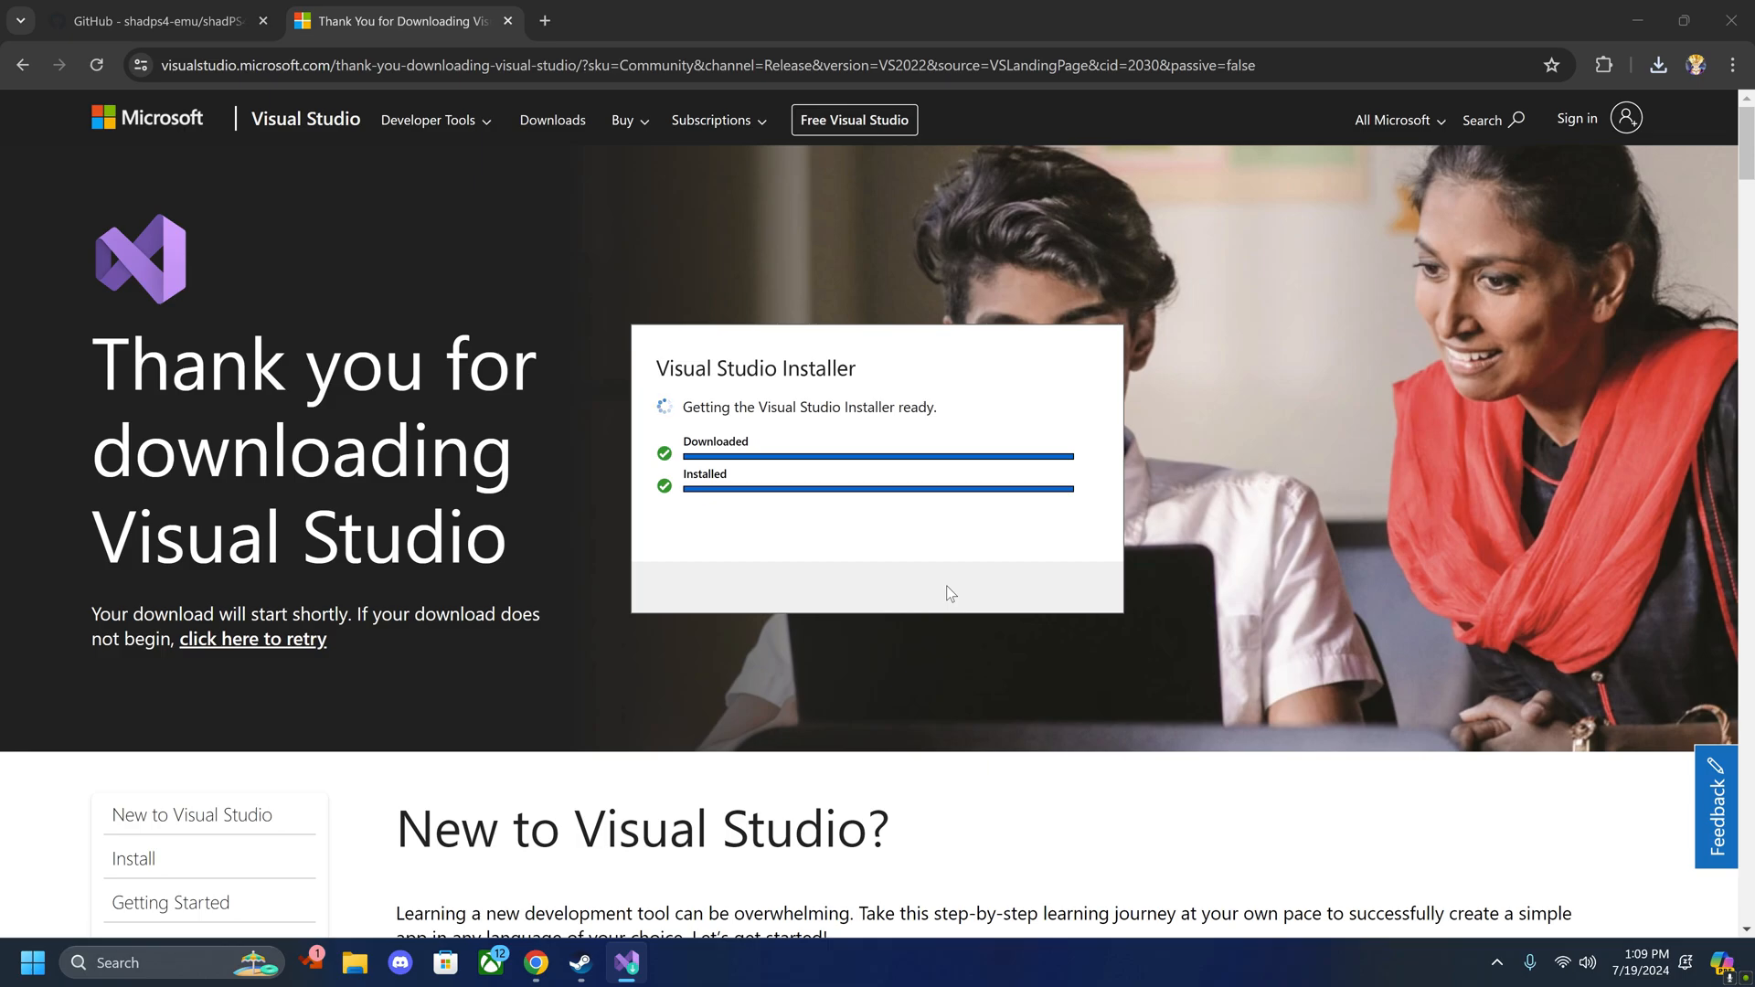
mouse_move(874, 581)
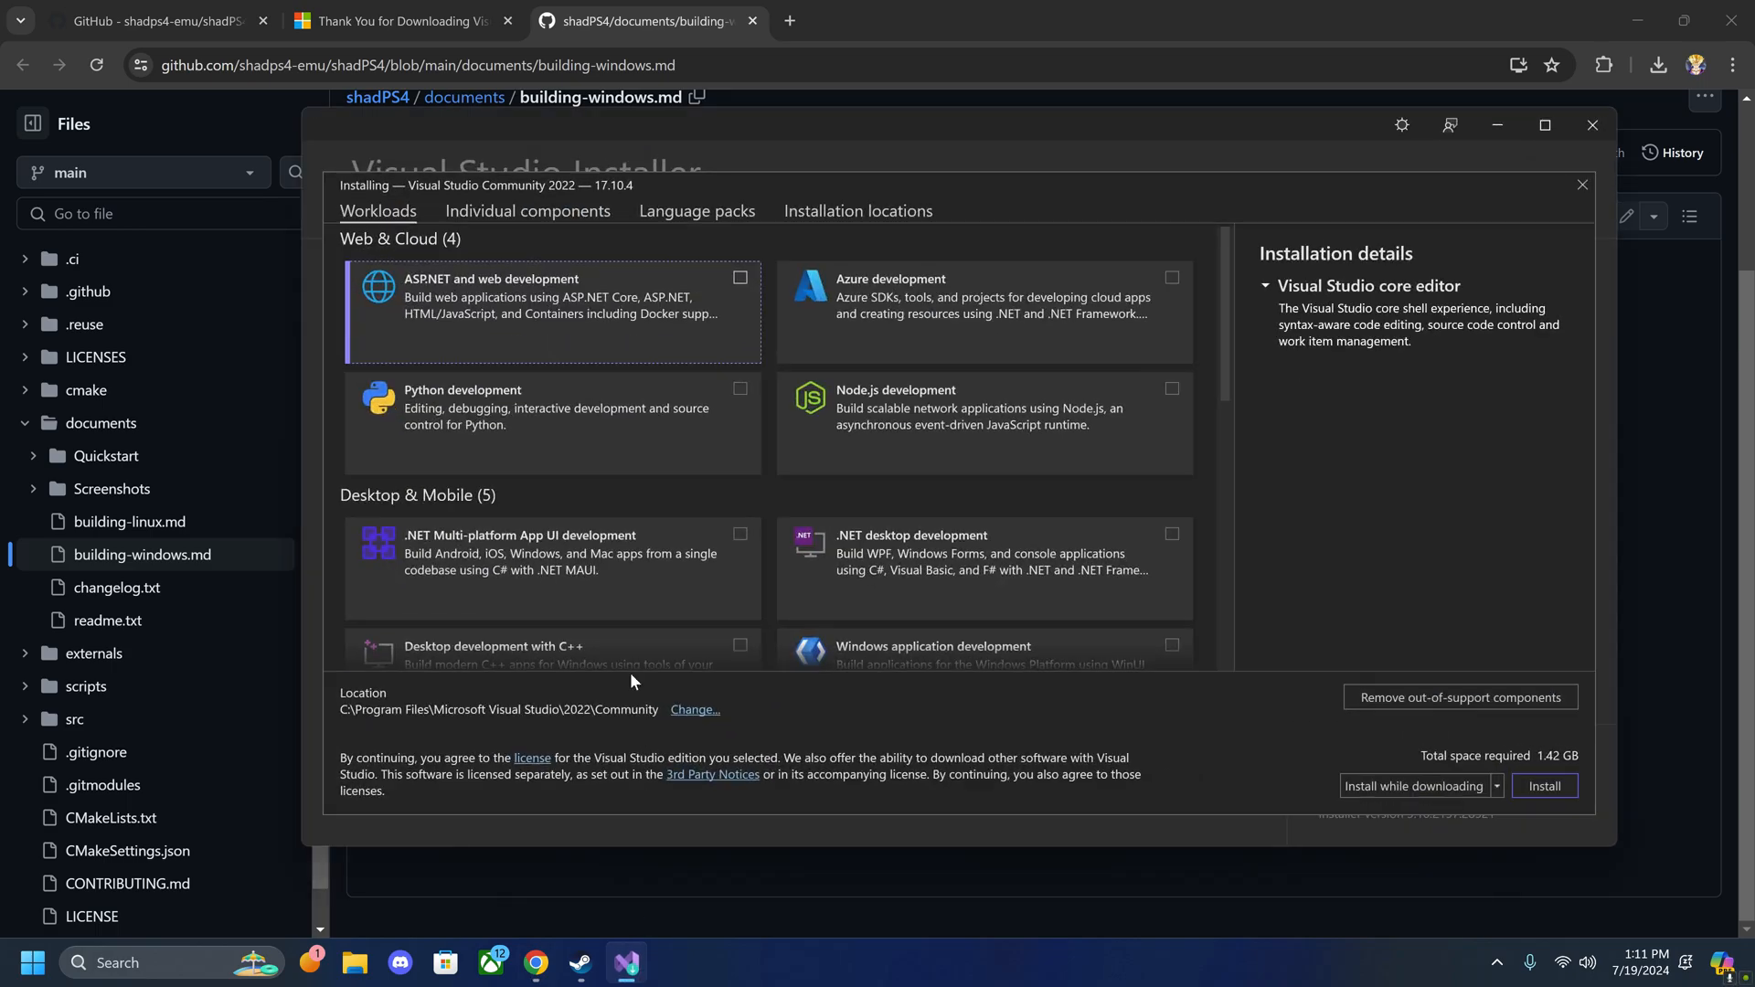
Step: Under Individual components, search 'cla' and tick the Clang compiler and MSBuild LLVM clang-cl support
left_click(526, 212)
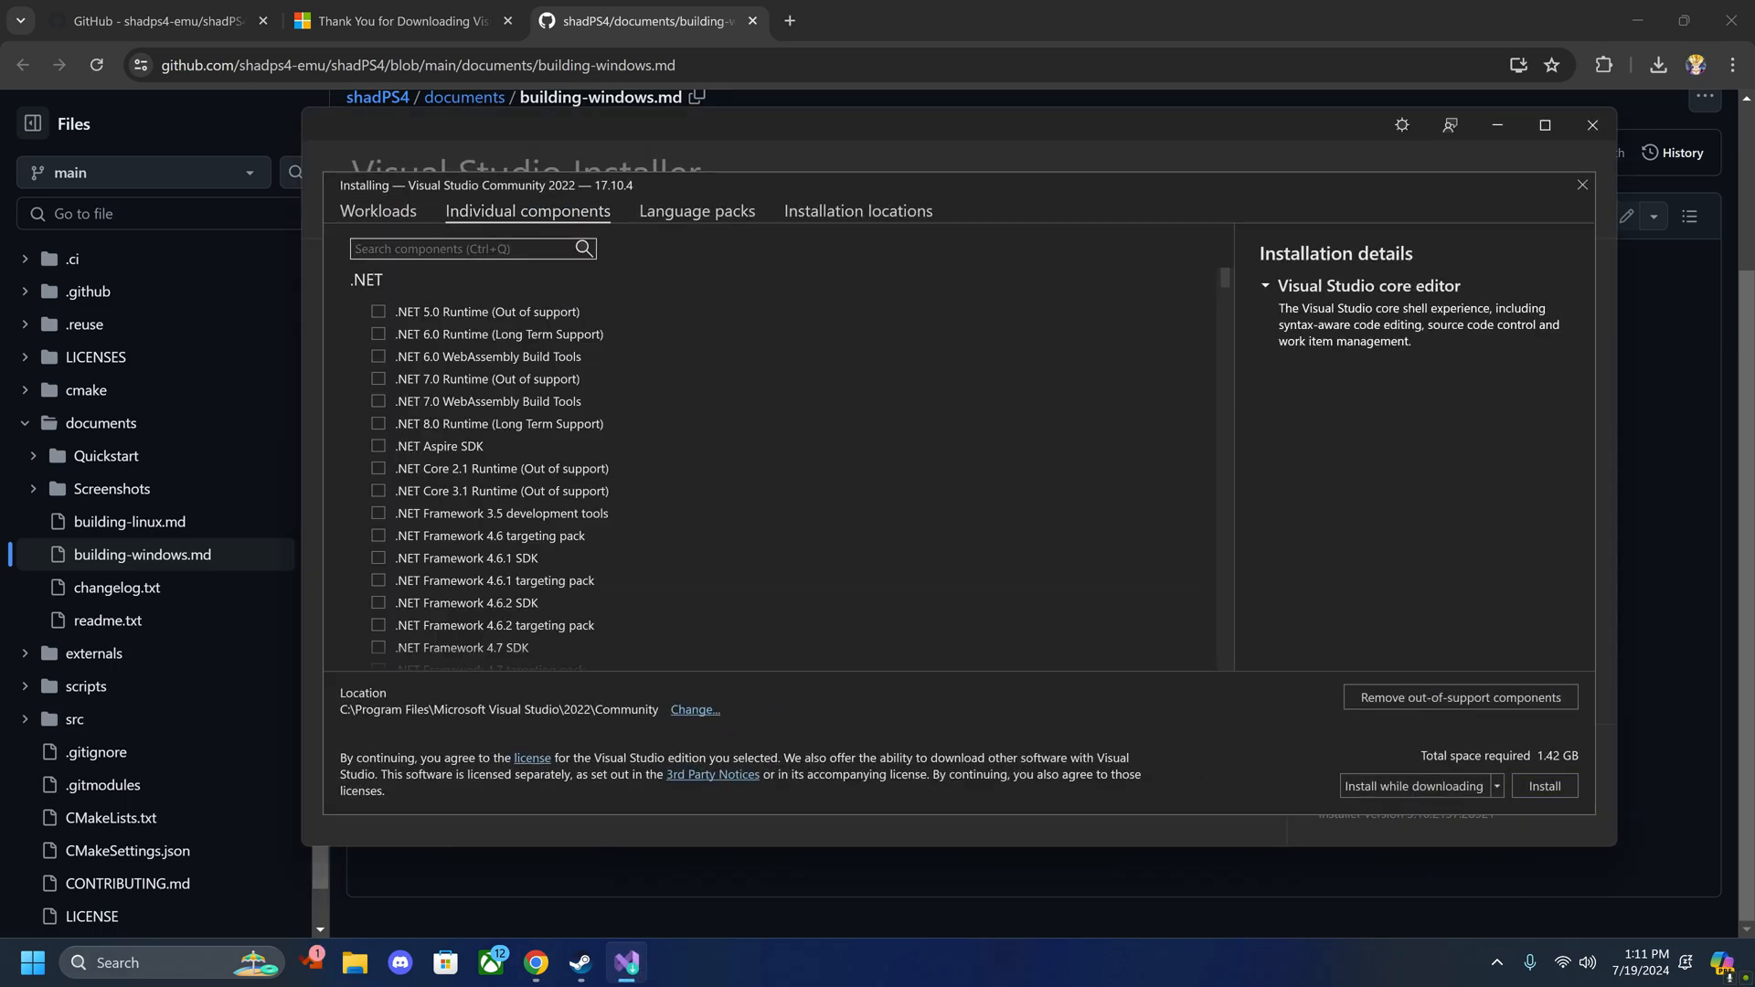
type("clan")
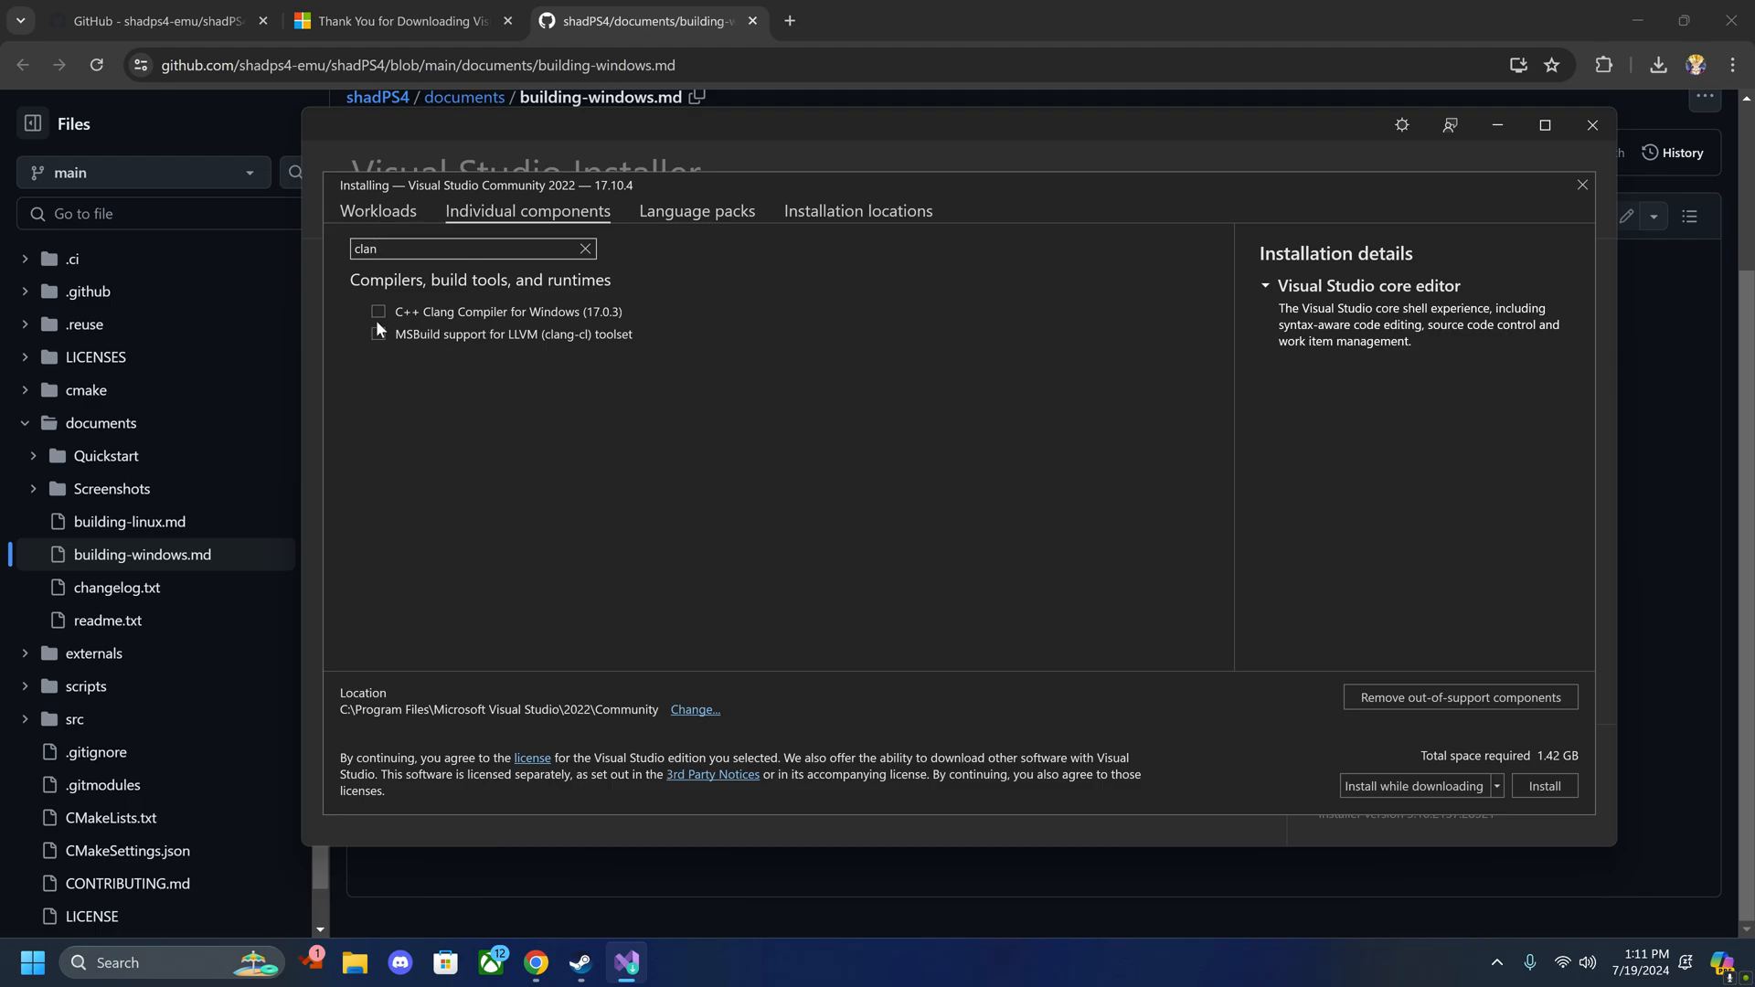
left_click(376, 333)
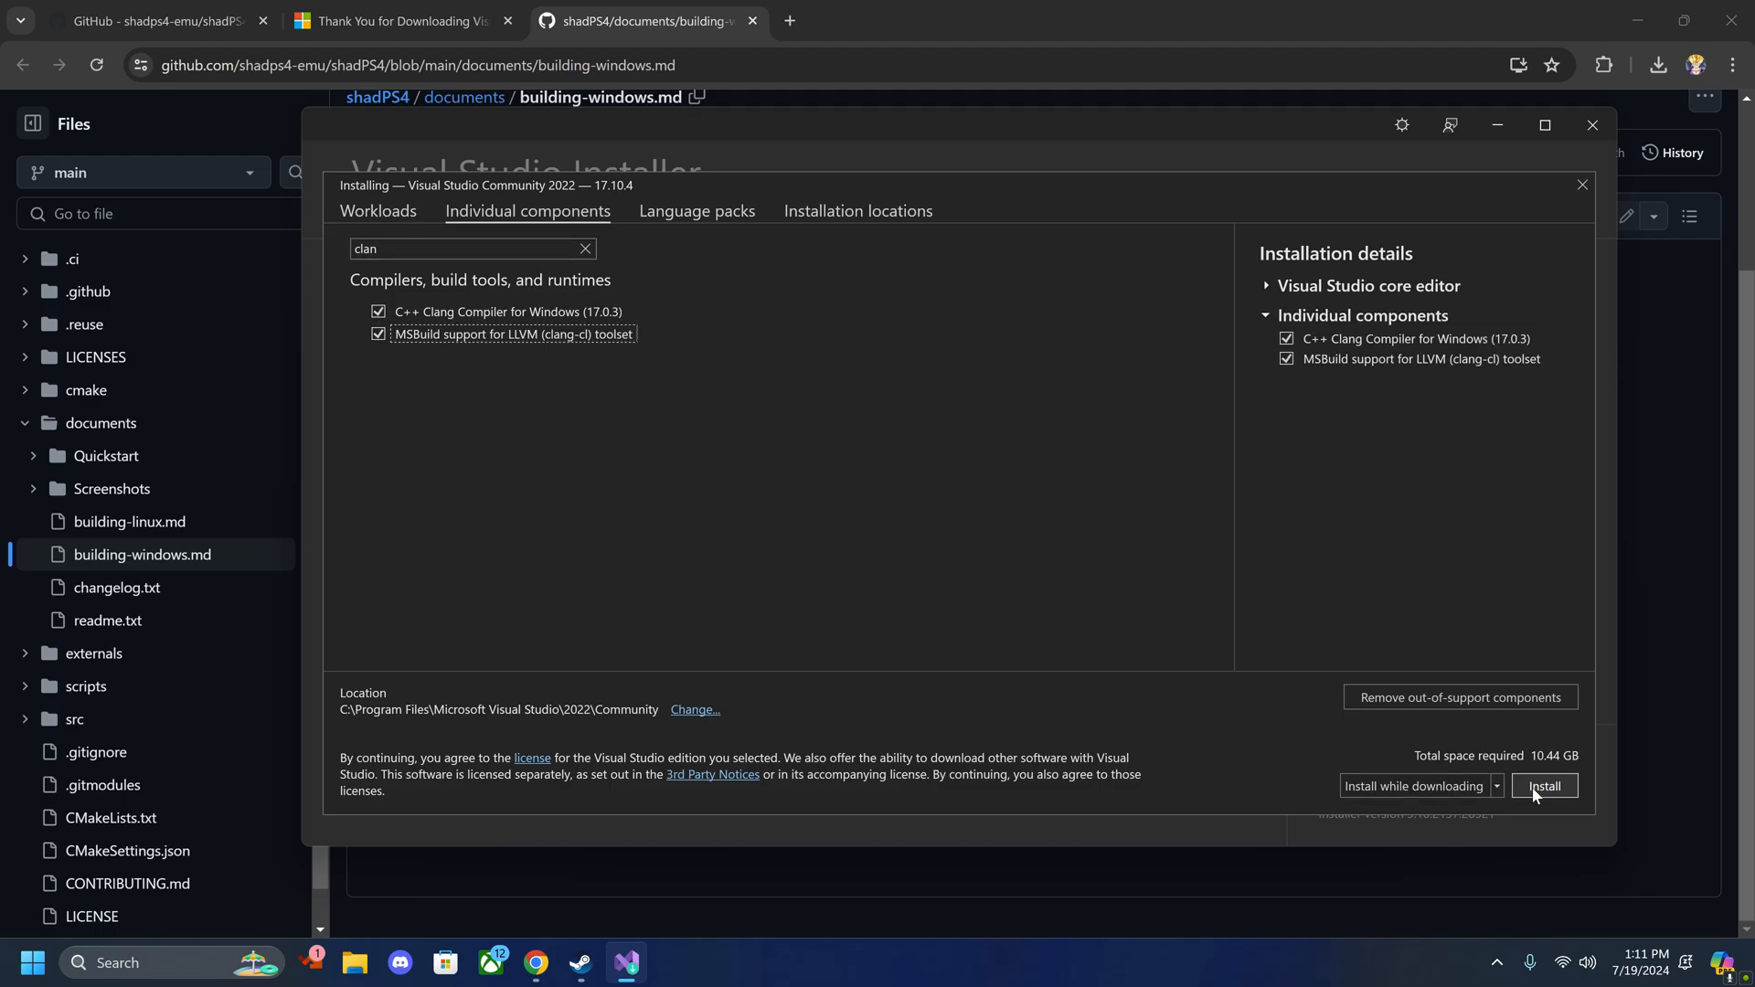
Step: Keep 'Install while downloading' and start installation, continuing without any workloads
left_click(1495, 786)
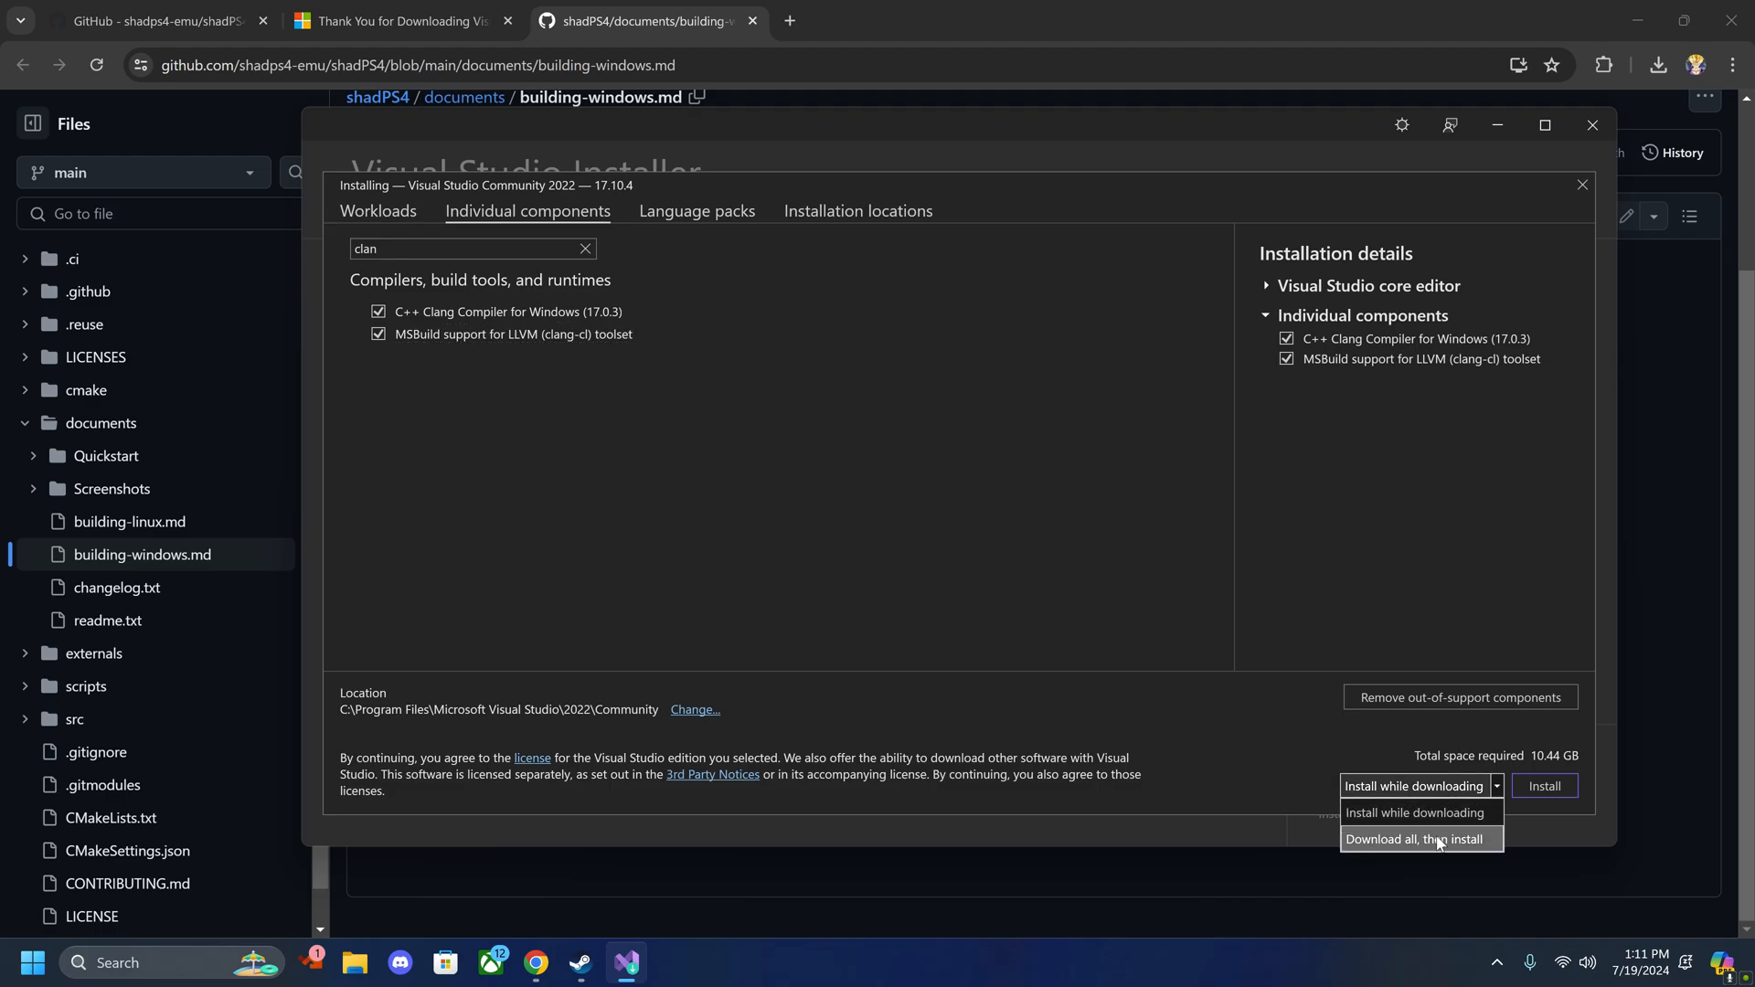
left_click(1413, 812)
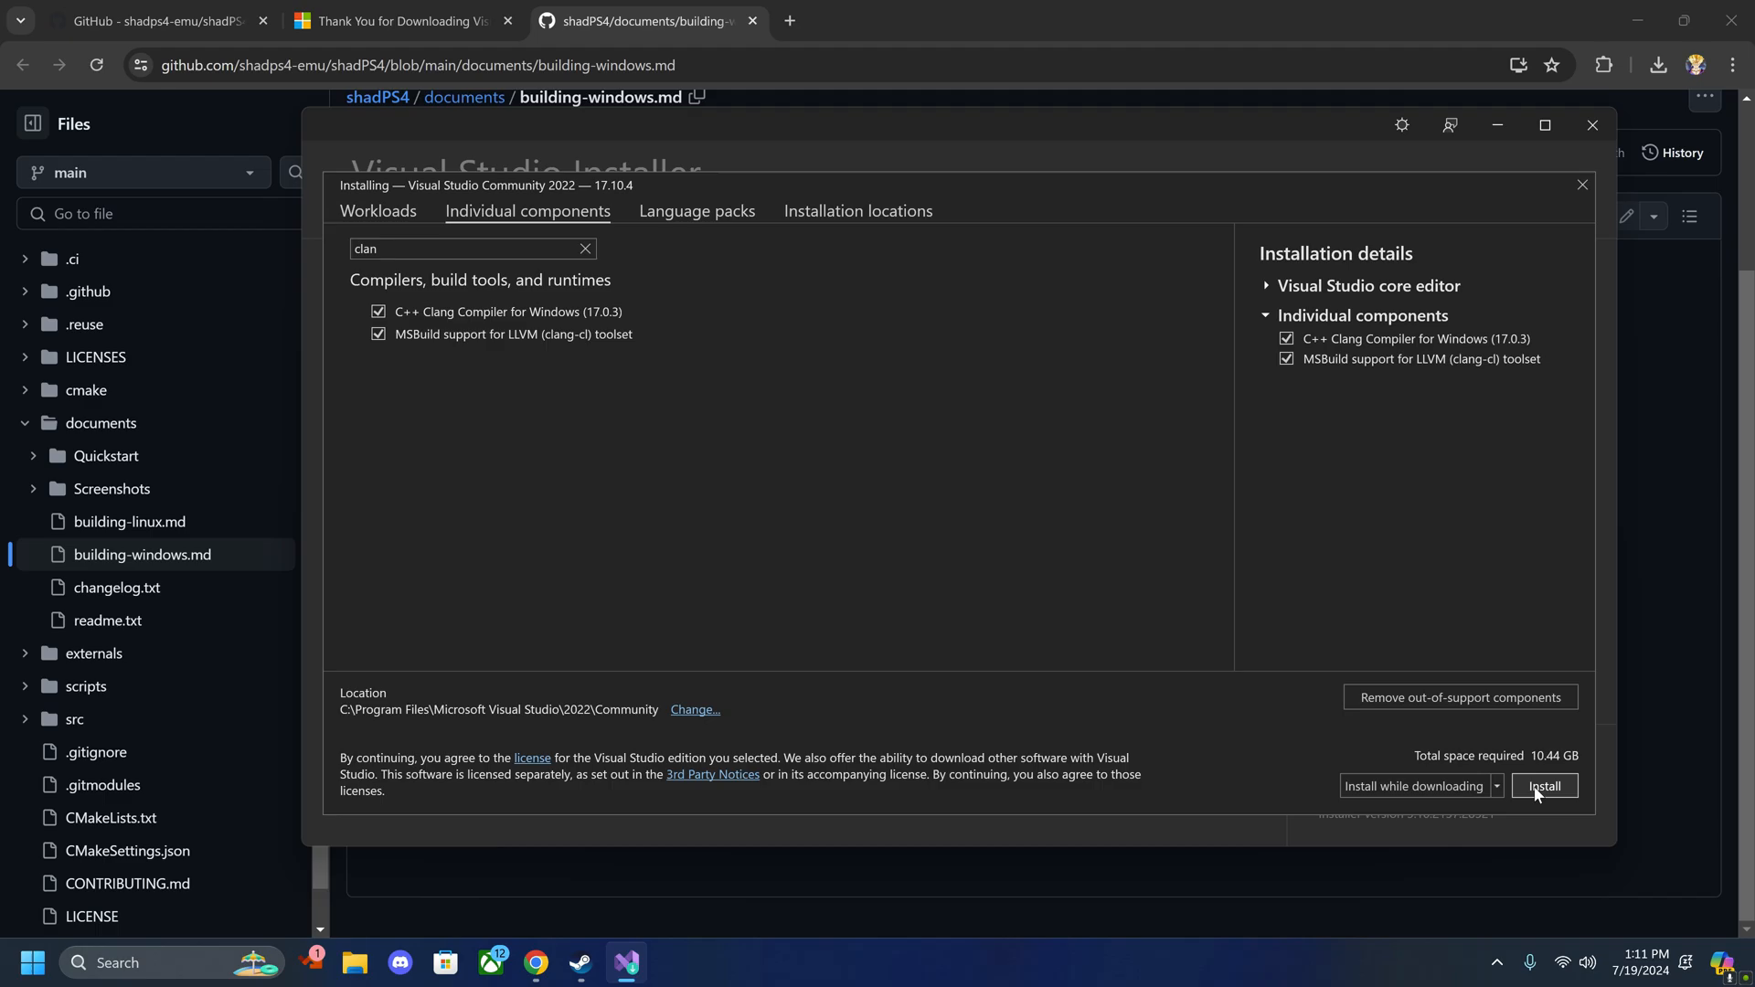
left_click(1543, 786)
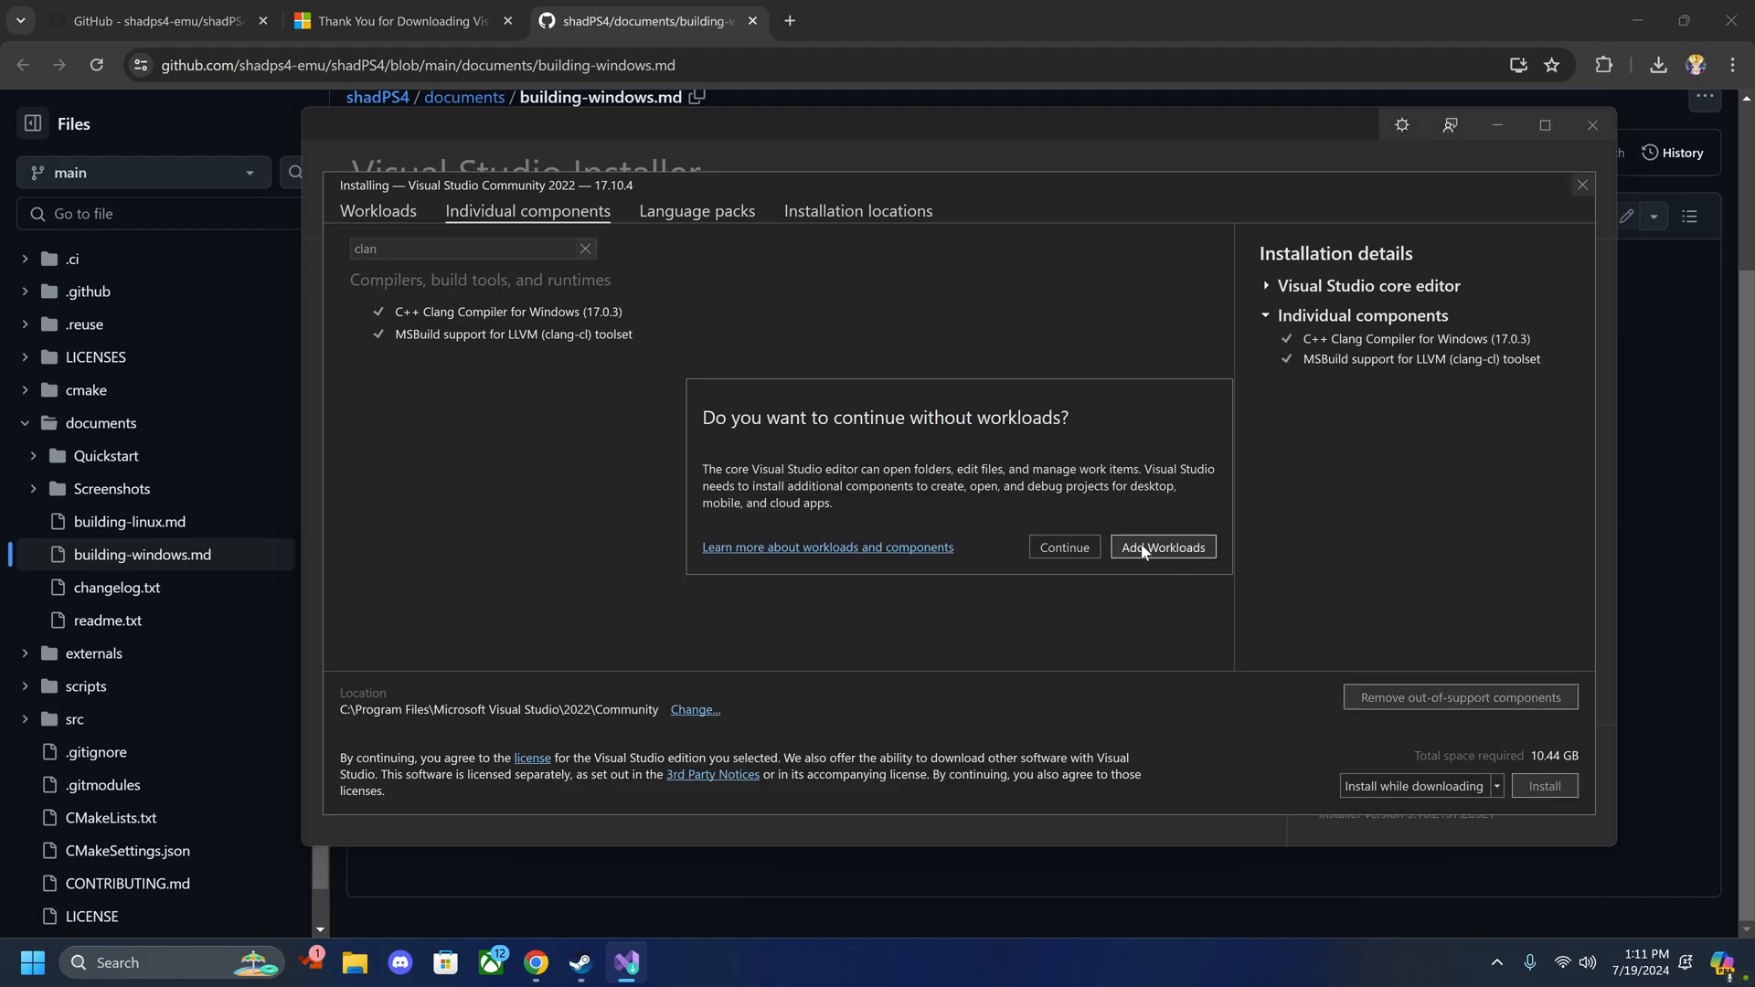
left_click(1064, 547)
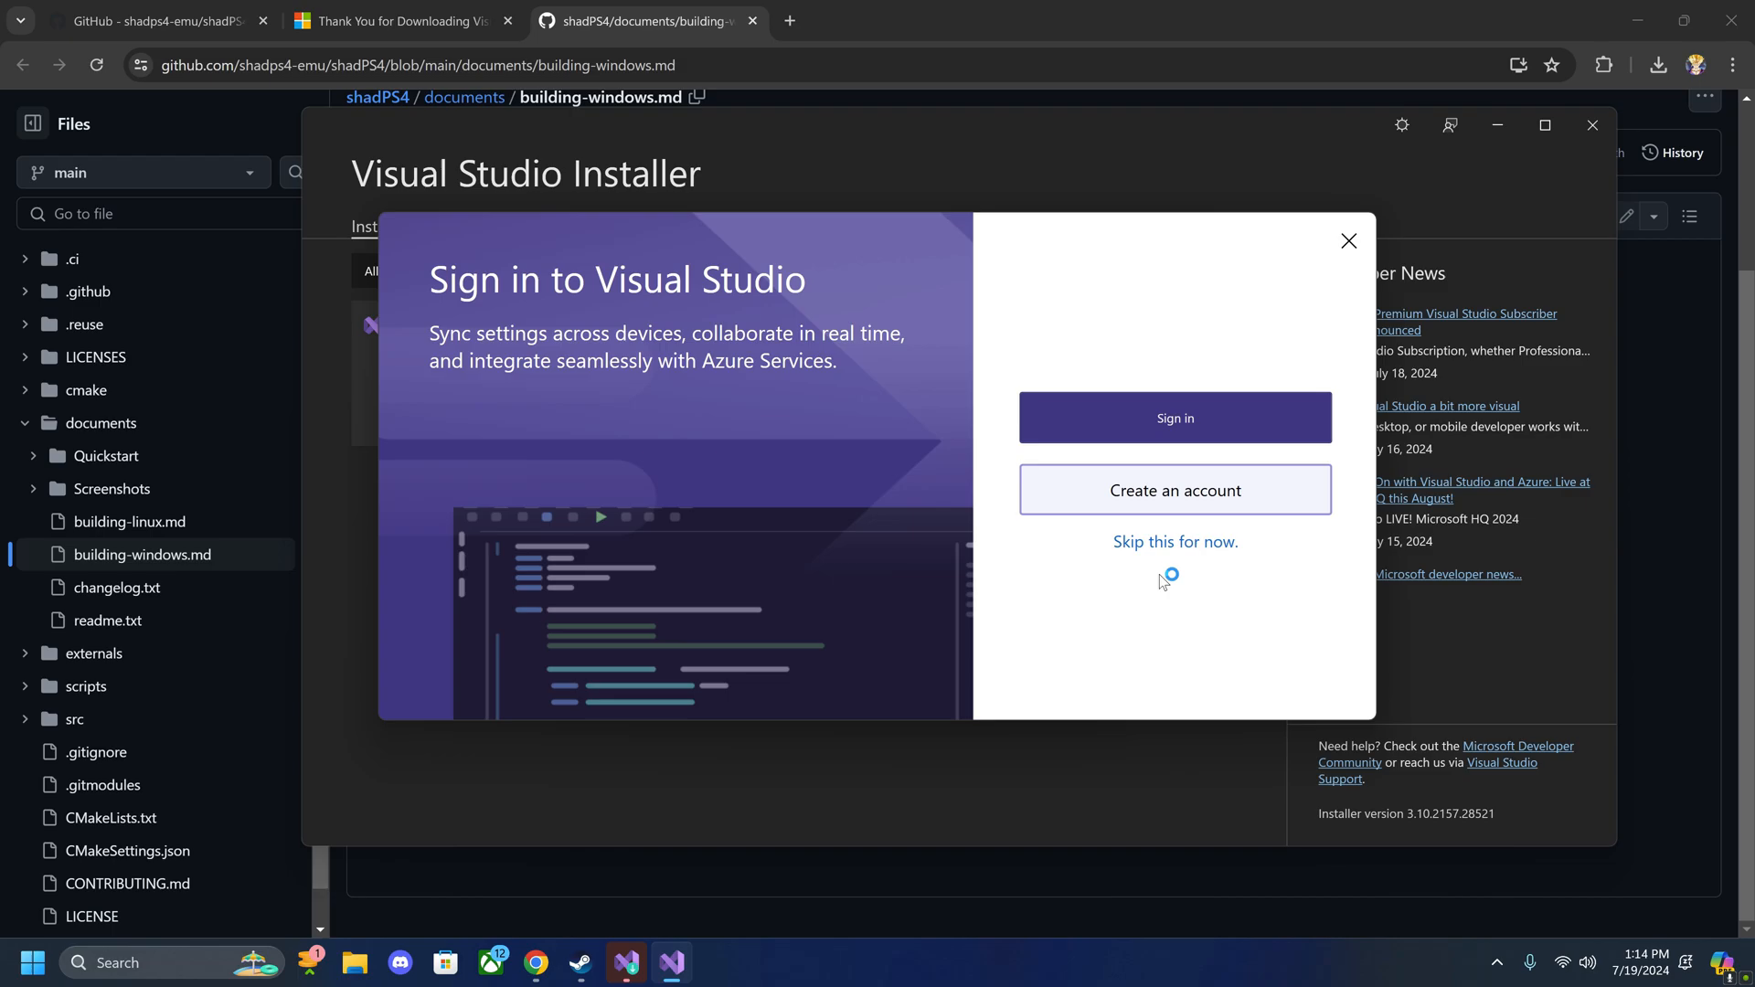
Step: Skip sign-in and start Visual Studio with General settings and the Dark theme
left_click(1176, 541)
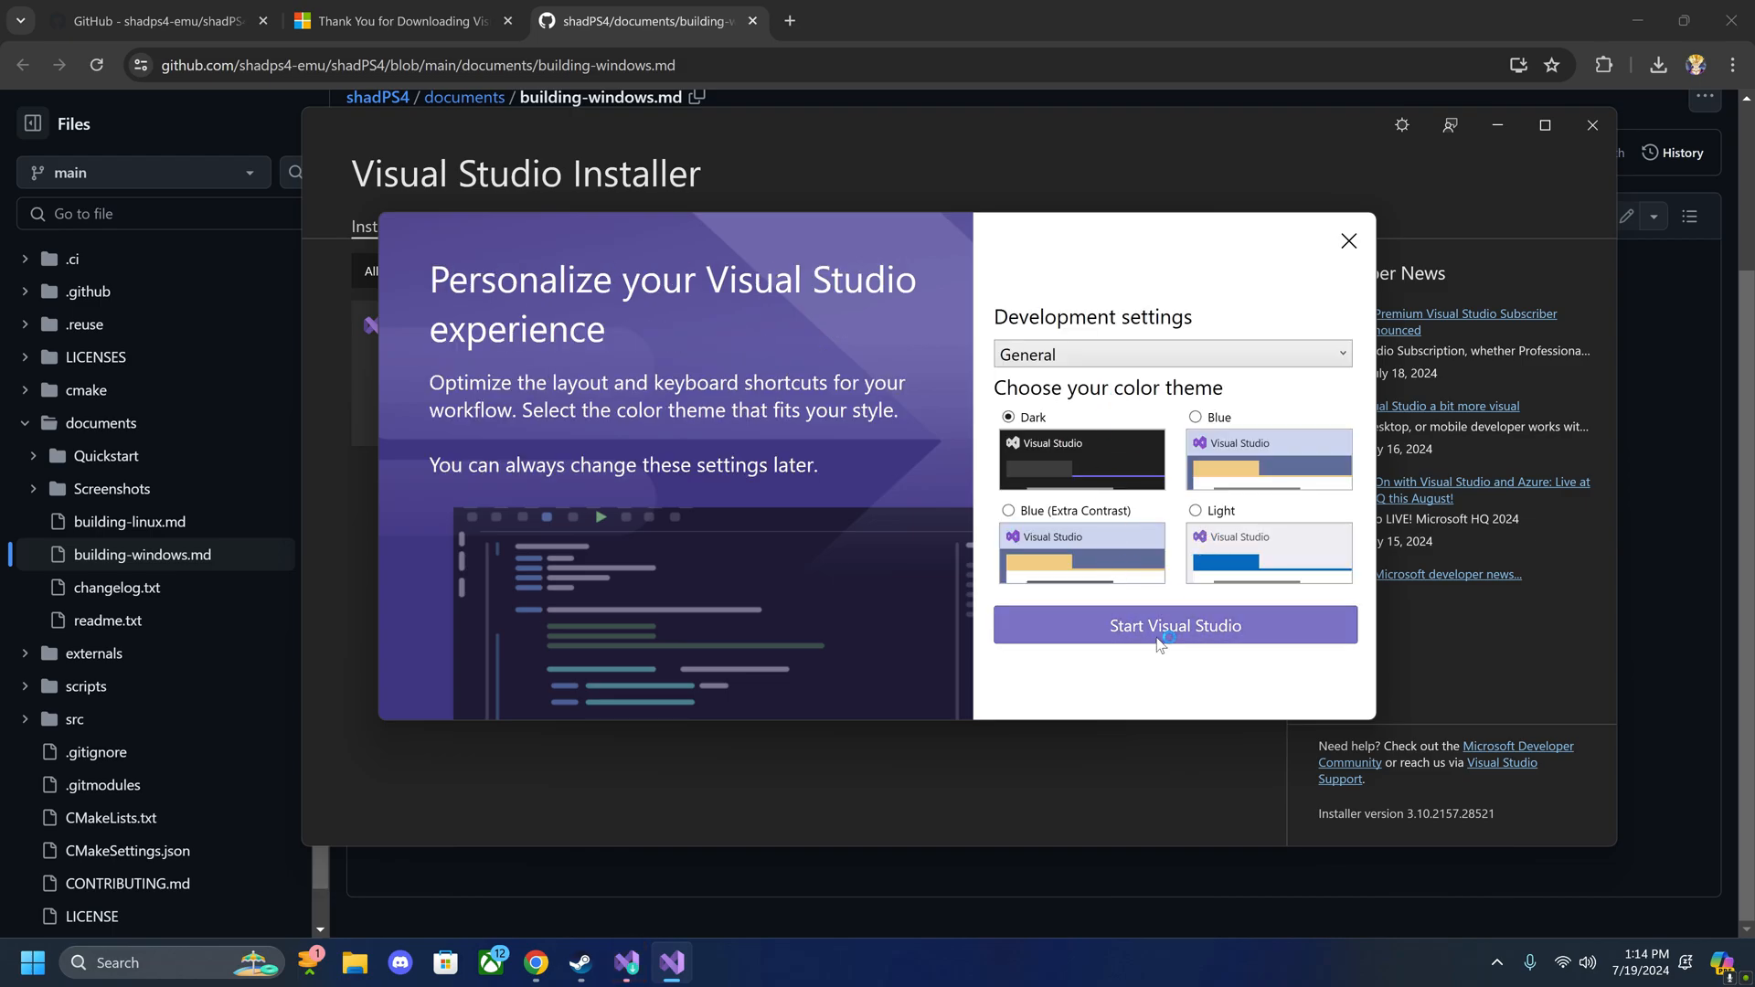
left_click(1174, 625)
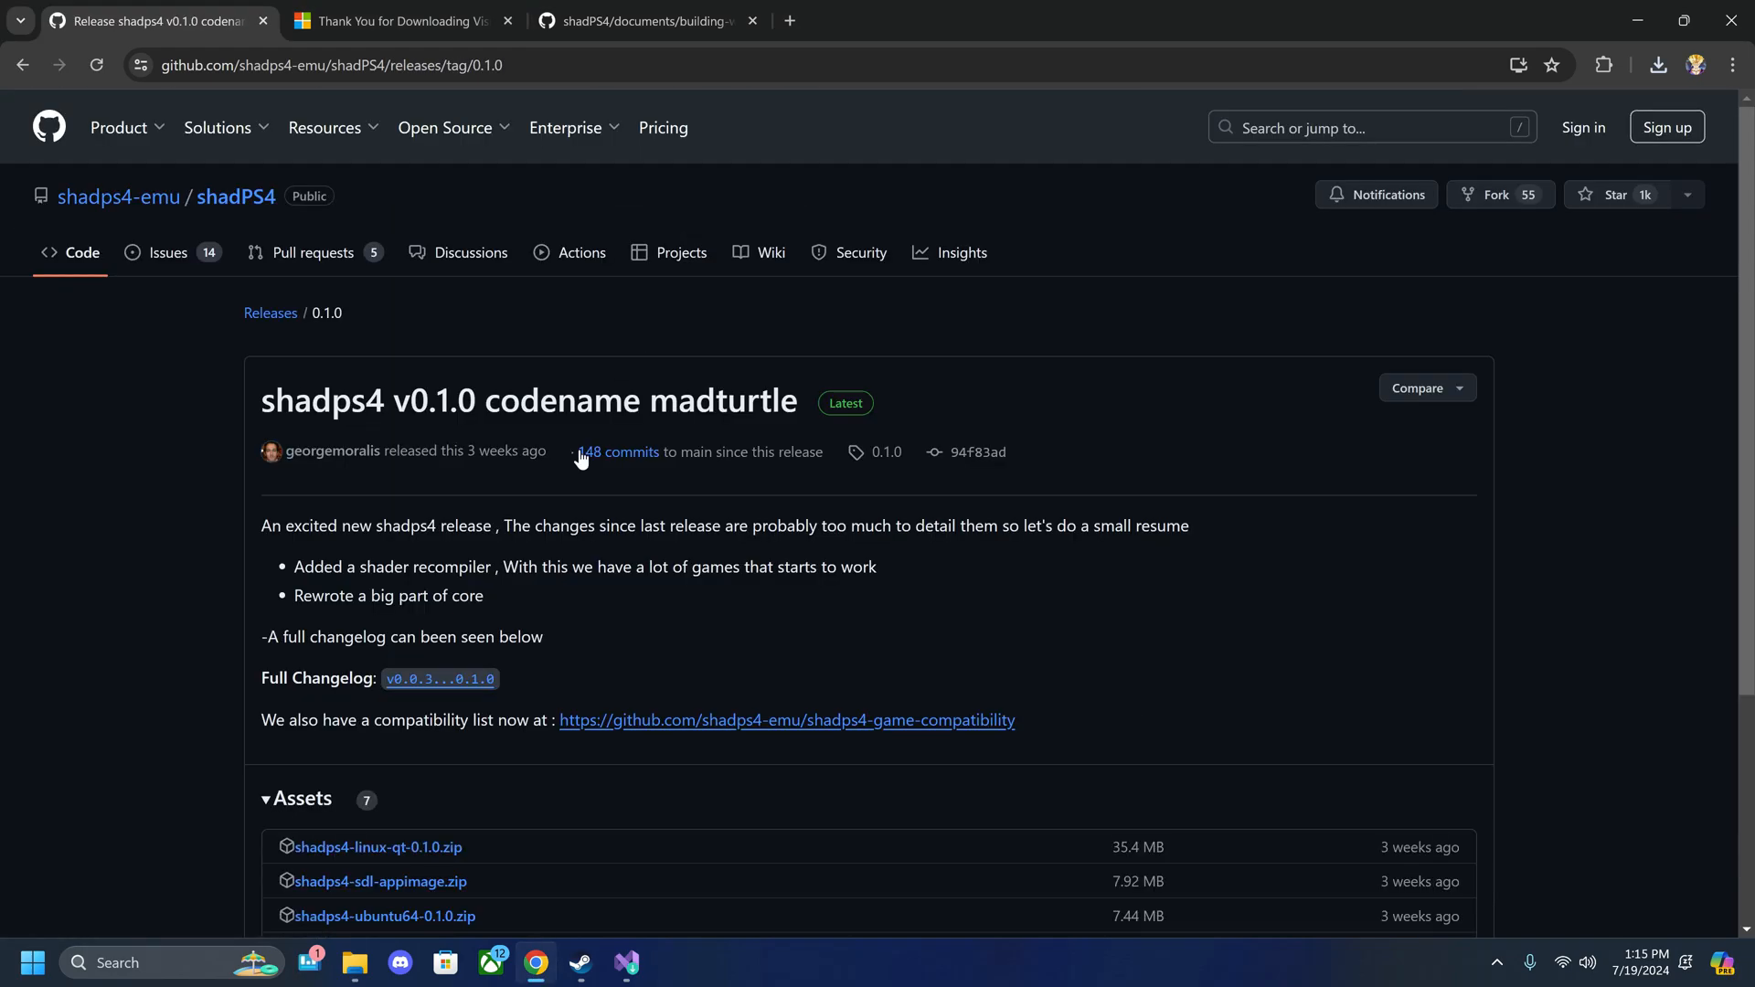
Step: Download shadps4-win64-qt-0.1.0.zip from the release assets and show it in its Downloads folder
scroll("down", 3)
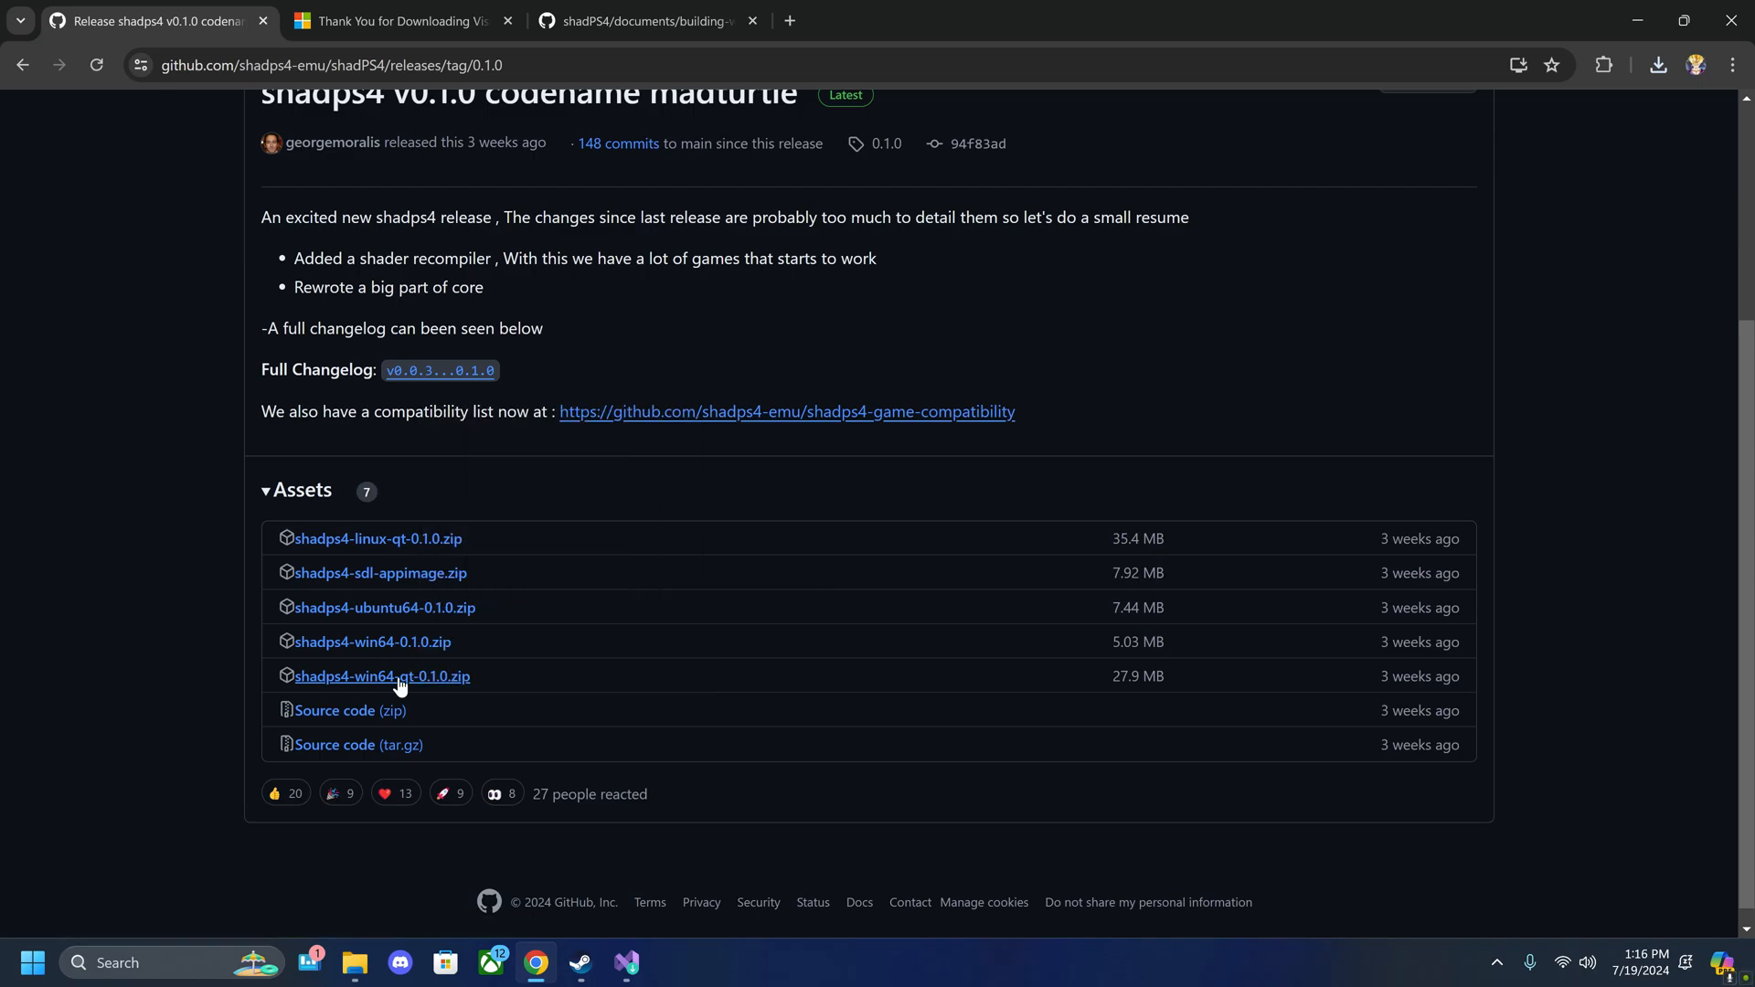
left_click(382, 676)
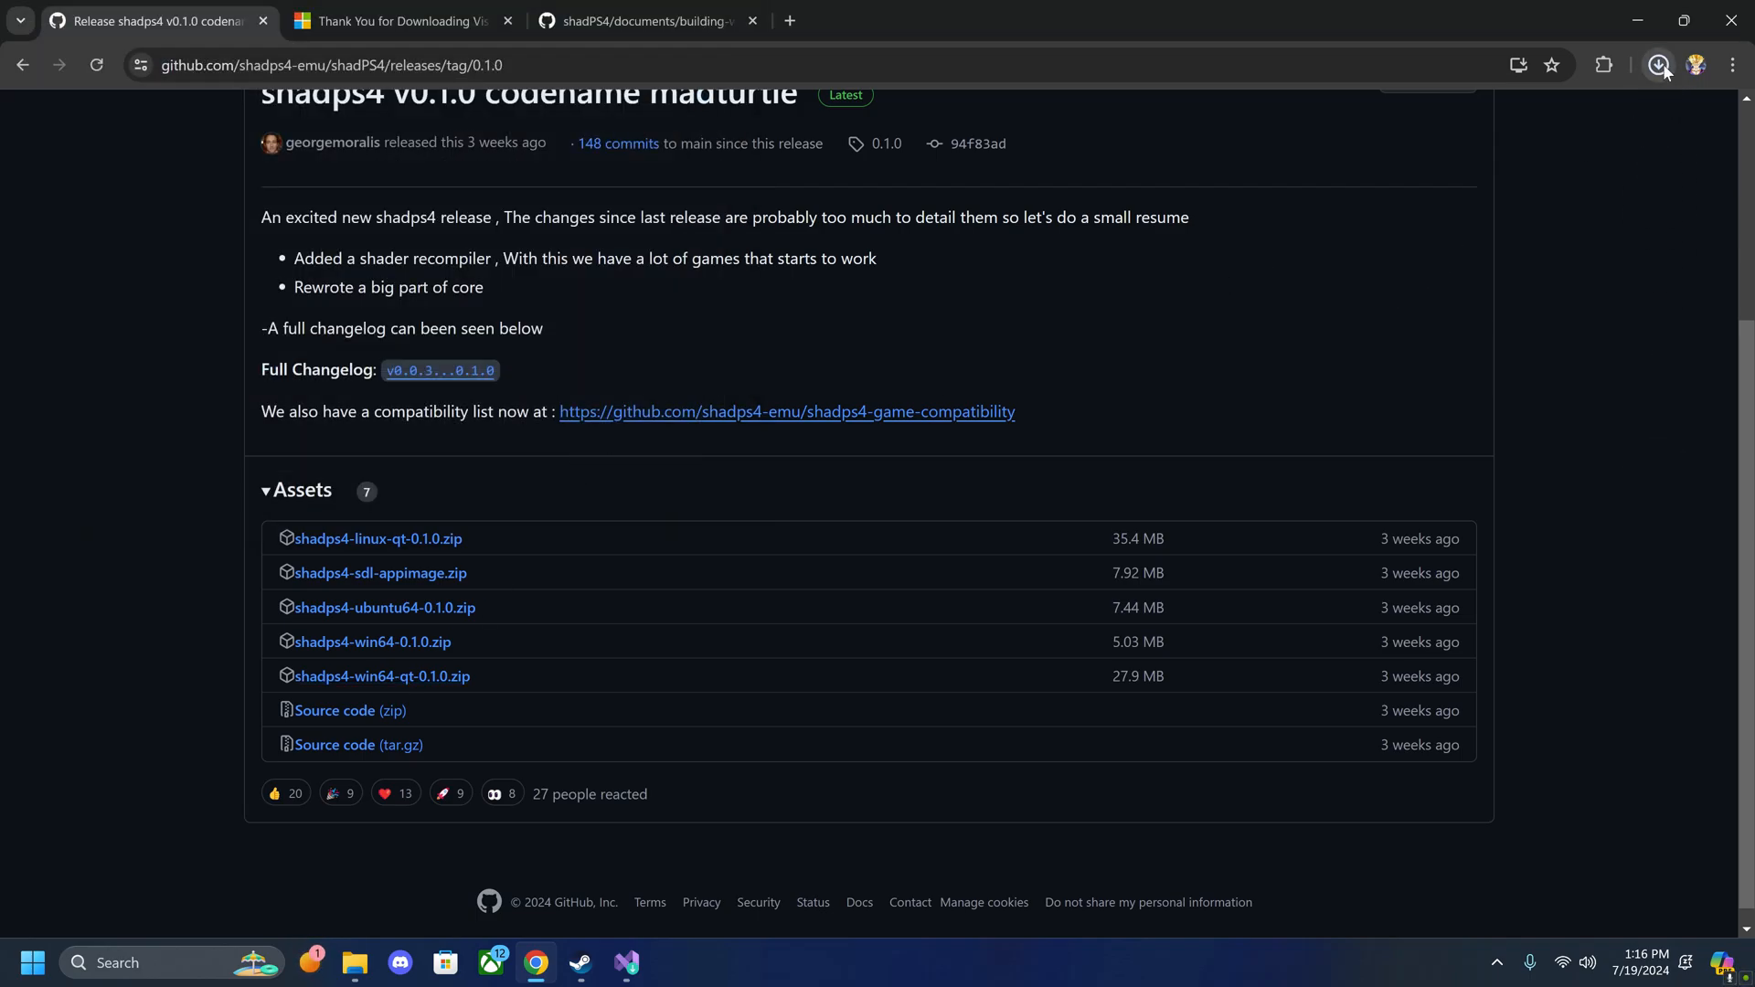
left_click(1658, 66)
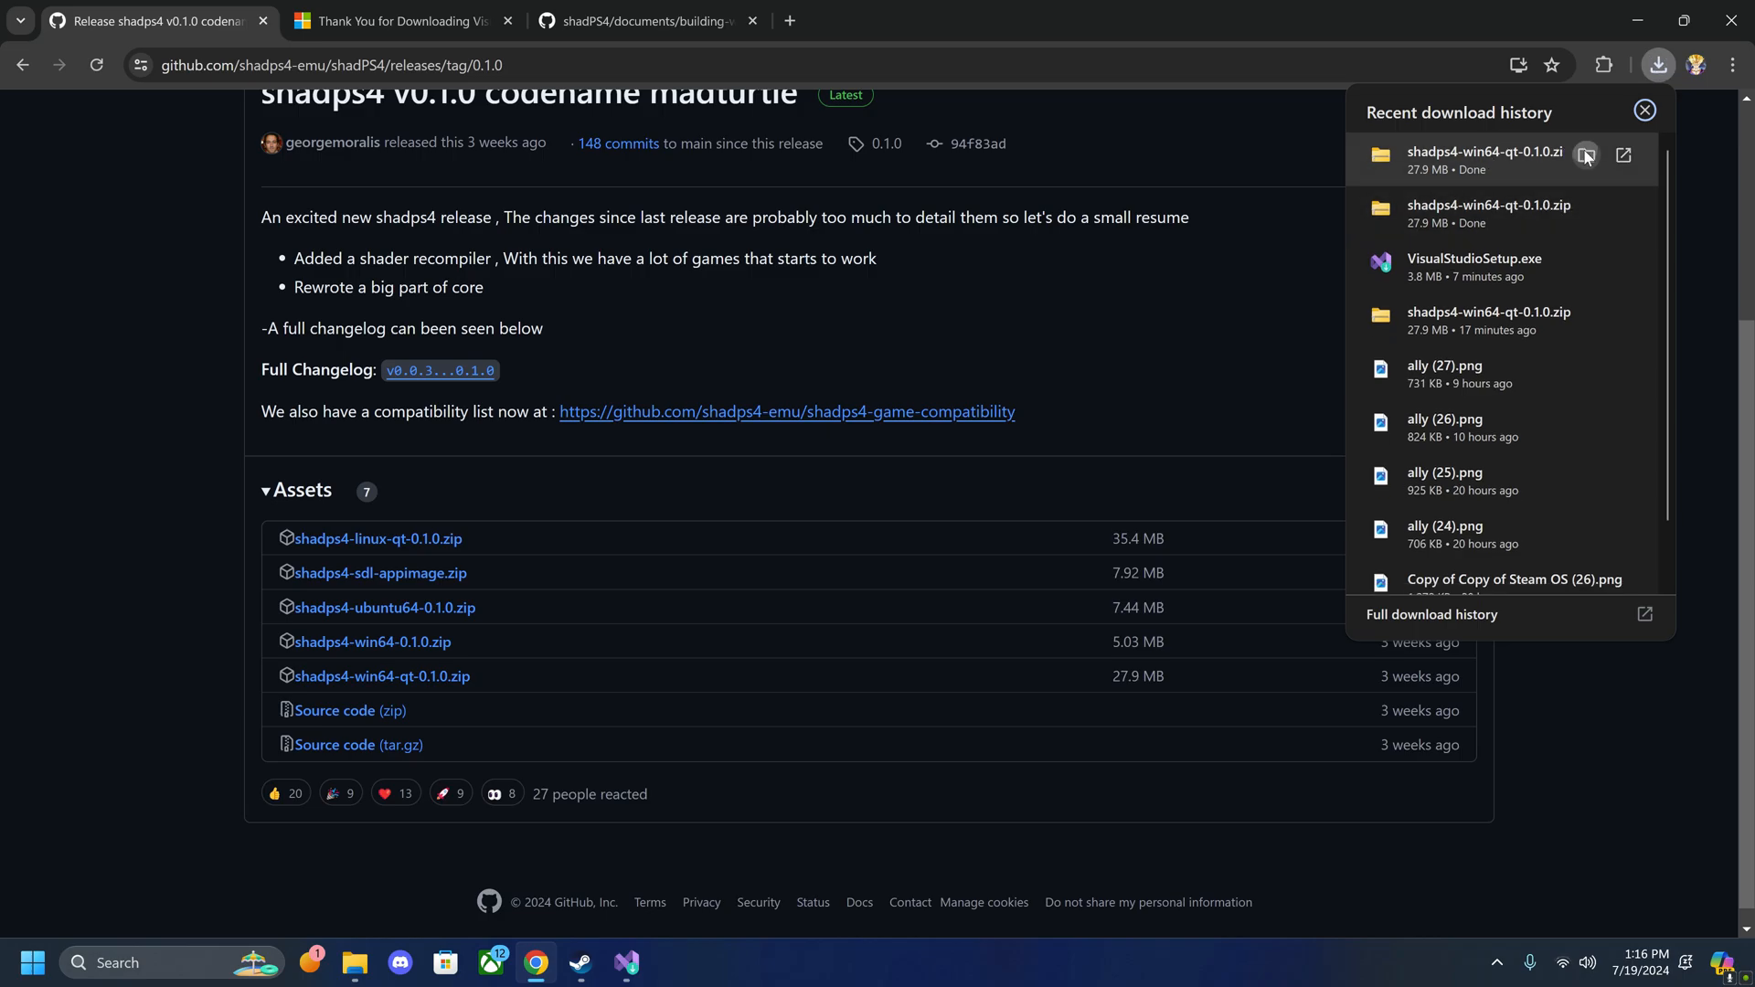
left_click(1587, 155)
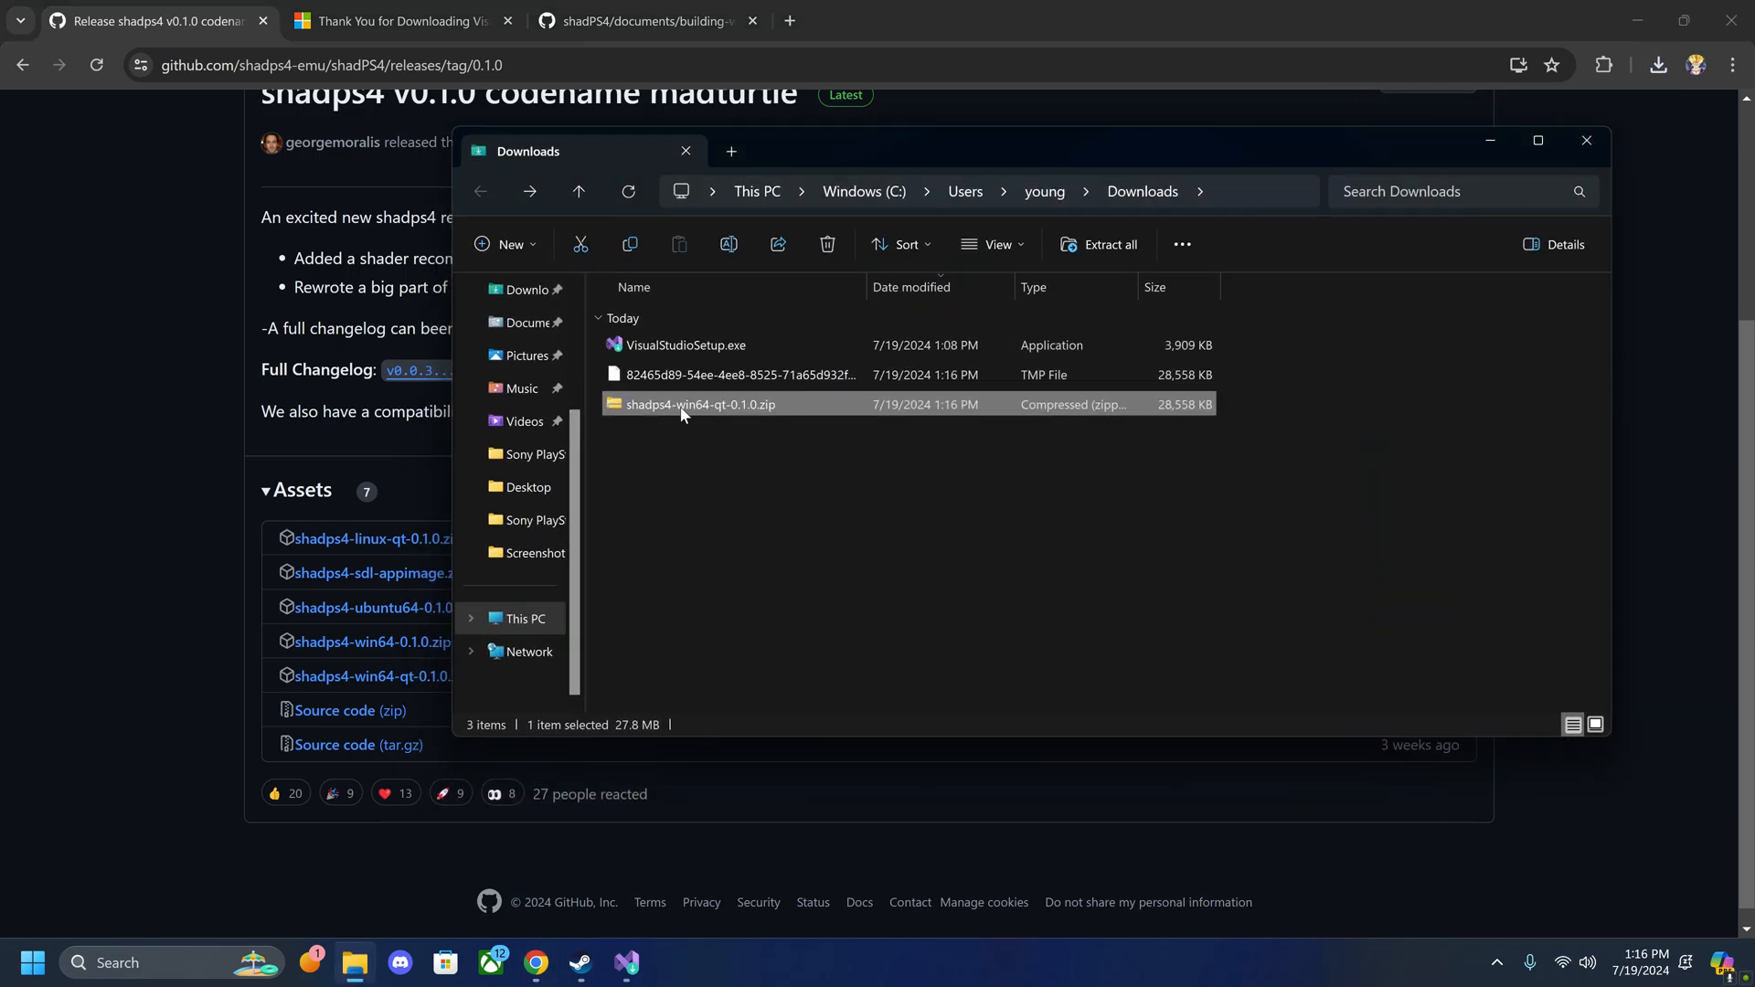
Step: Extract shadps4-win64-qt-0.1.0.zip into its suggested folder and select shadPS4.exe inside it
right_click(687, 404)
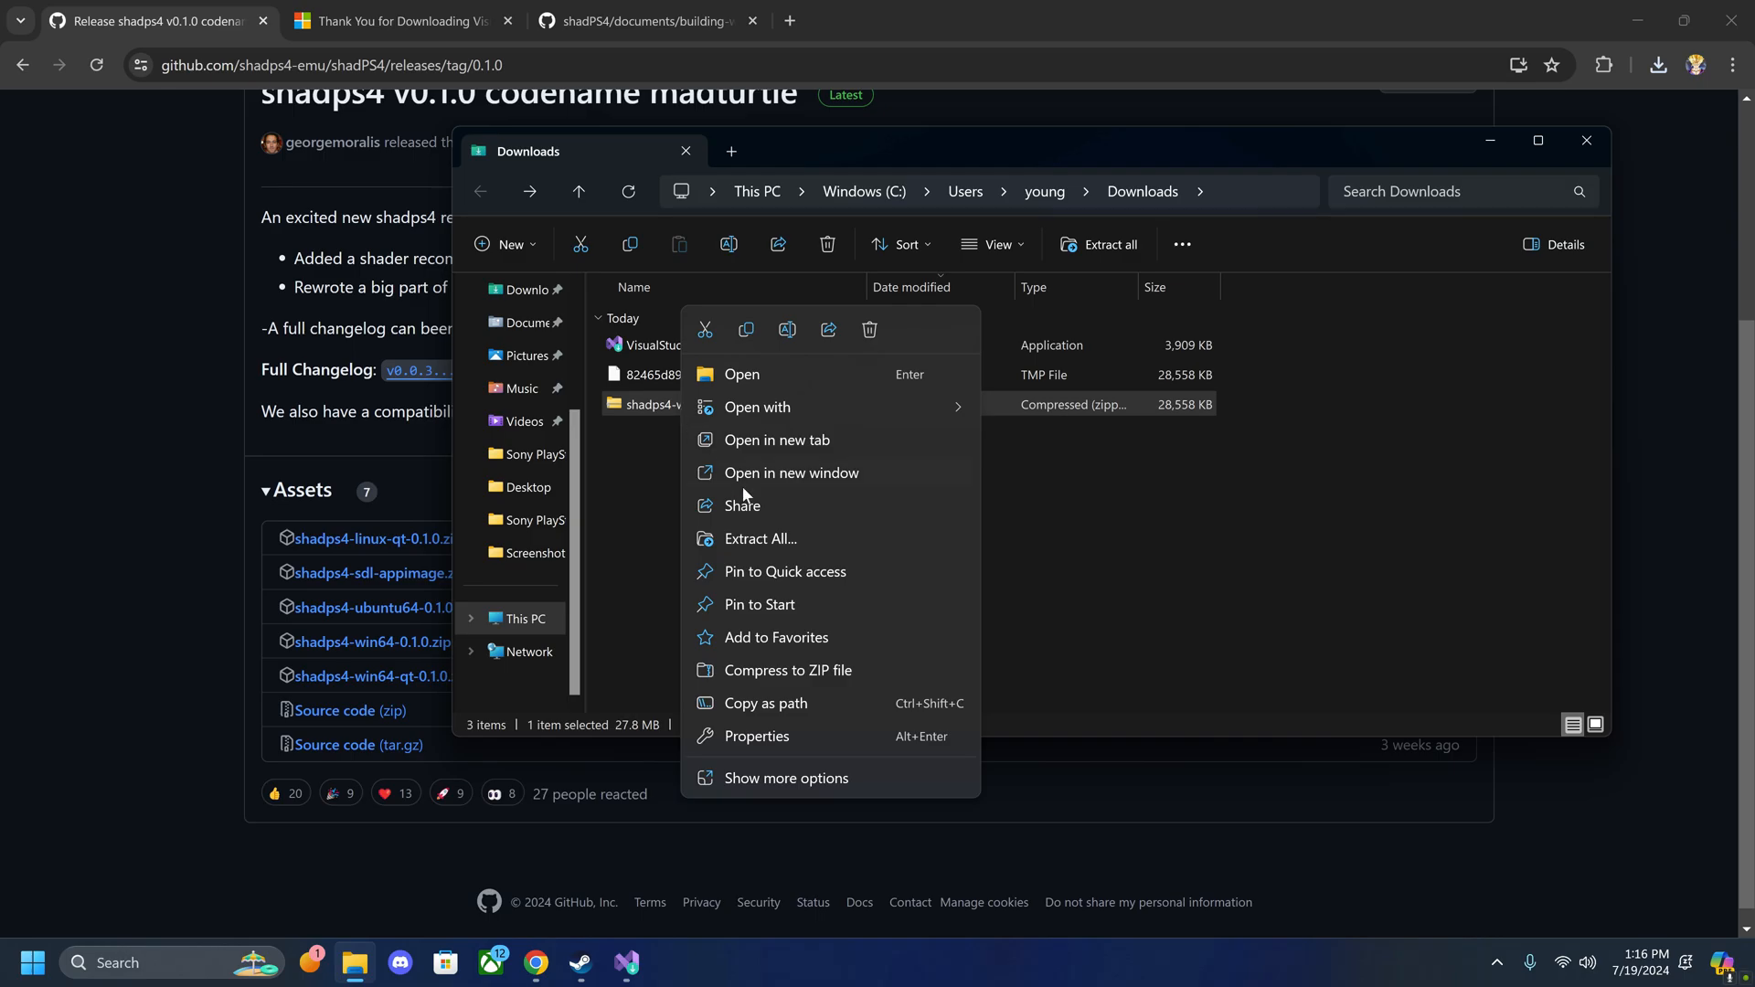
mouse_move(790, 546)
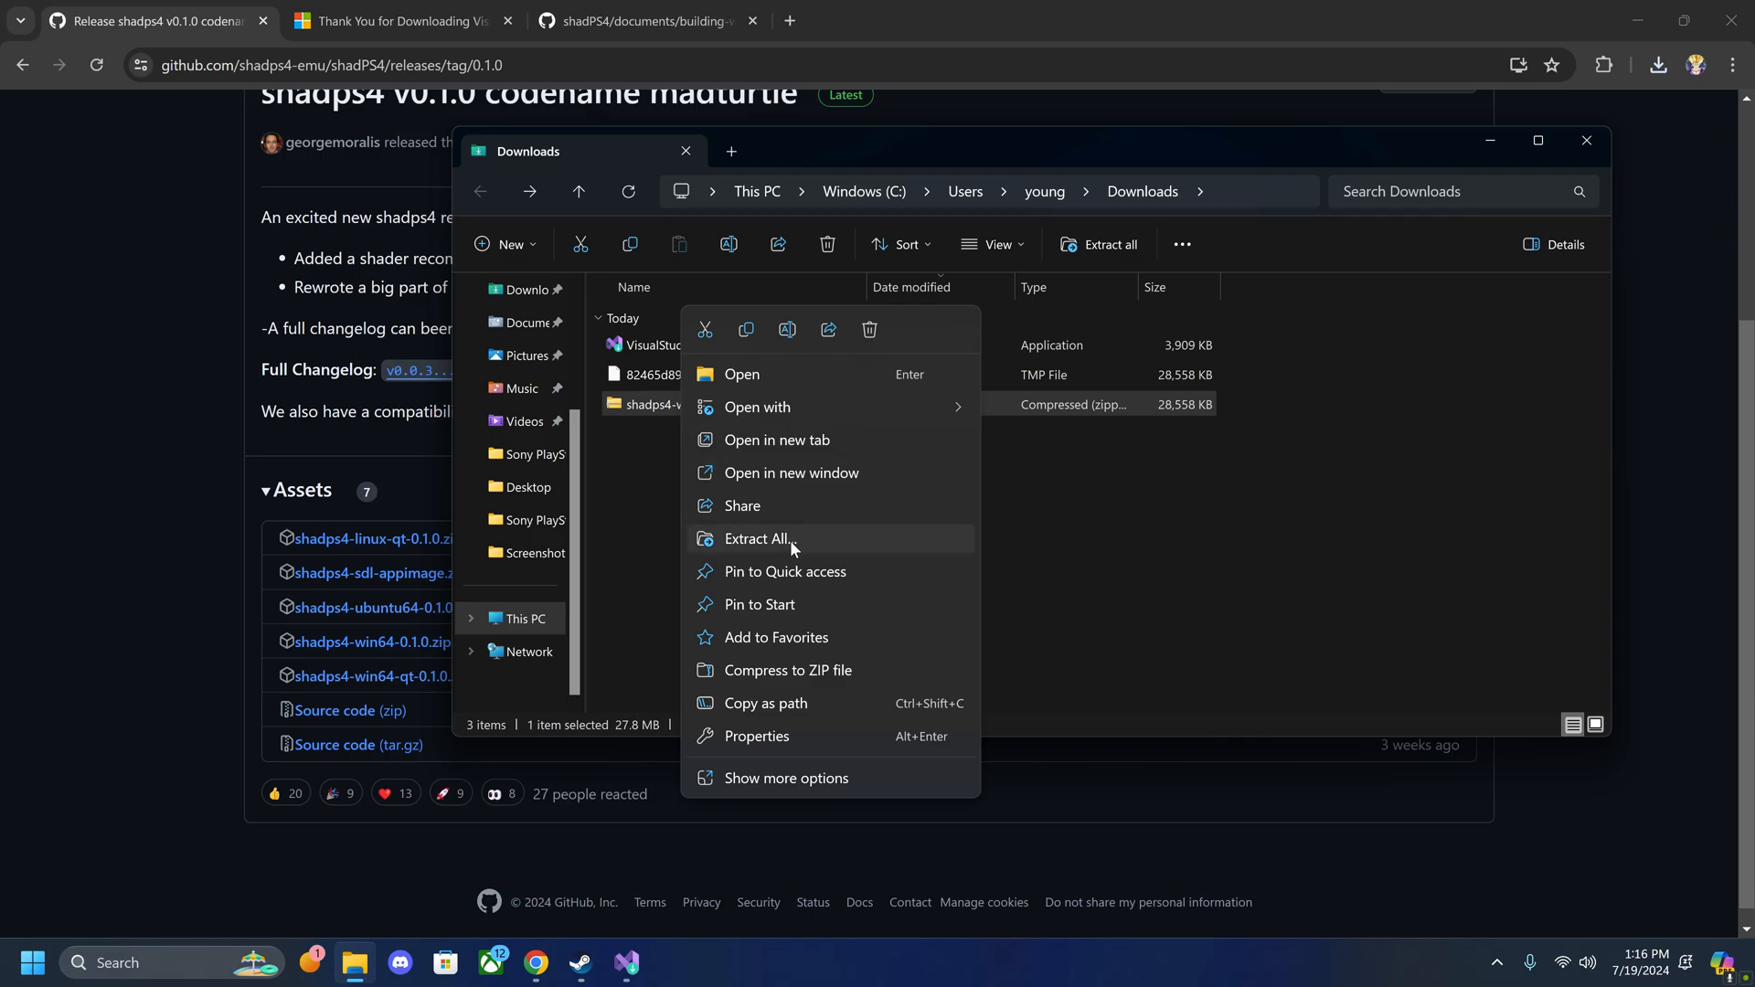
left_click(757, 537)
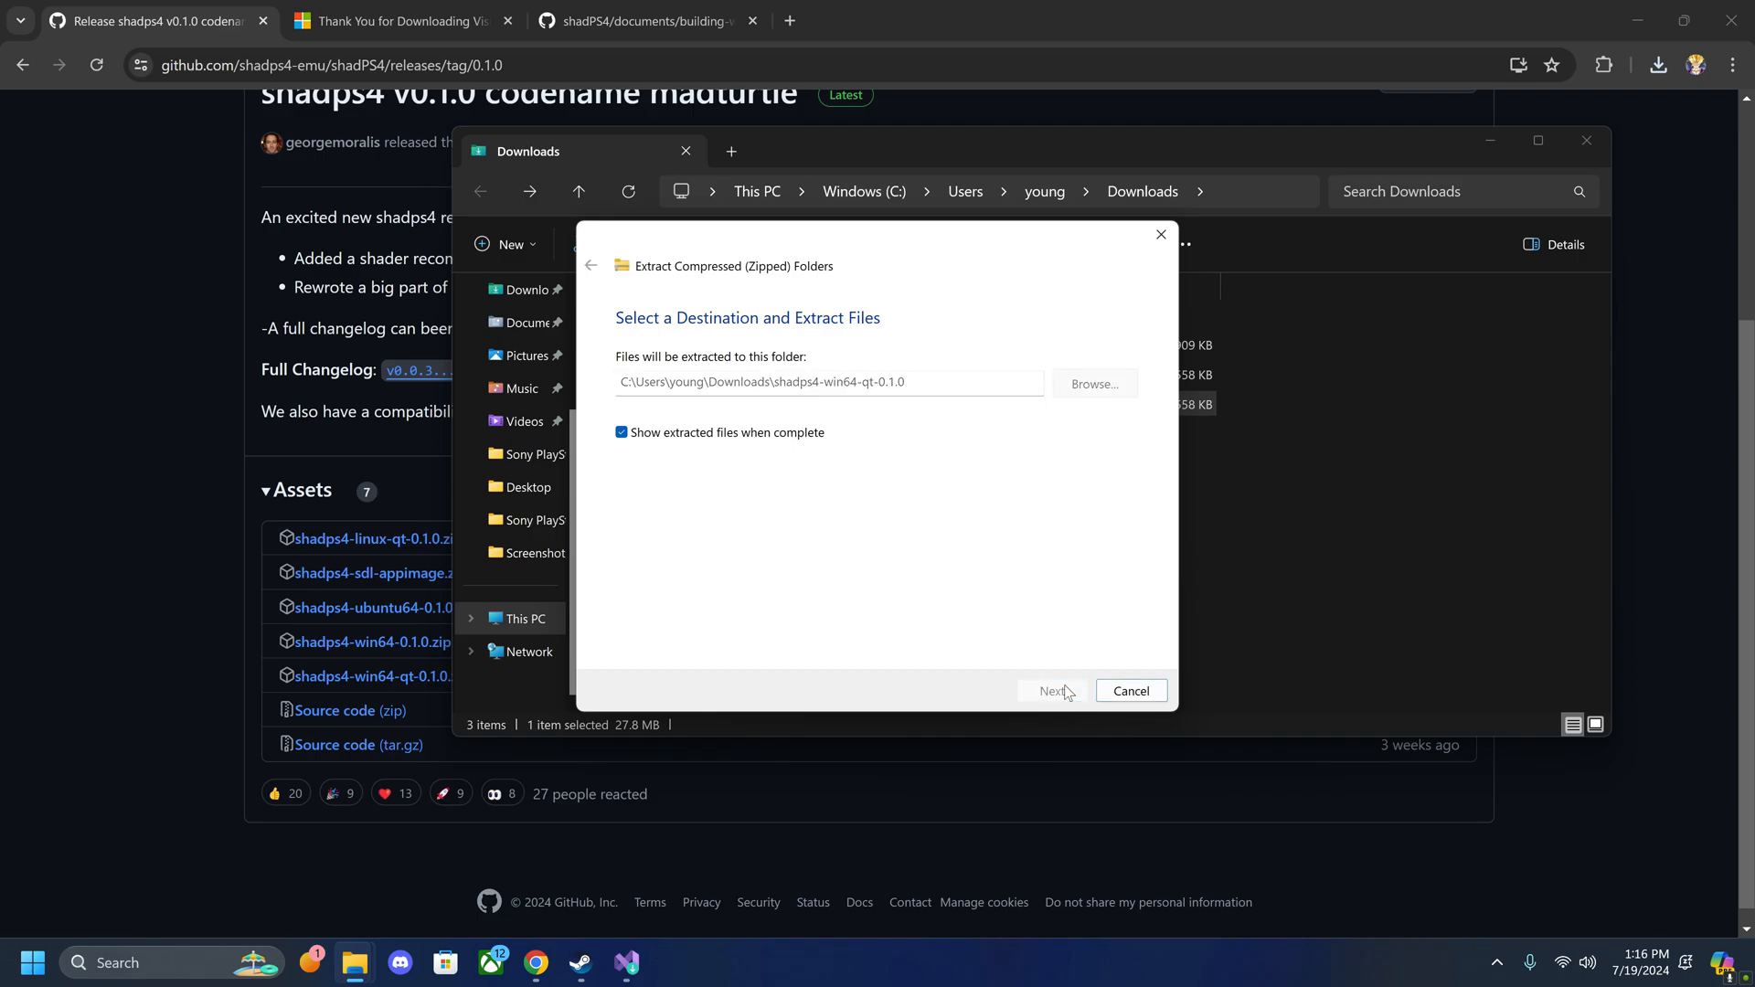
left_click(1052, 691)
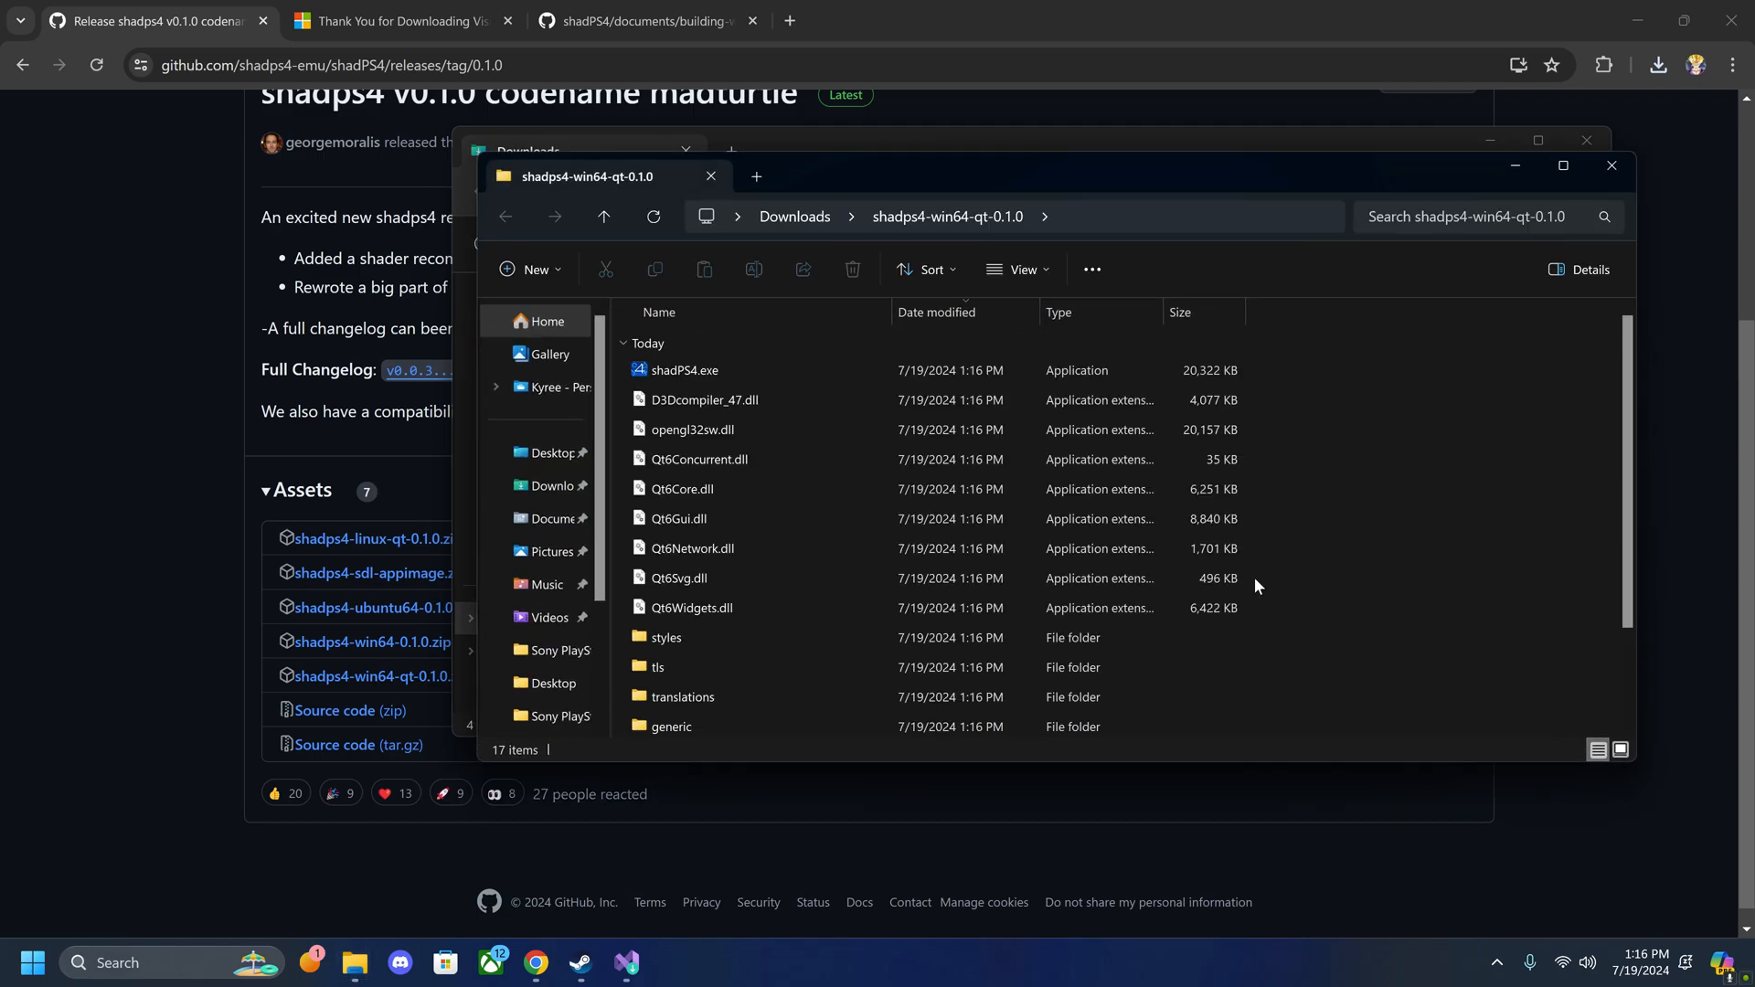
scroll("down", 3)
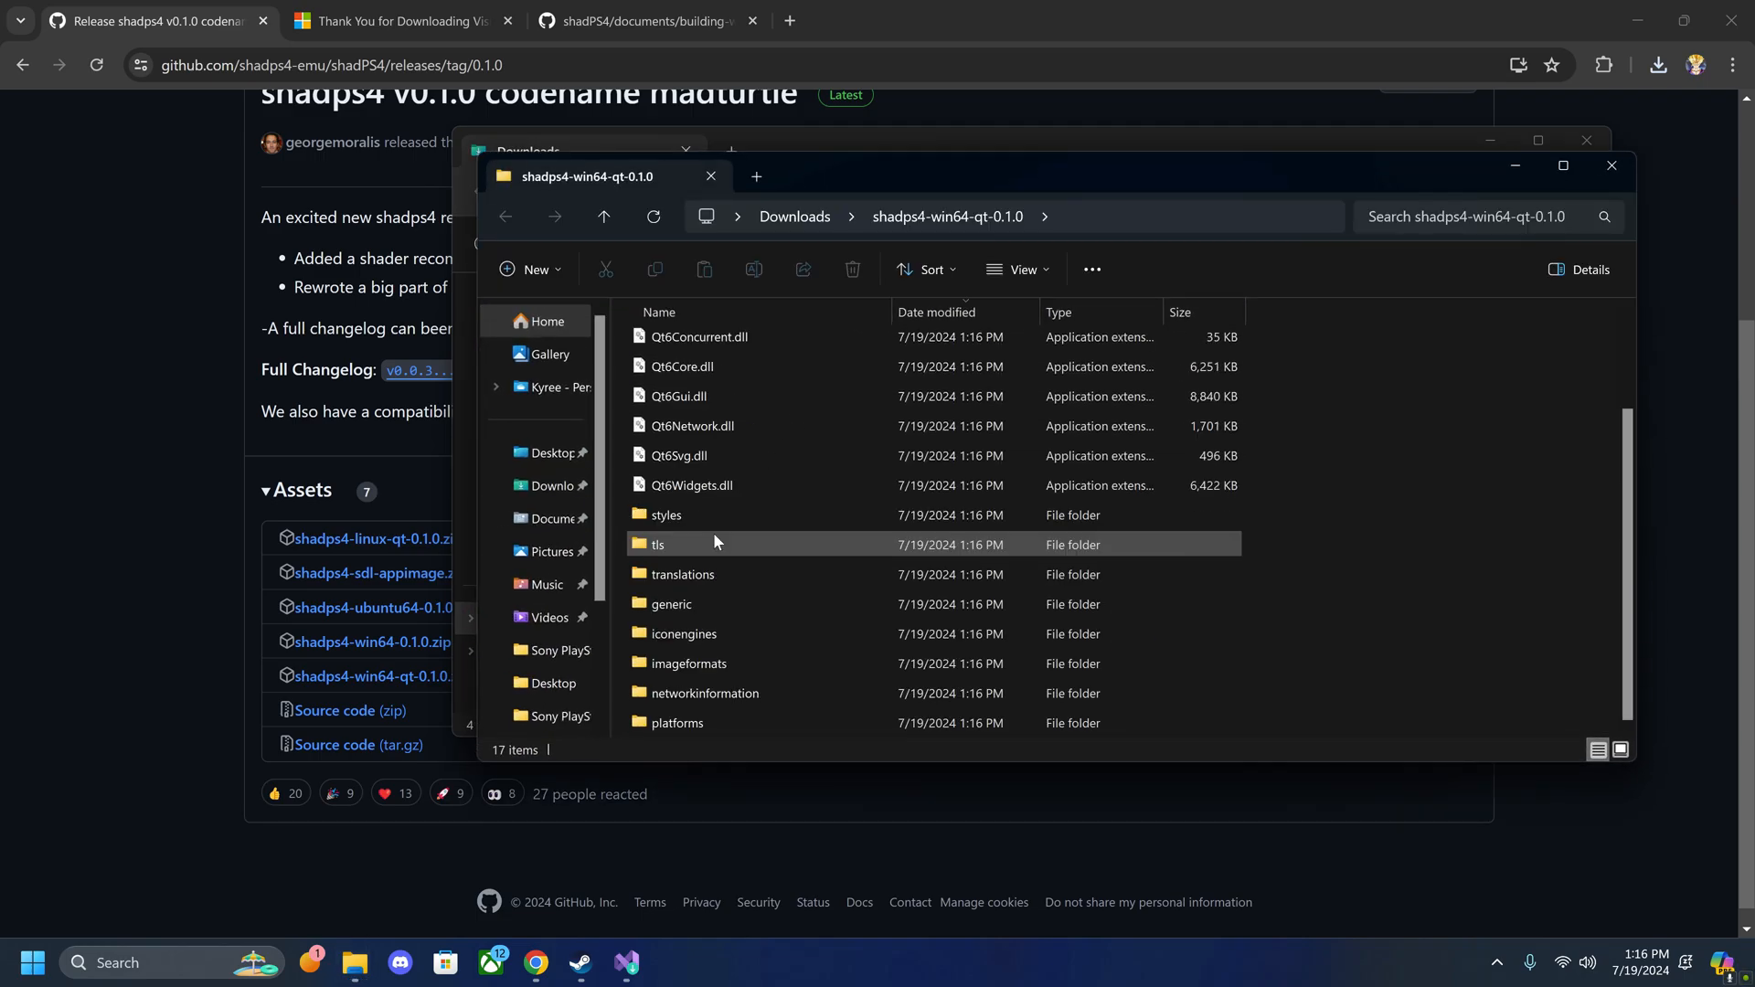
left_click(684, 369)
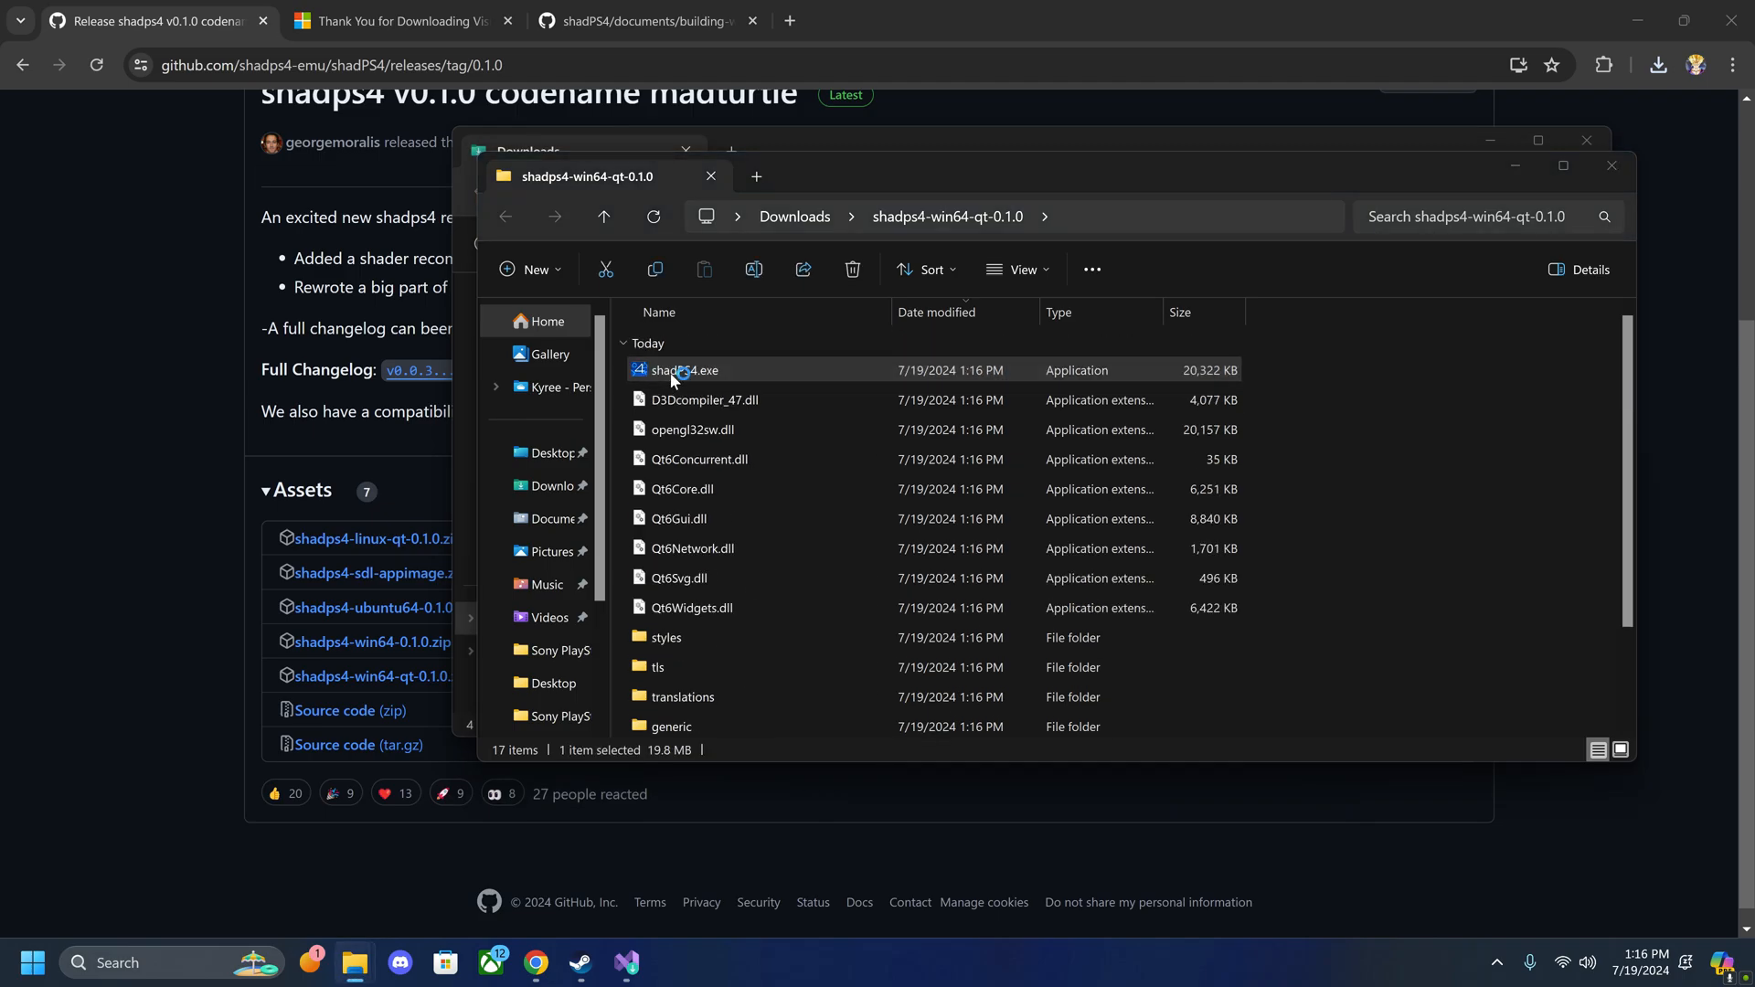
Step: Launch shadPS4.exe past the SmartScreen warning and allow it firewall network access
double_click(683, 369)
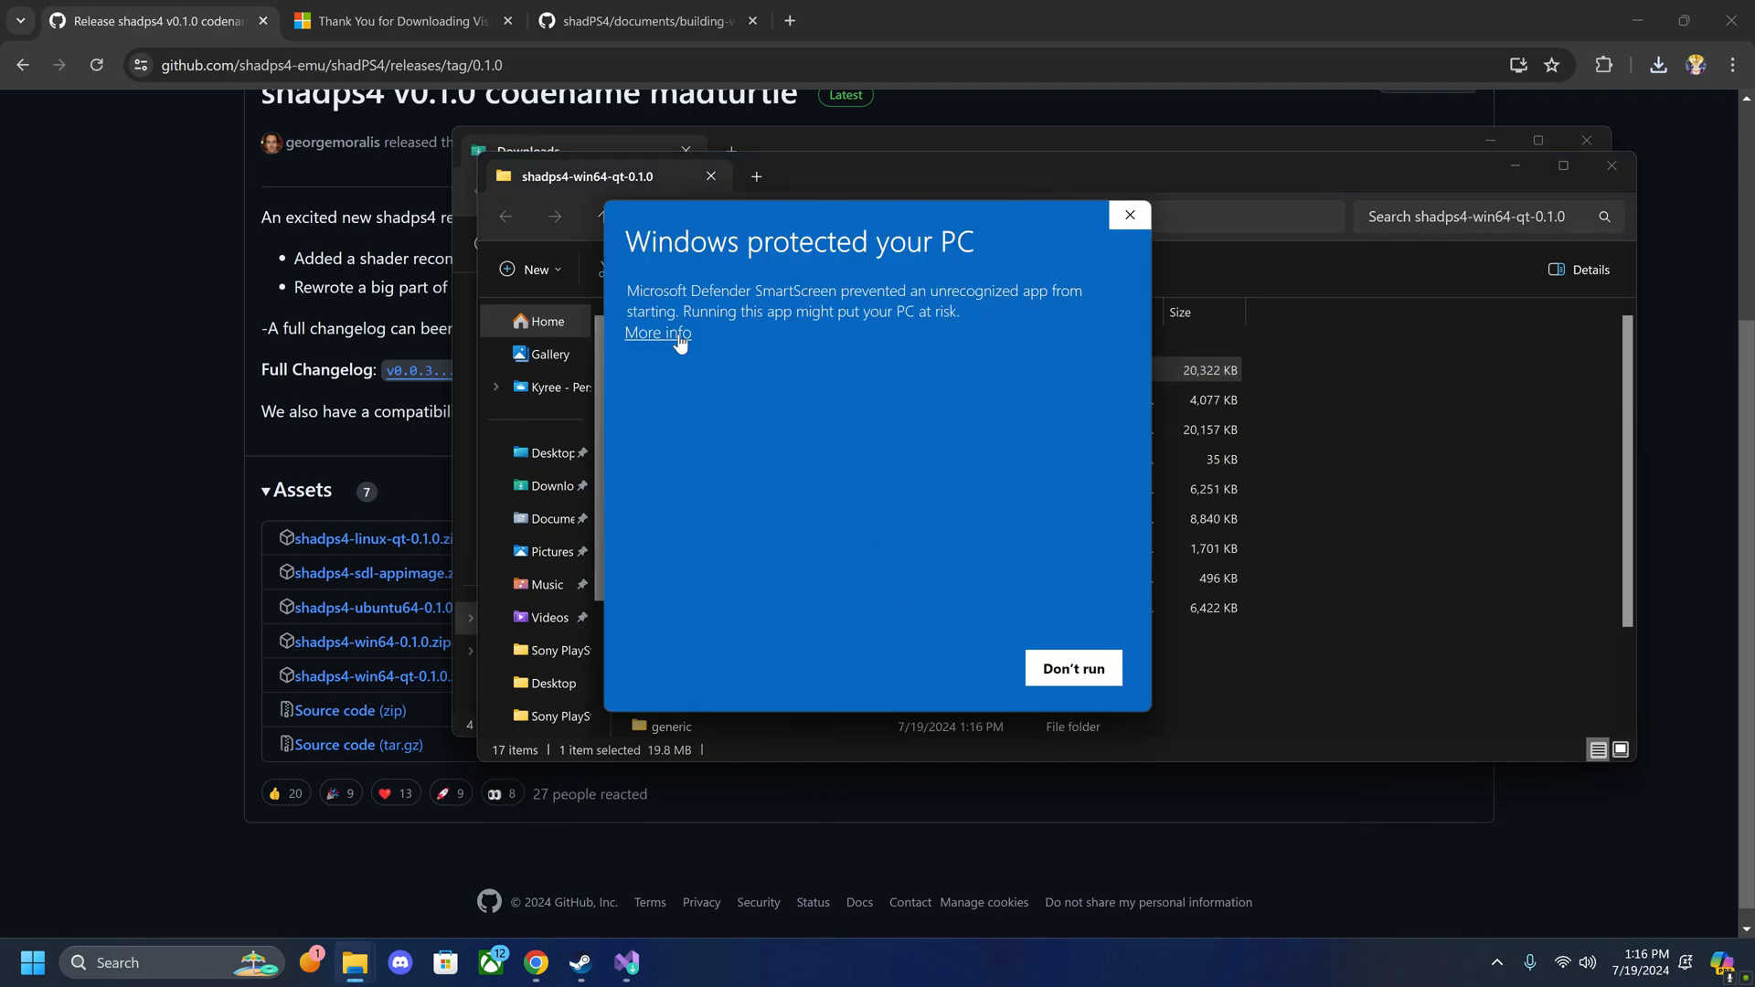
left_click(1130, 214)
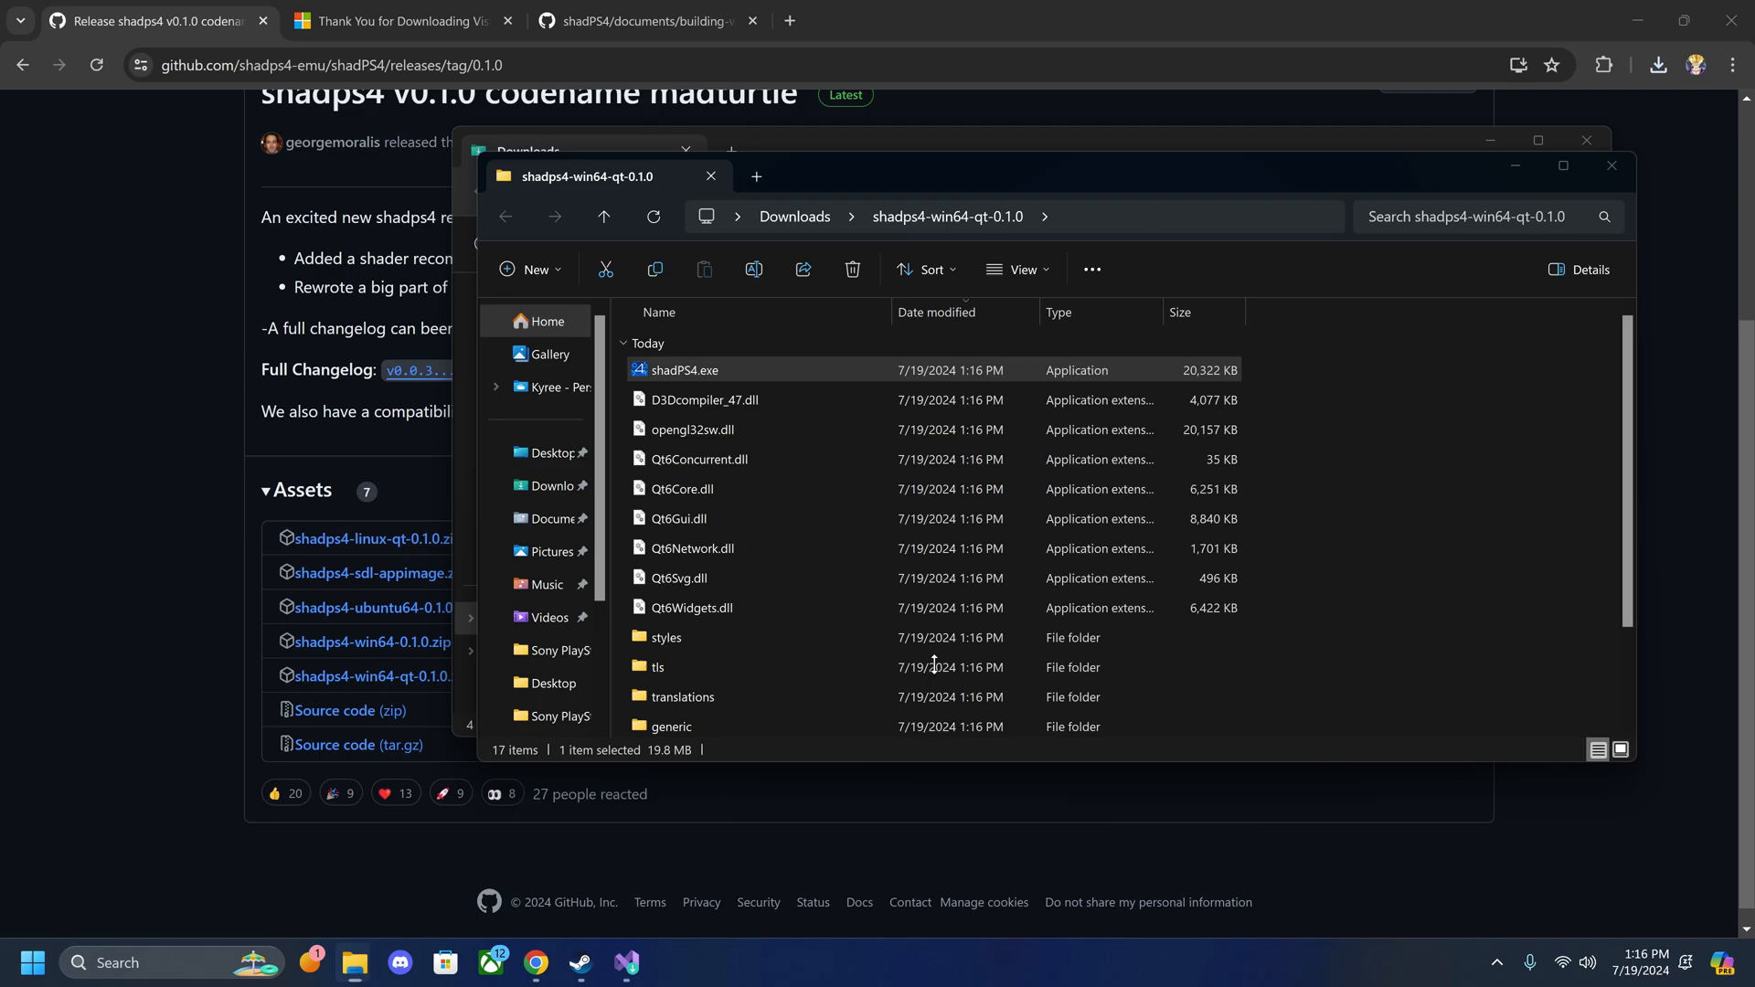
double_click(686, 370)
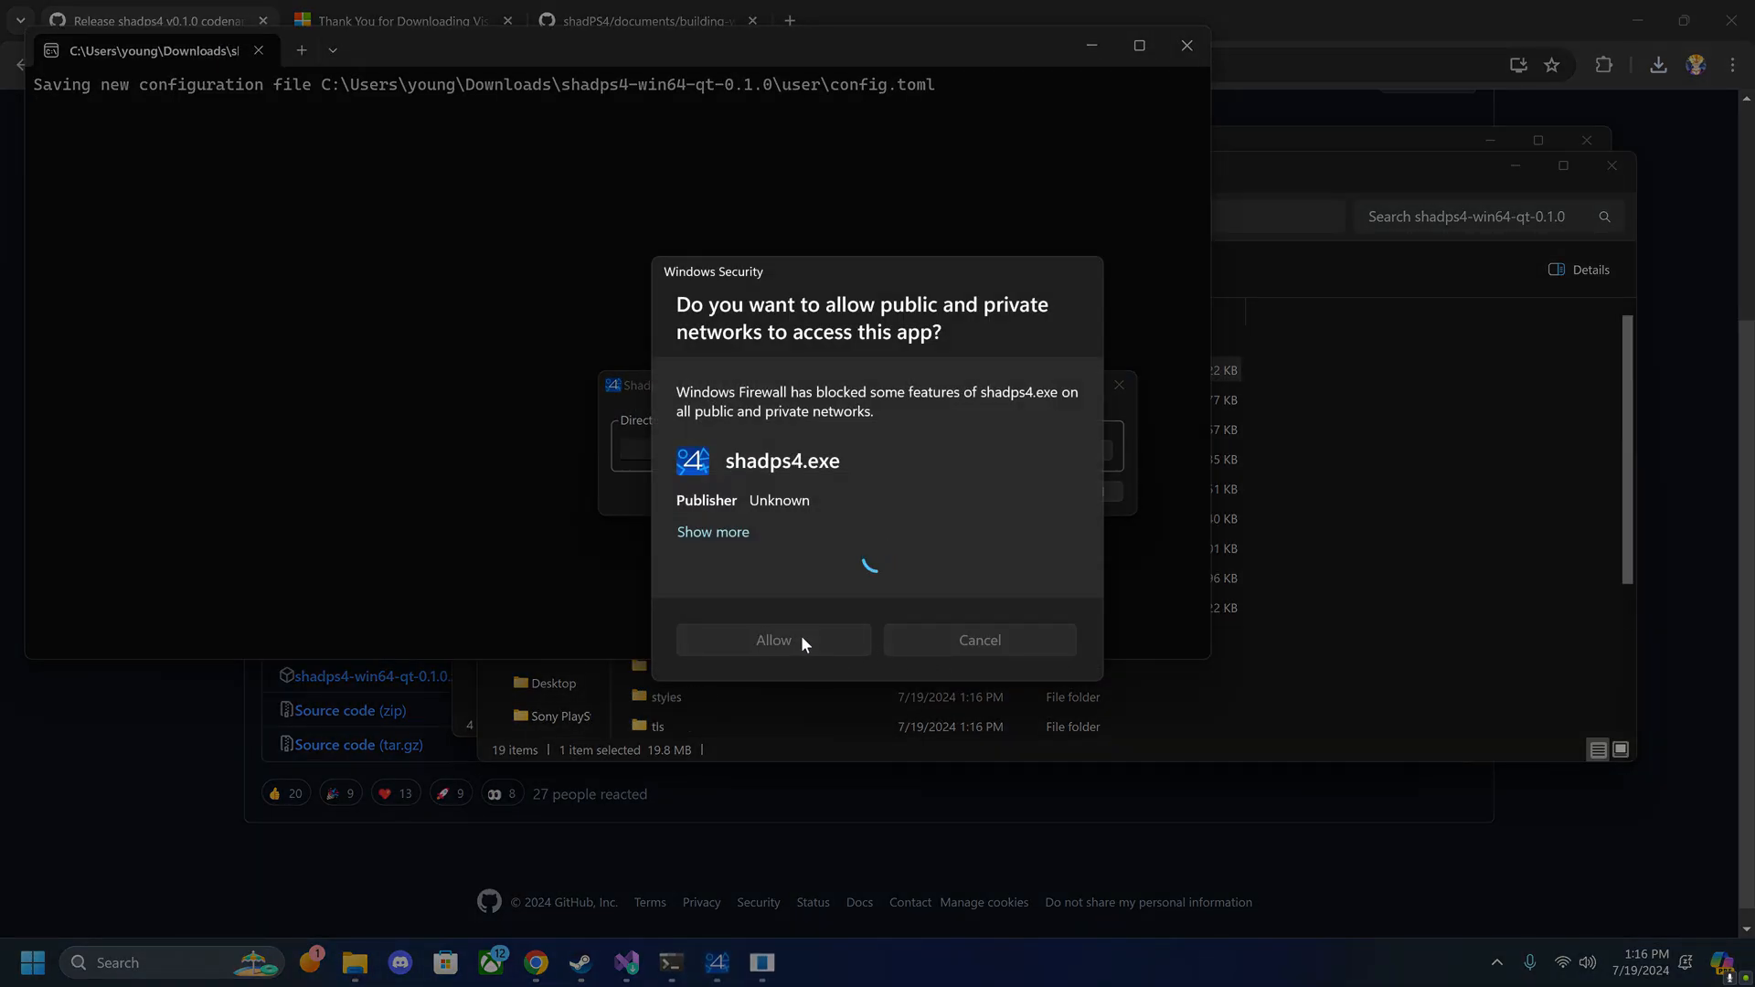
left_click(773, 640)
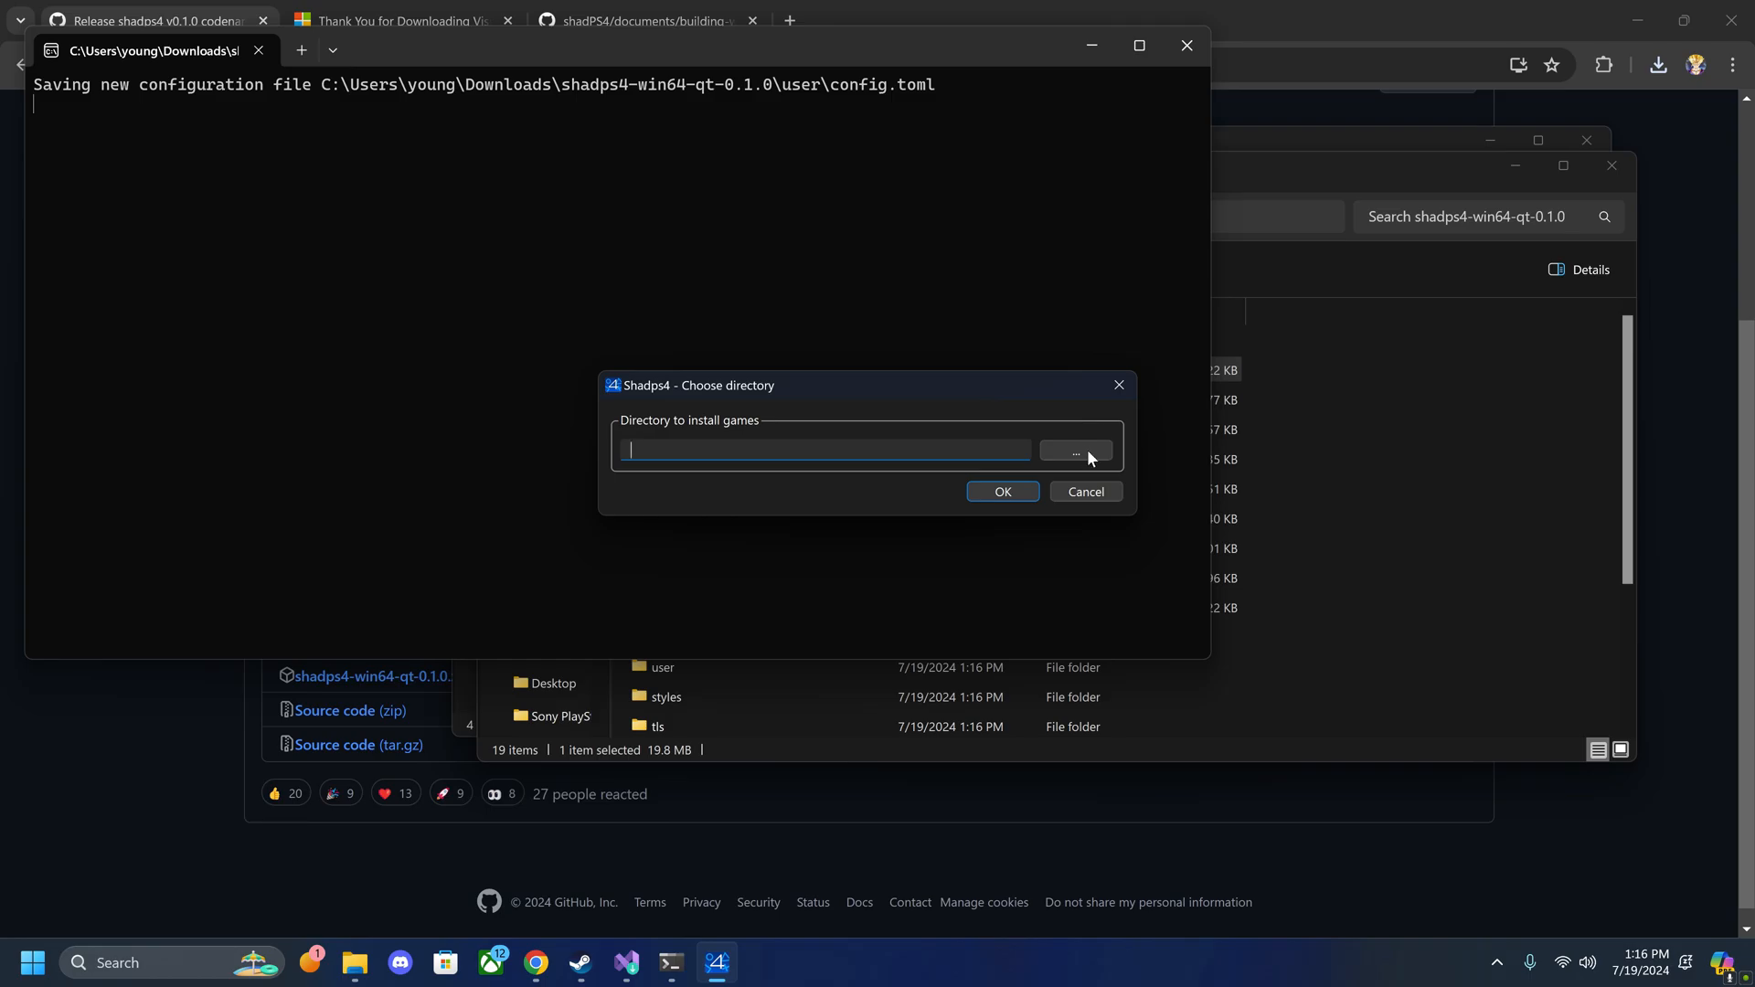
Step: Browse for the install directory and create a new 'PS4 Games' folder in Downloads
left_click(1075, 450)
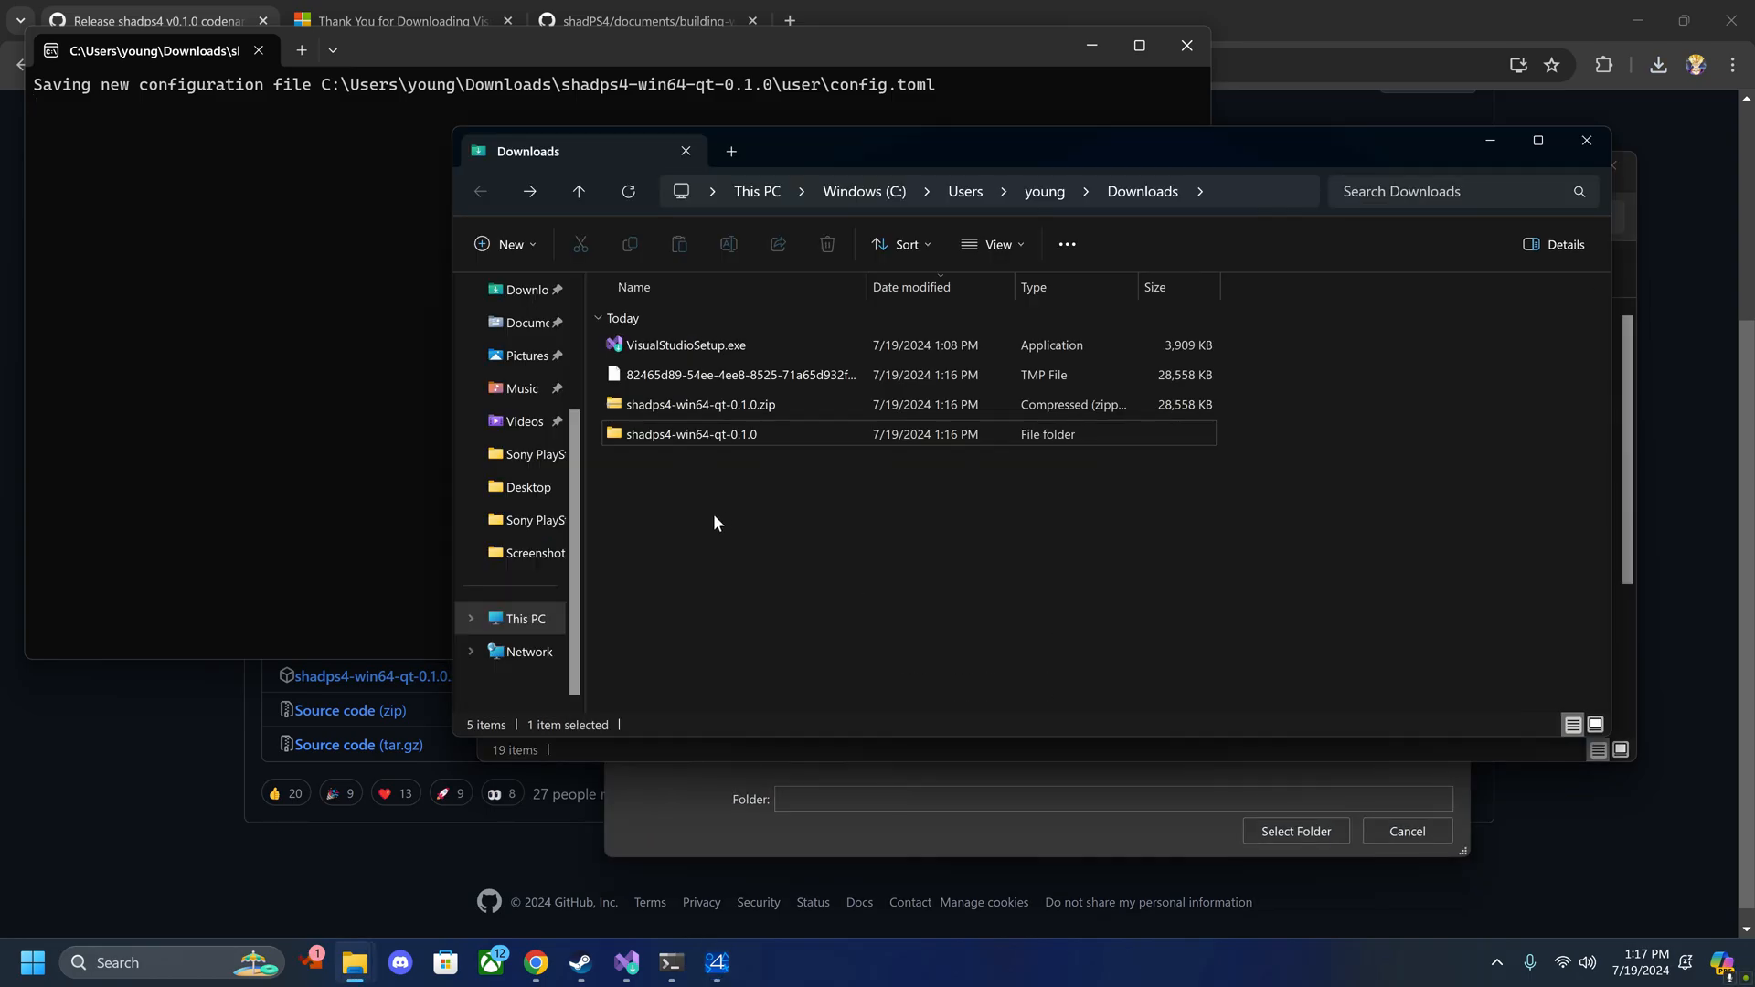
right_click(716, 523)
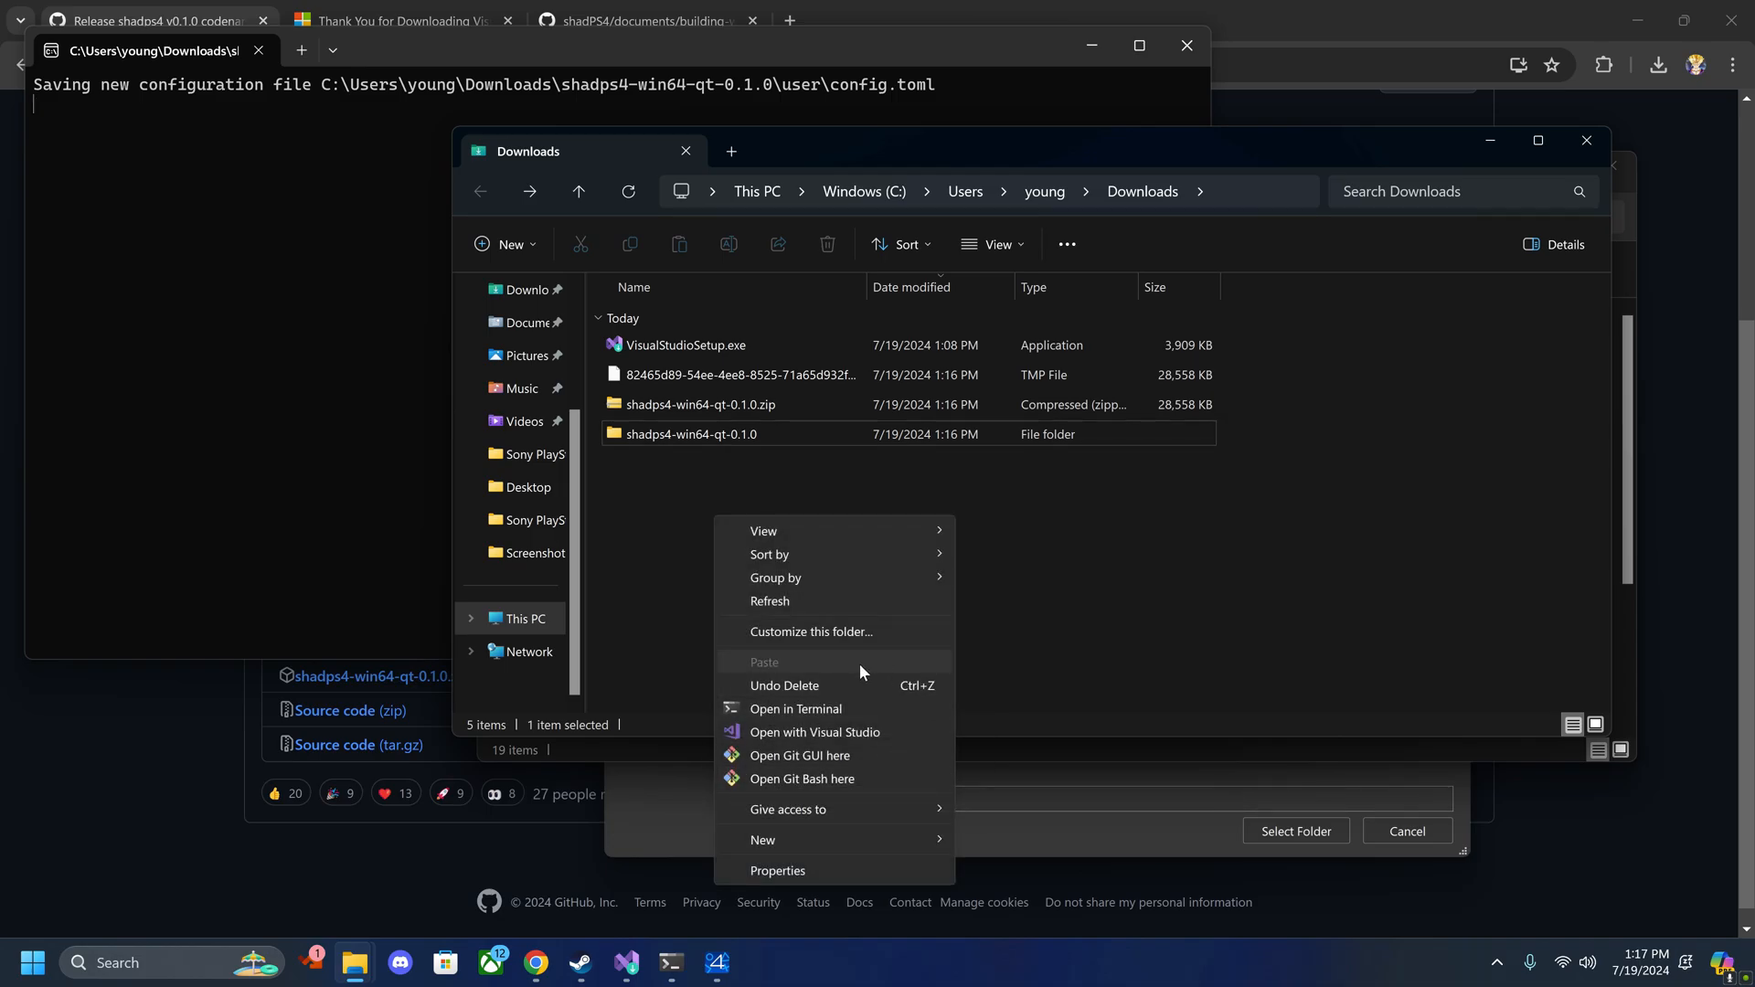
left_click(762, 839)
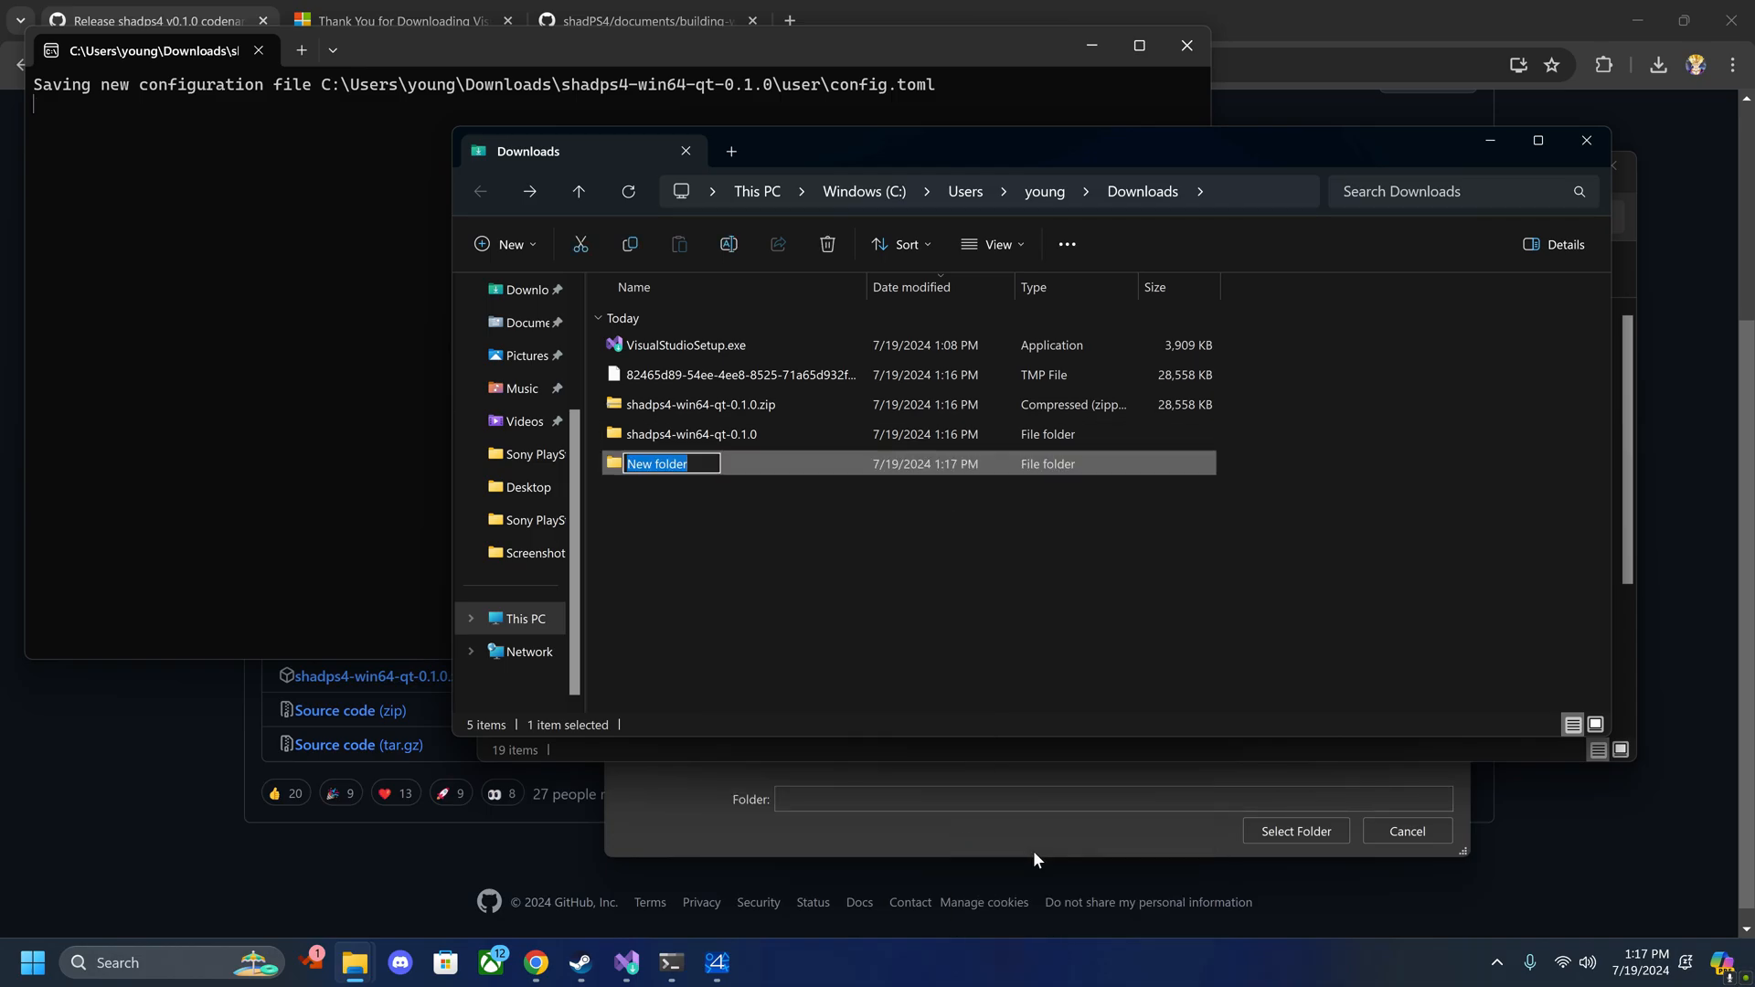
type("PS4 G")
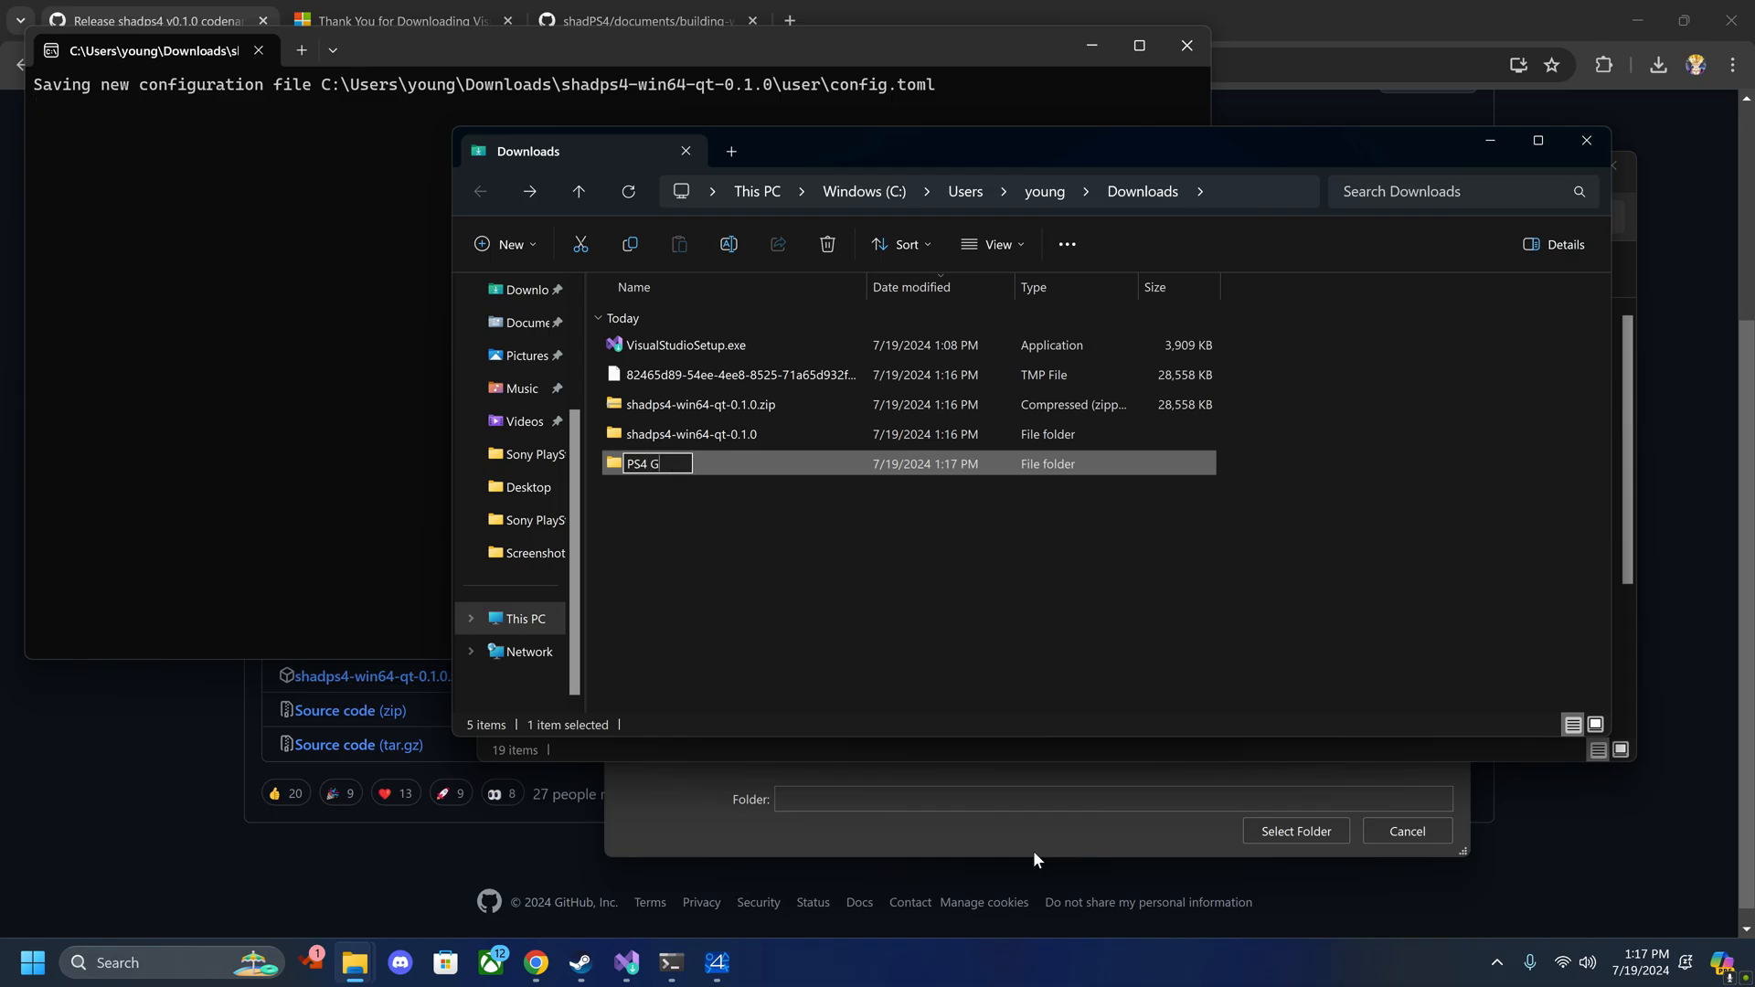
type("ames")
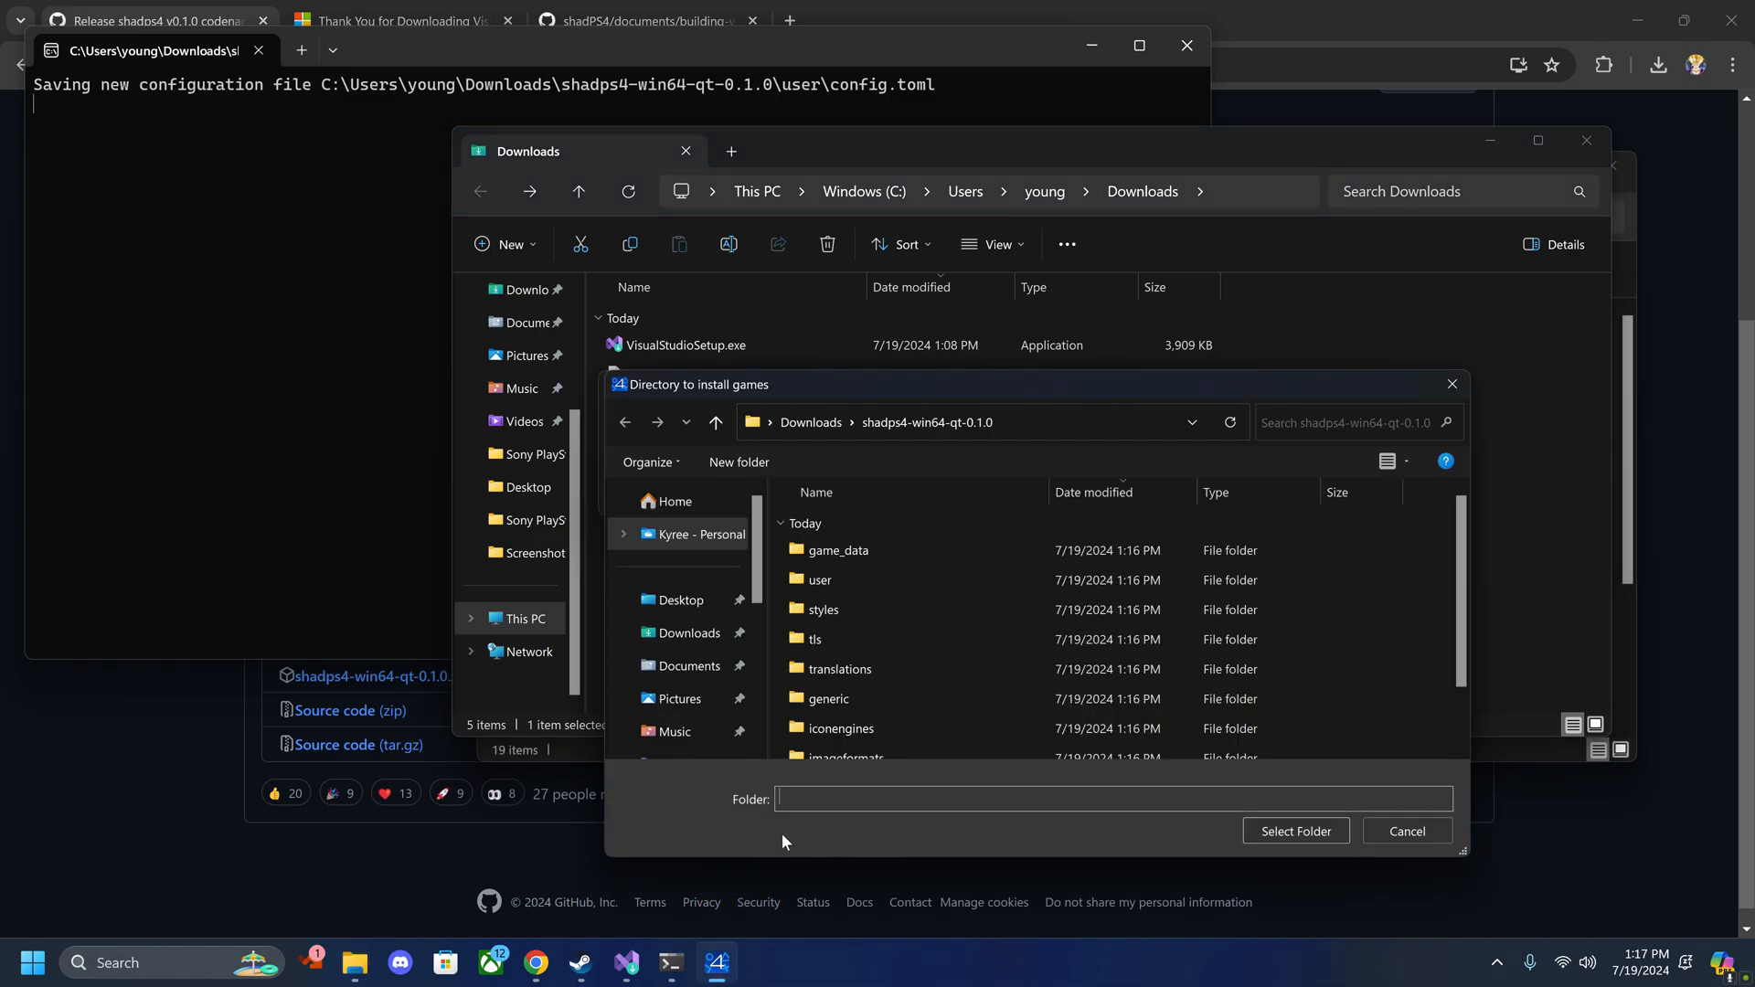
Step: Select PS4 Games as the games install directory and confirm, leaving the empty game list
left_click(689, 633)
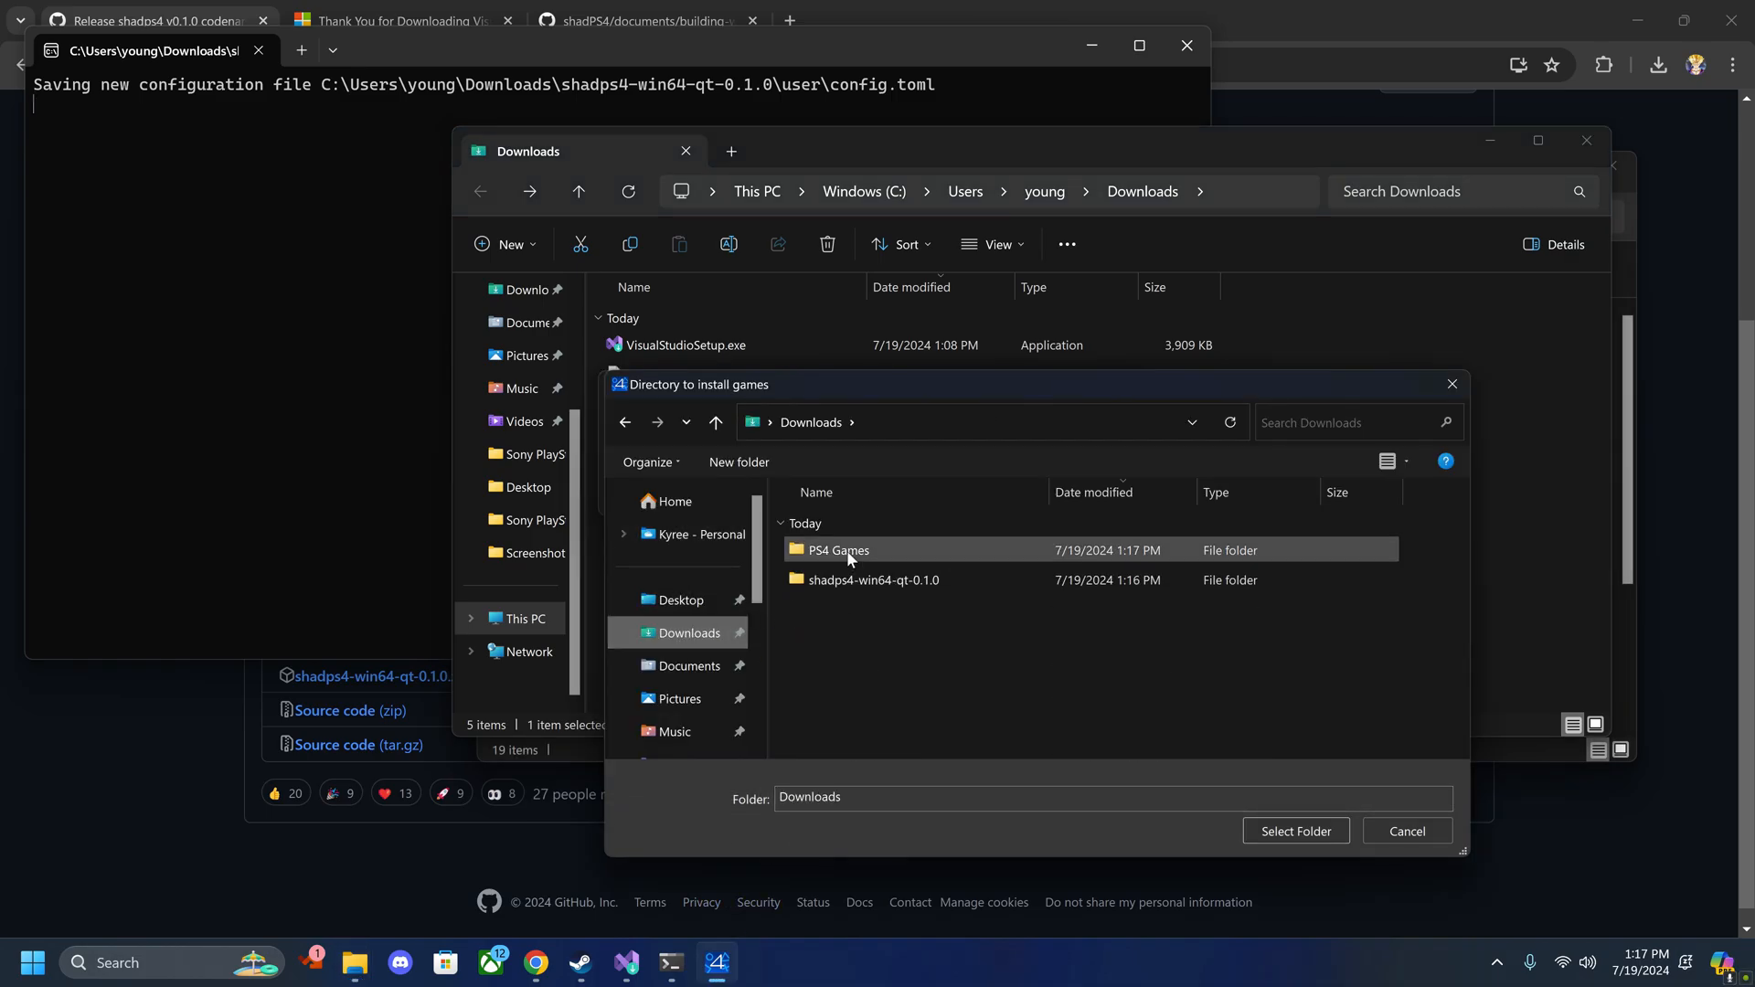
left_click(1296, 830)
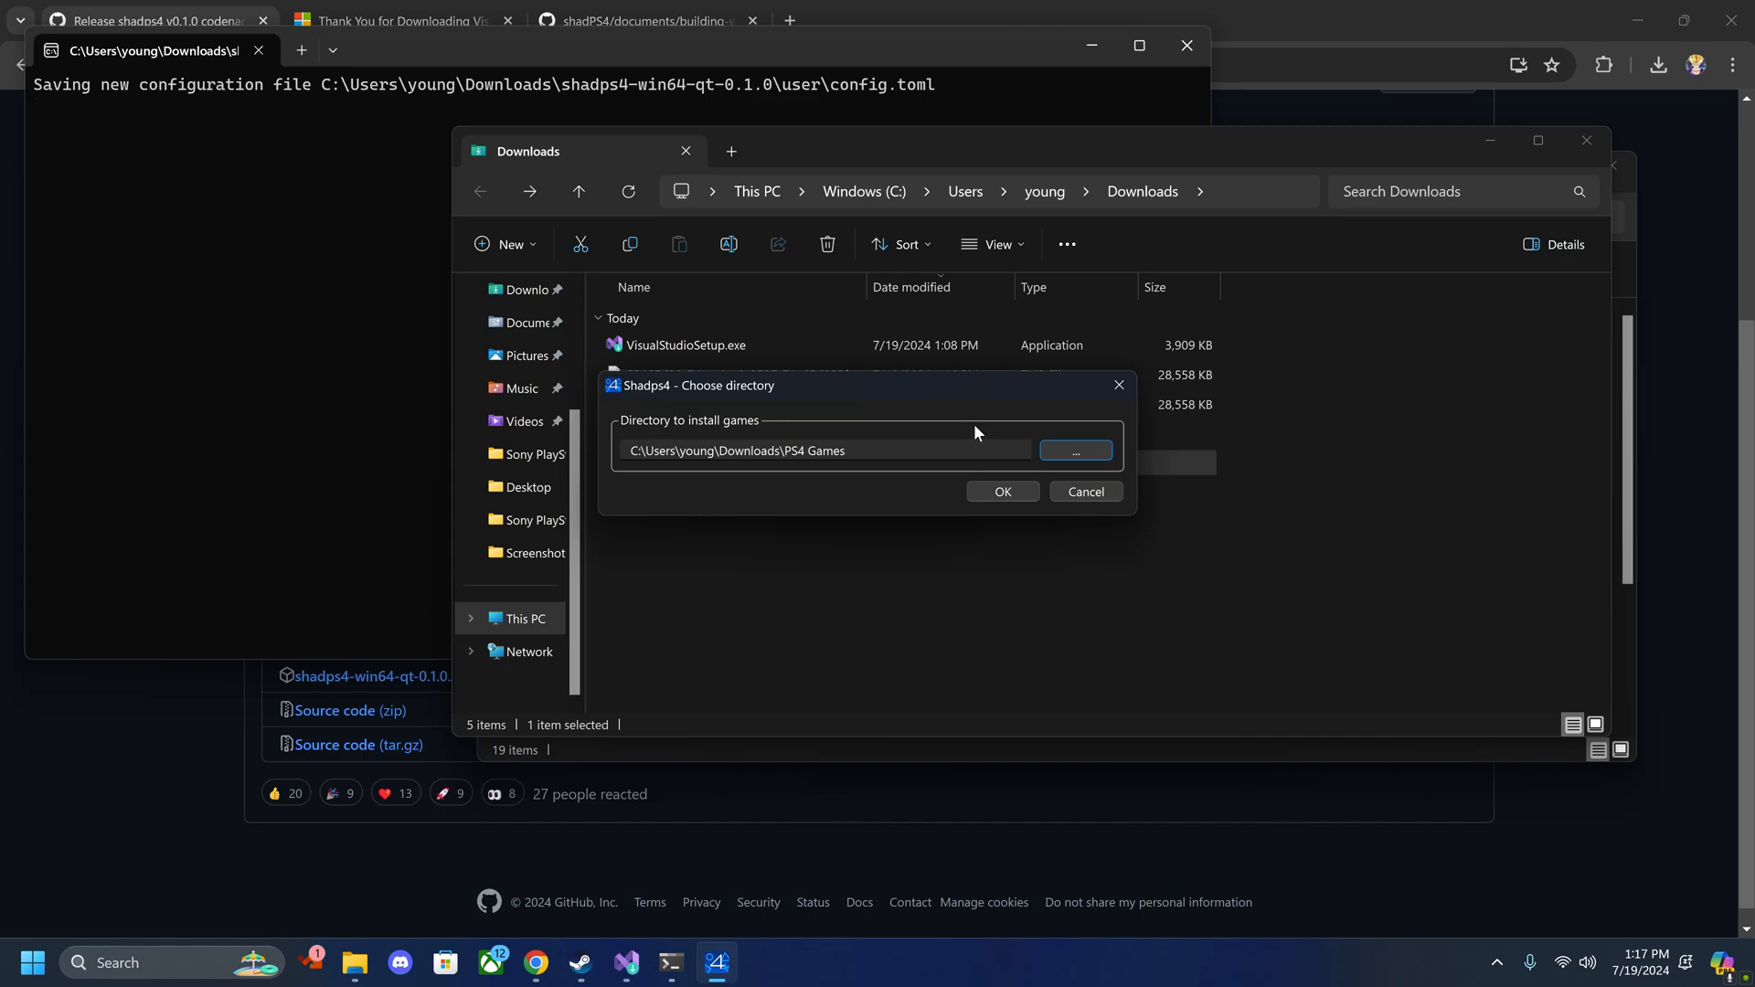
left_click(1002, 492)
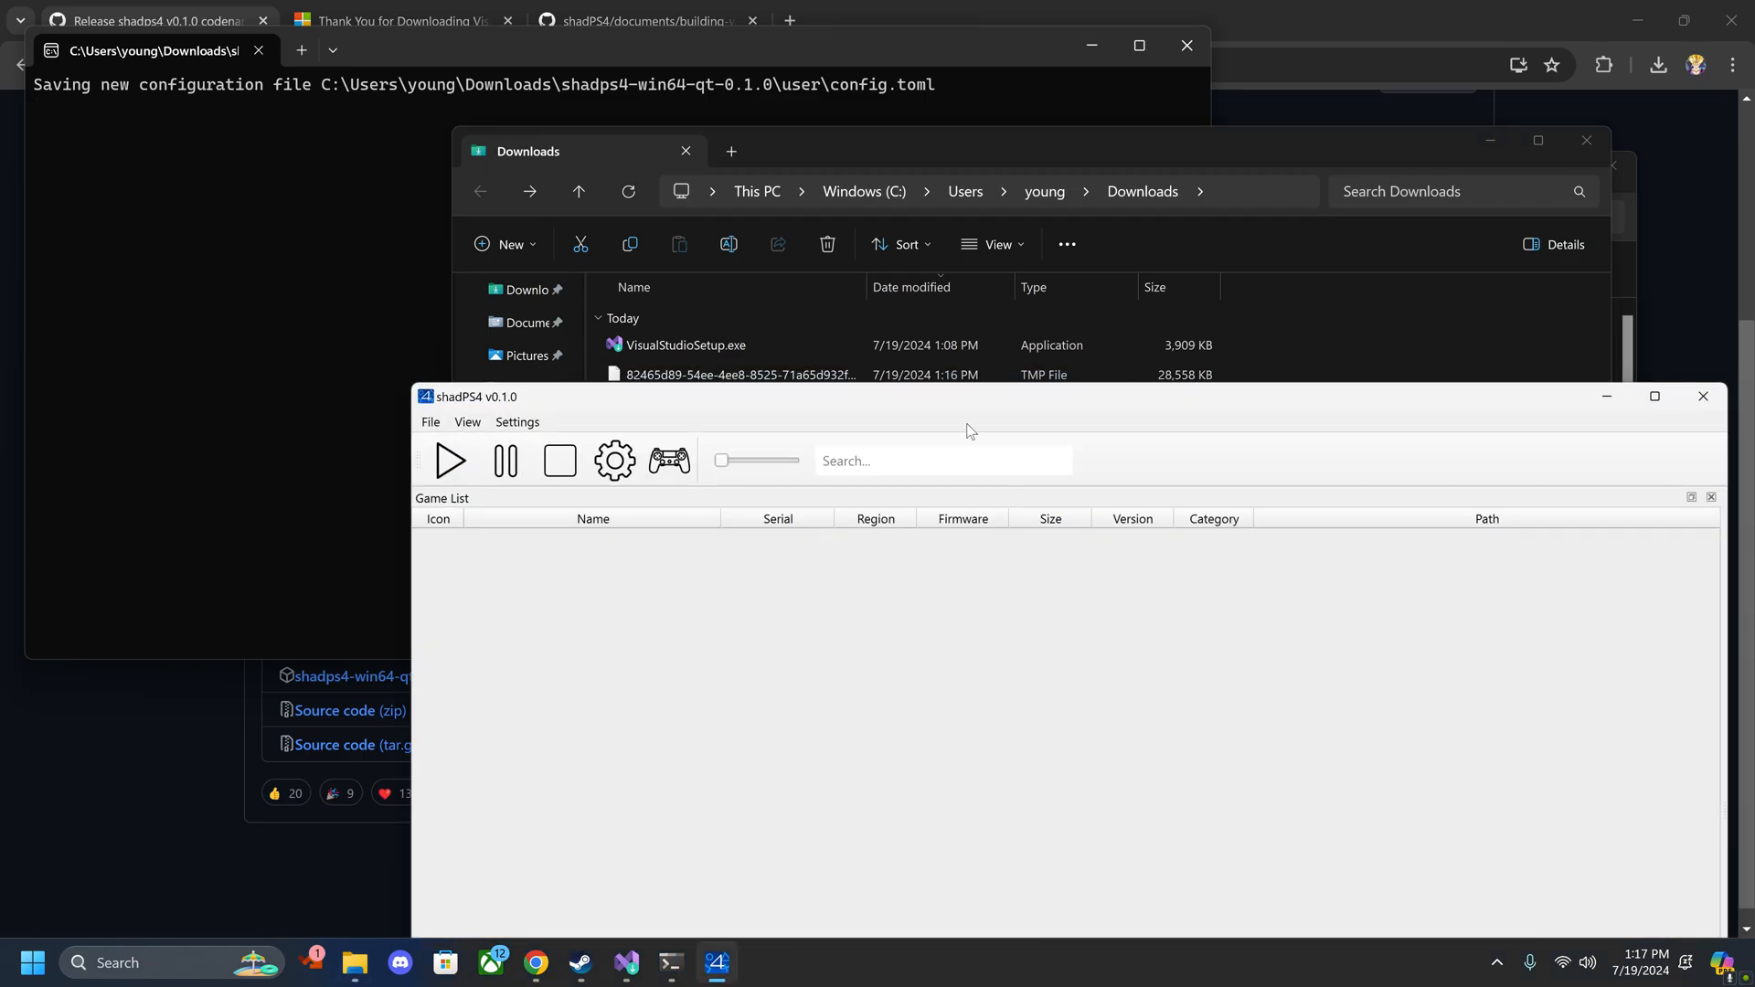